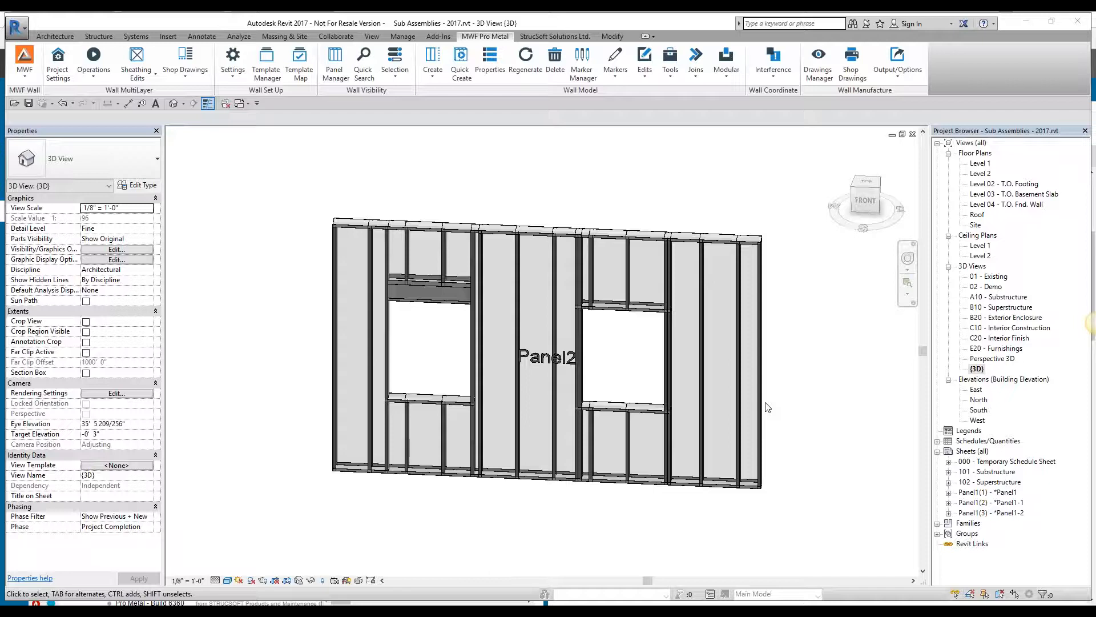
mouse_move(748, 399)
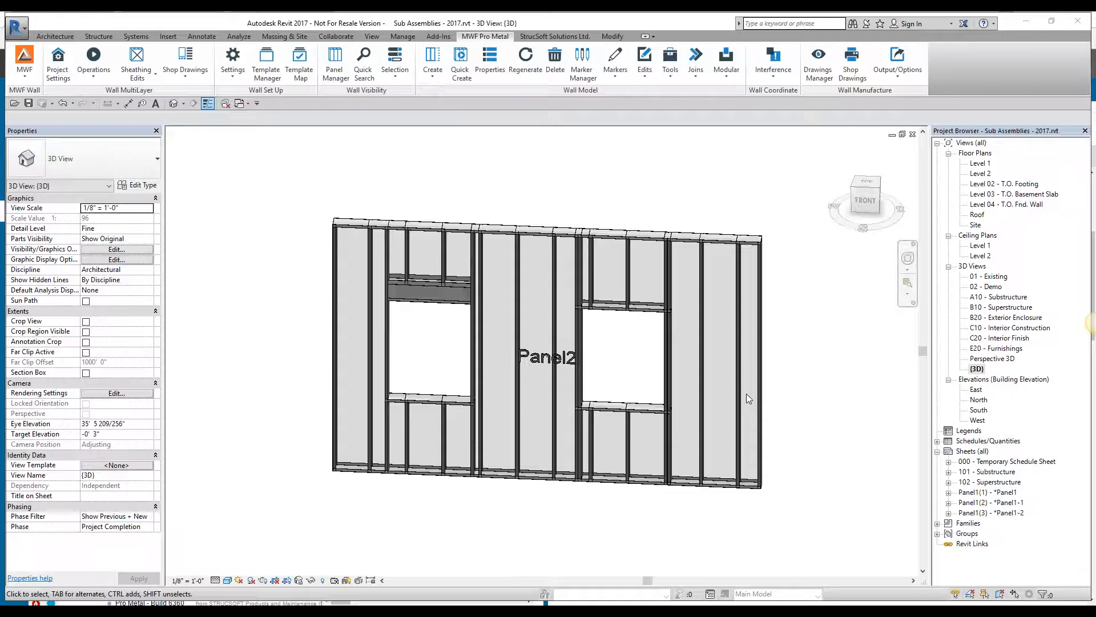
mouse_move(715, 378)
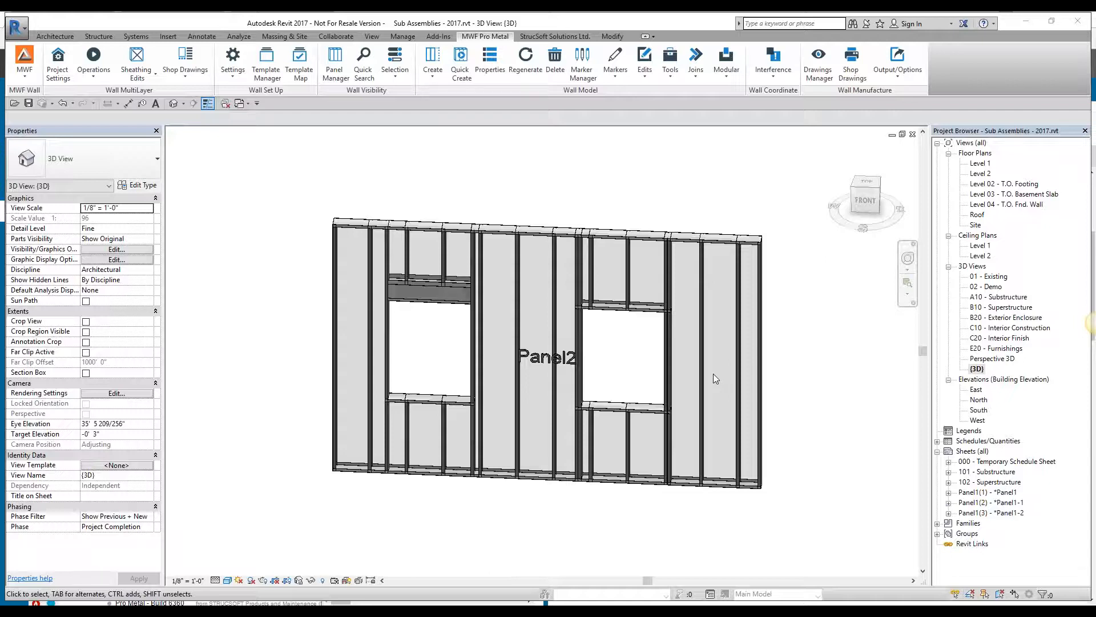
mouse_move(594, 336)
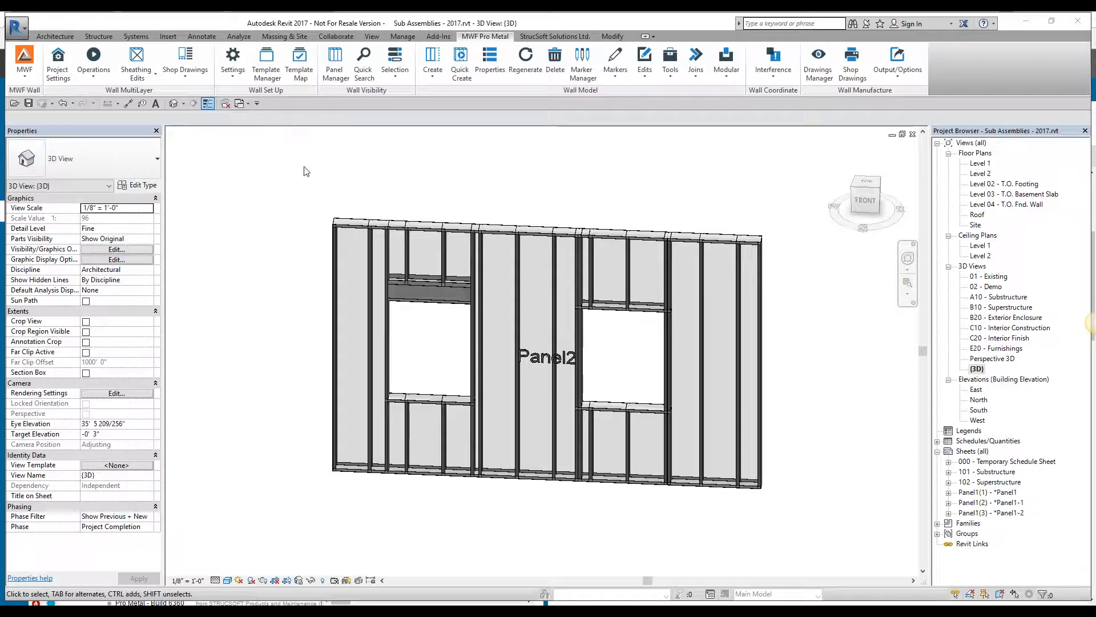
mouse_move(313, 181)
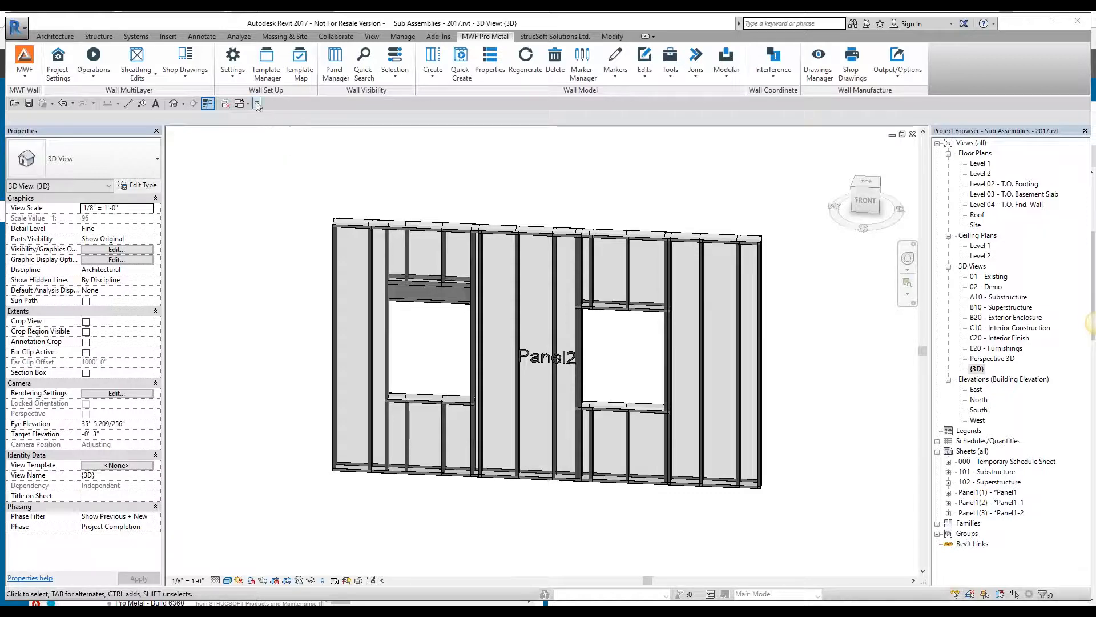
Bring up the Subassembly Catalogs from MWF Pro Metal settings with Catalog 1 selected.
left_click(231, 59)
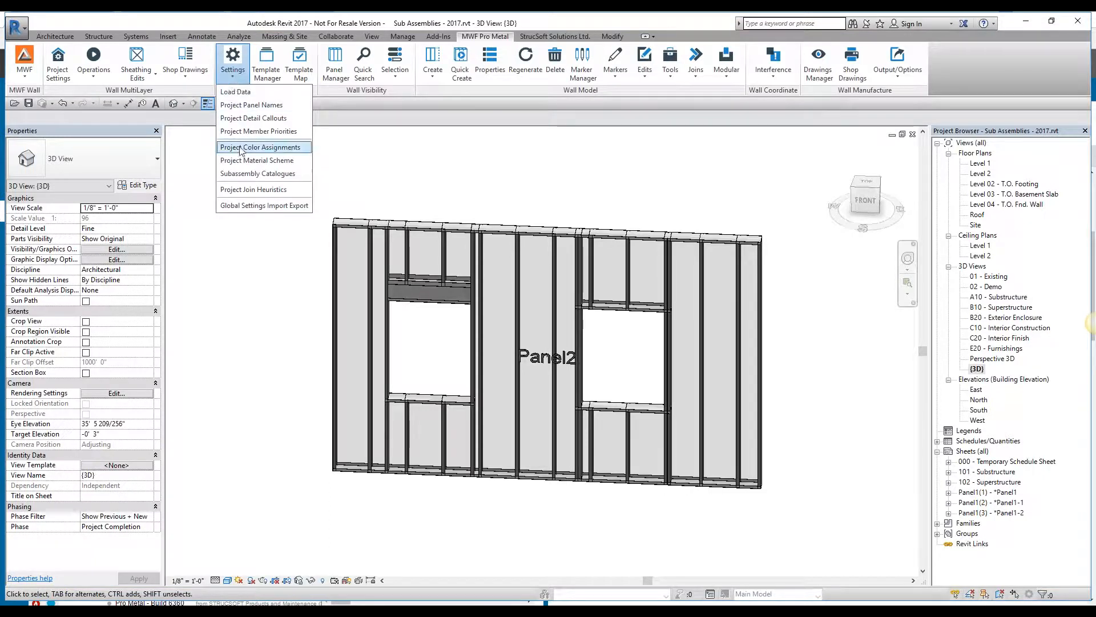
mouse_move(264, 174)
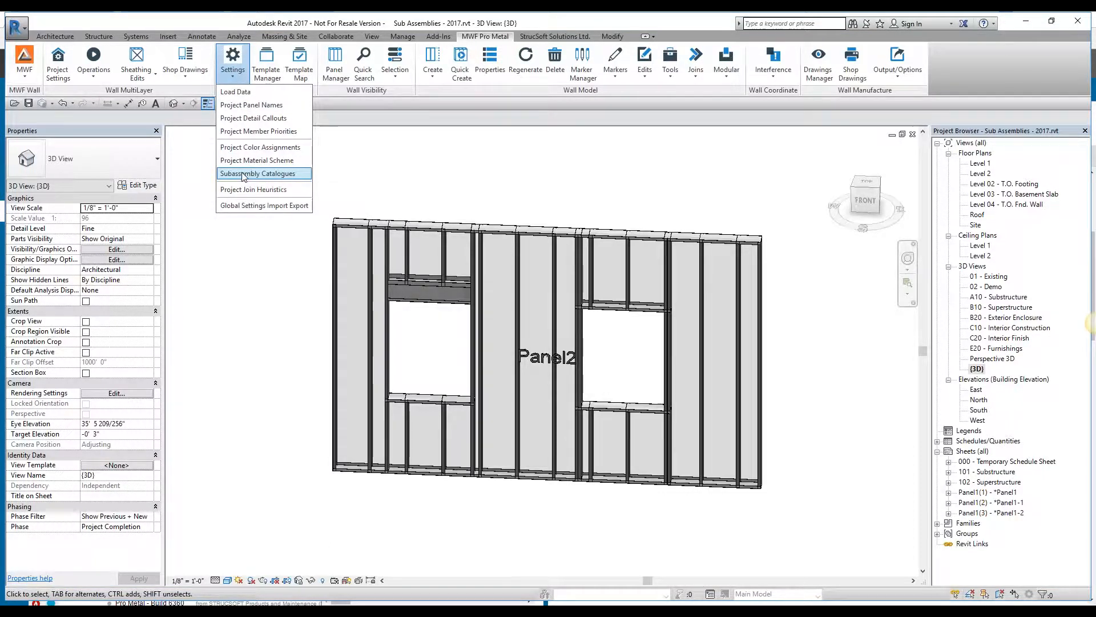
left_click(254, 173)
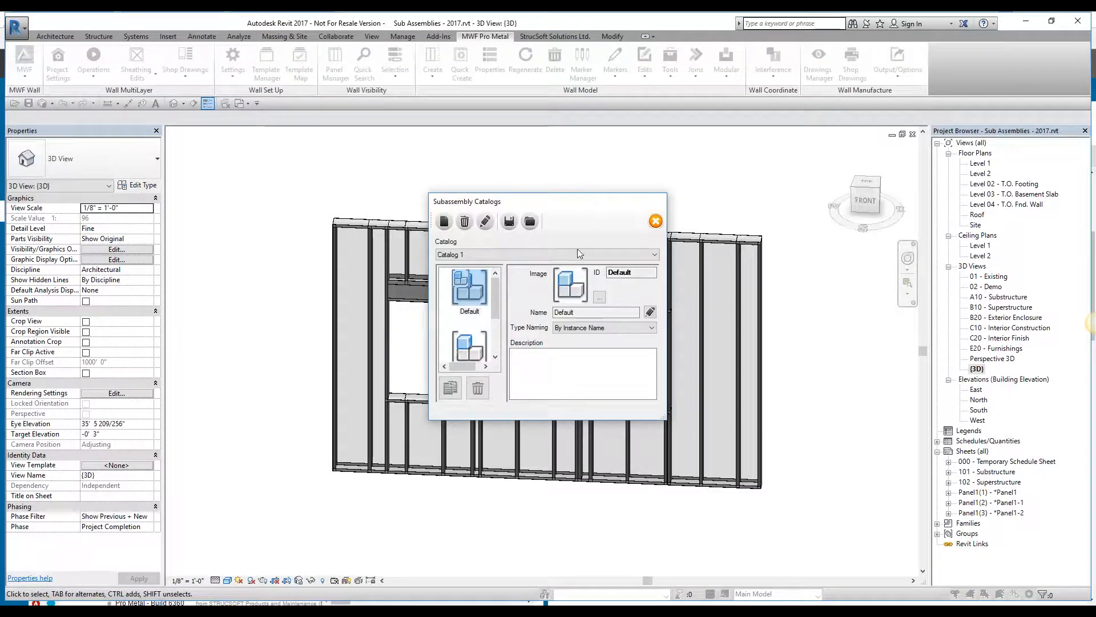
left_click(650, 253)
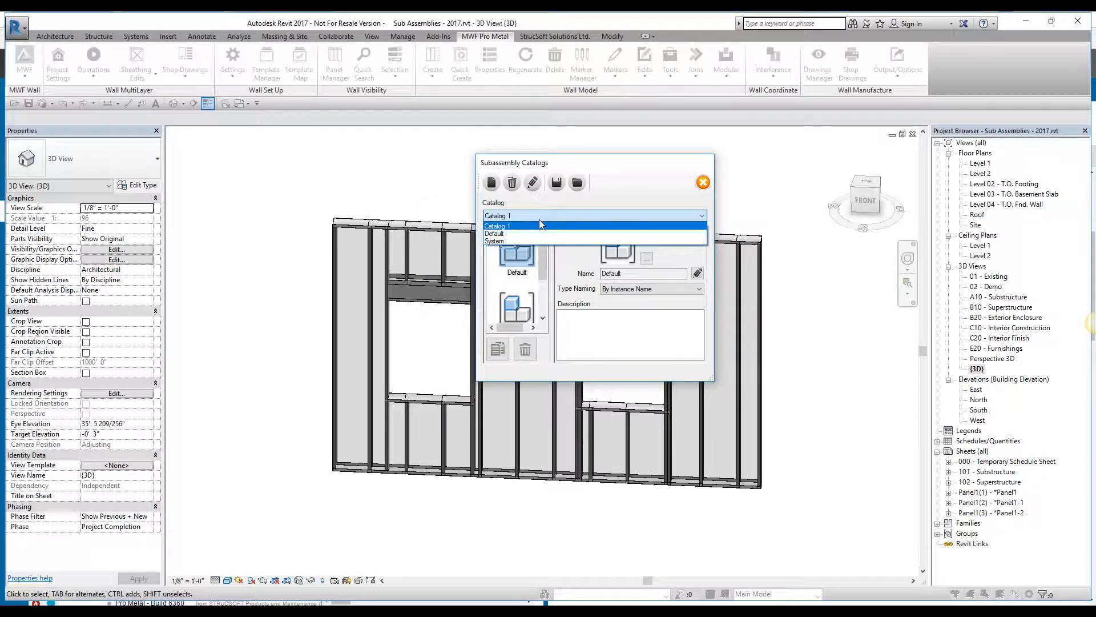
mouse_move(506, 233)
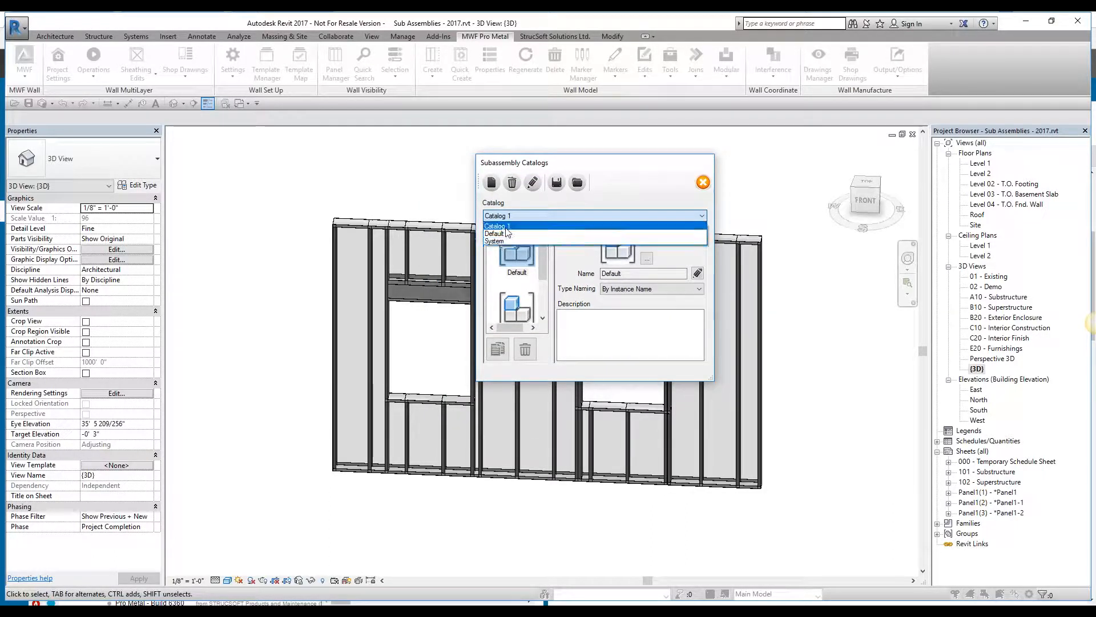
left_click(490, 183)
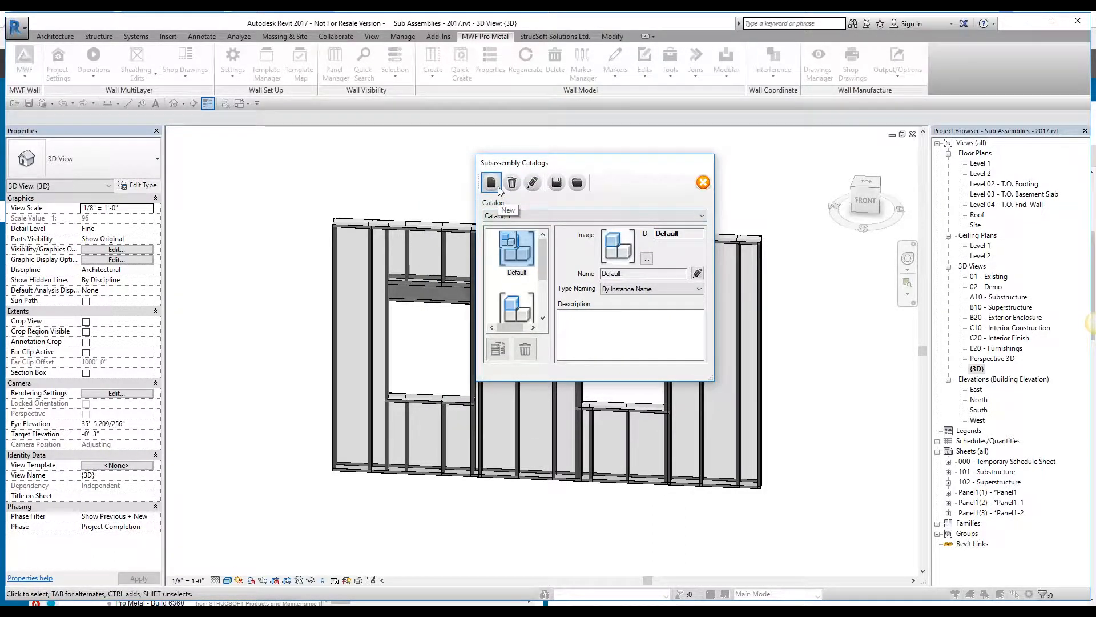
Start a new catalog and cancel the new ID prompt, leaving the catalogs unchanged.
left_click(491, 183)
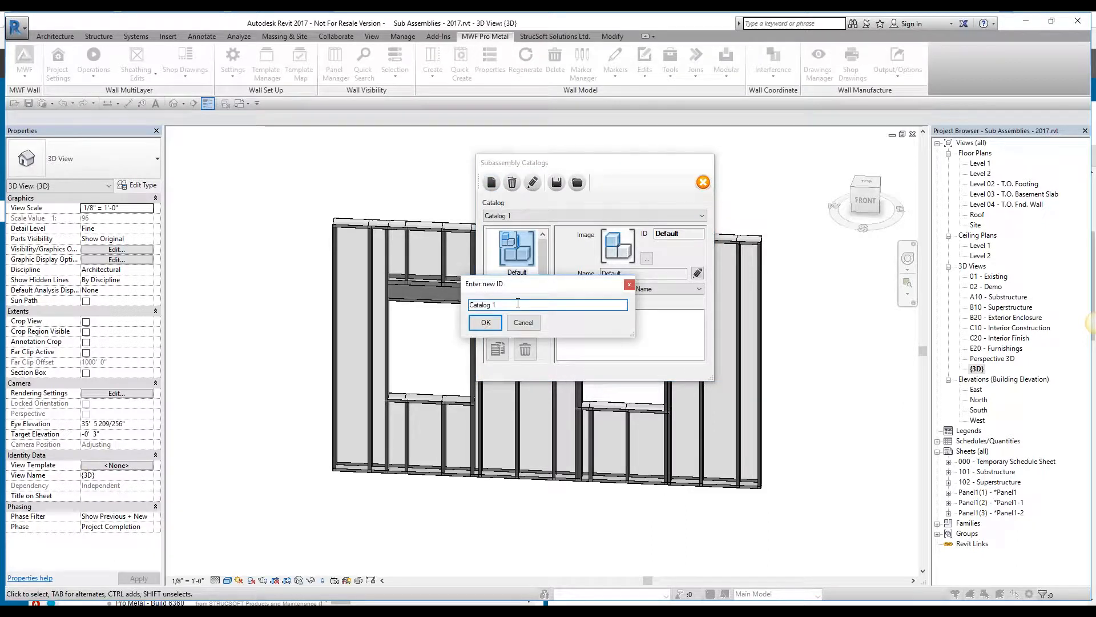
left_click(485, 322)
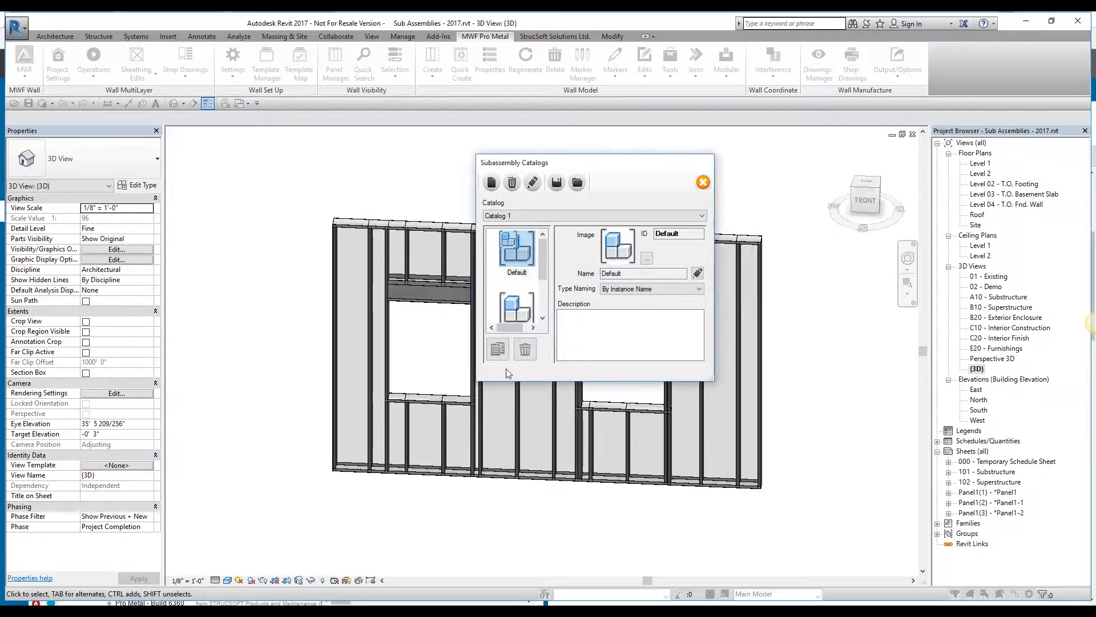
mouse_move(511, 182)
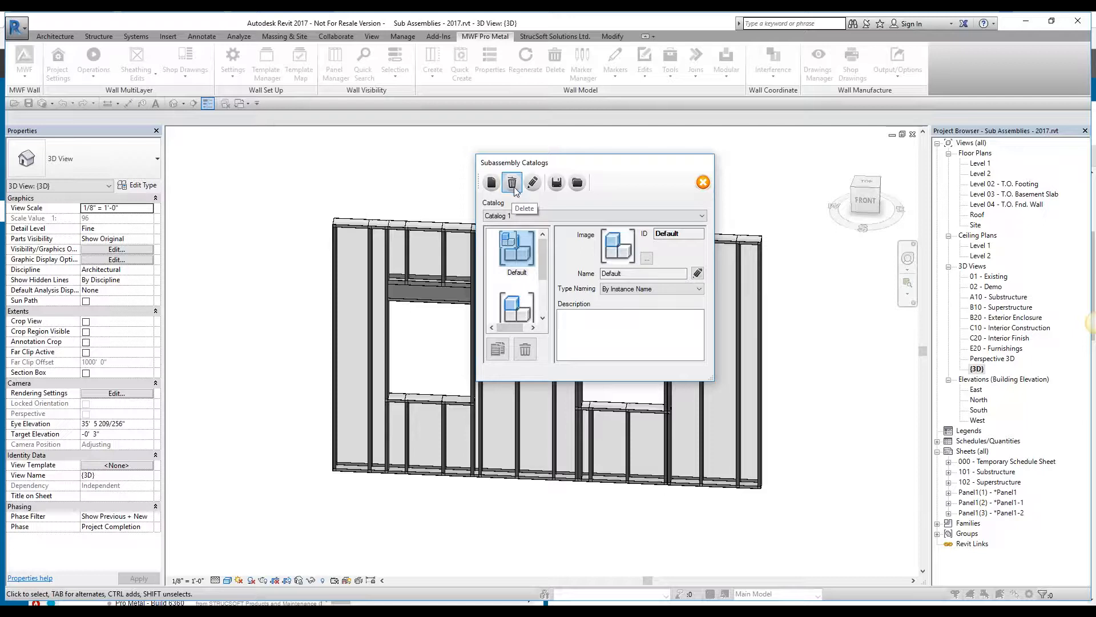
mouse_move(532, 183)
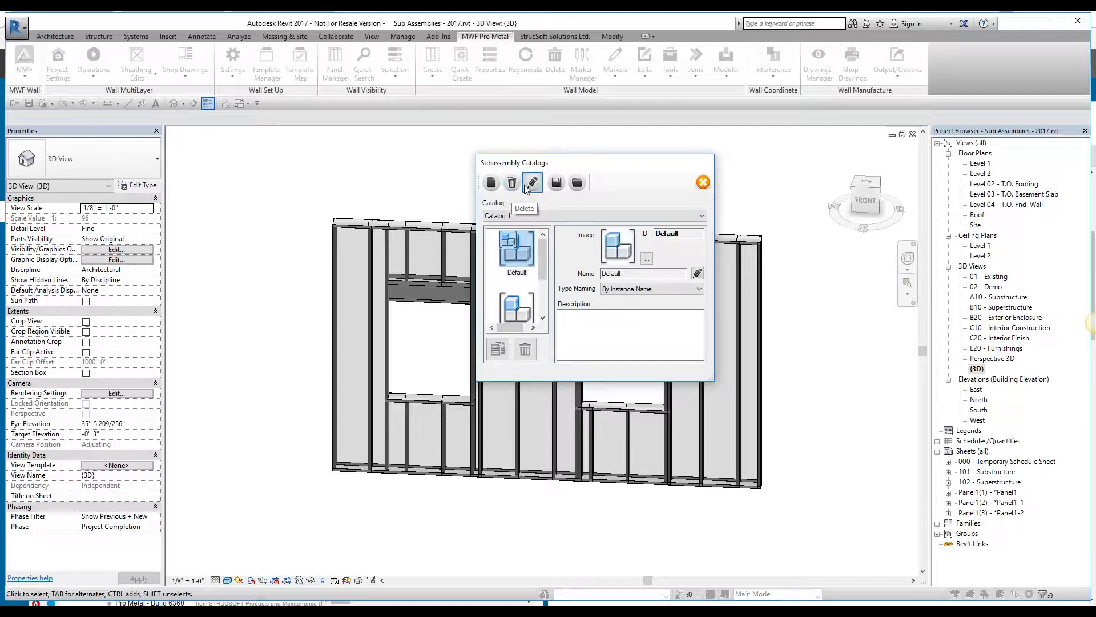
mouse_move(556, 183)
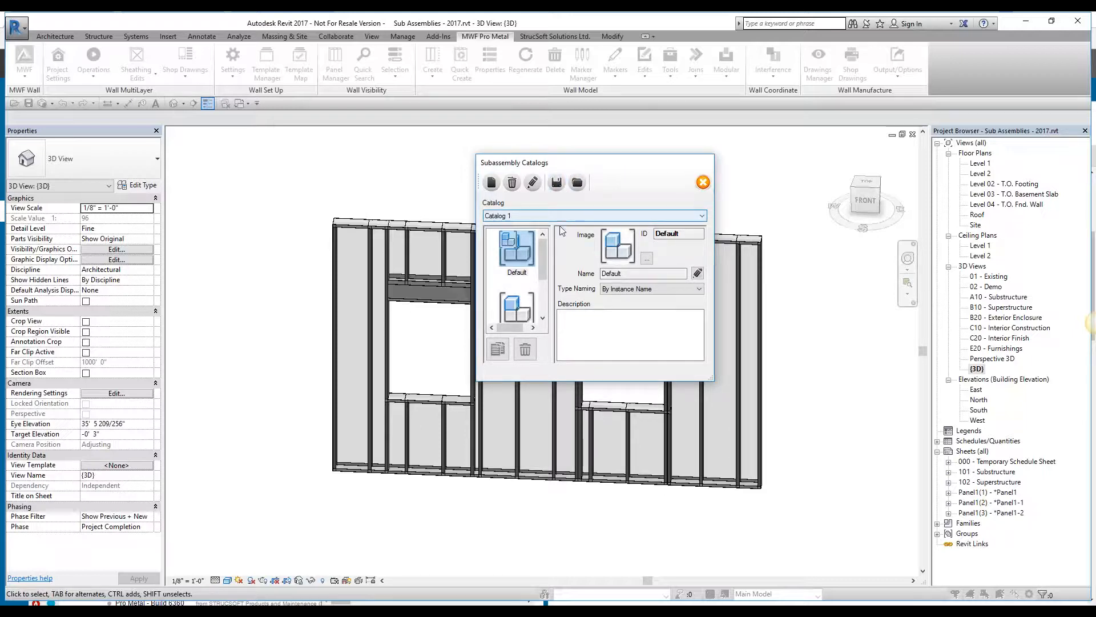
Browse Catalog 1's subassembly list and view the details of SA1 and SA2.
scroll("down", 3)
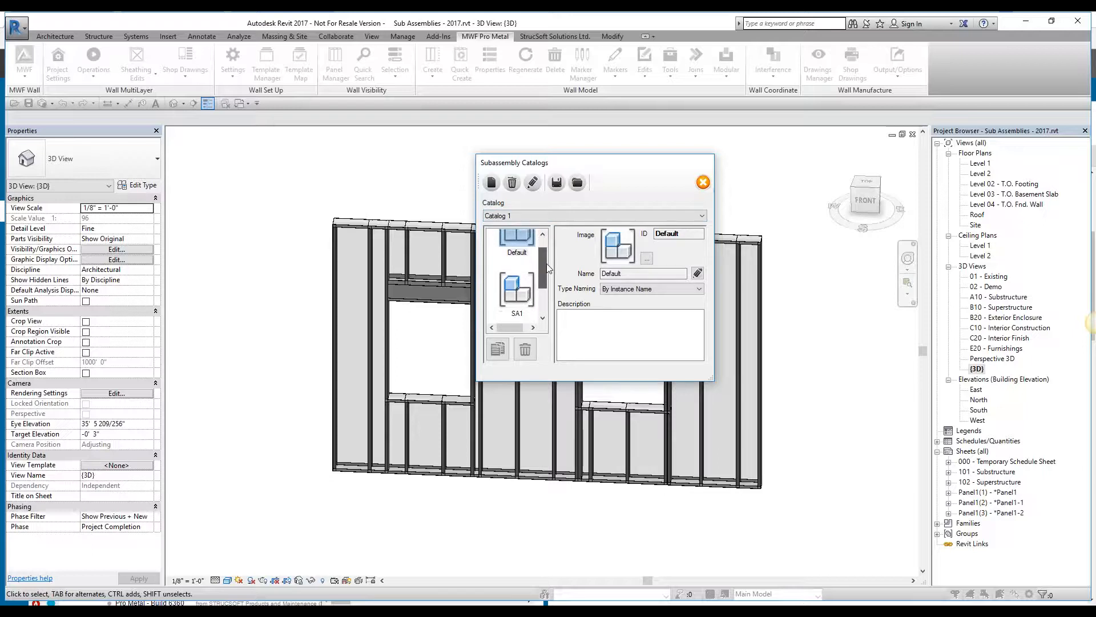
scroll("down", 3)
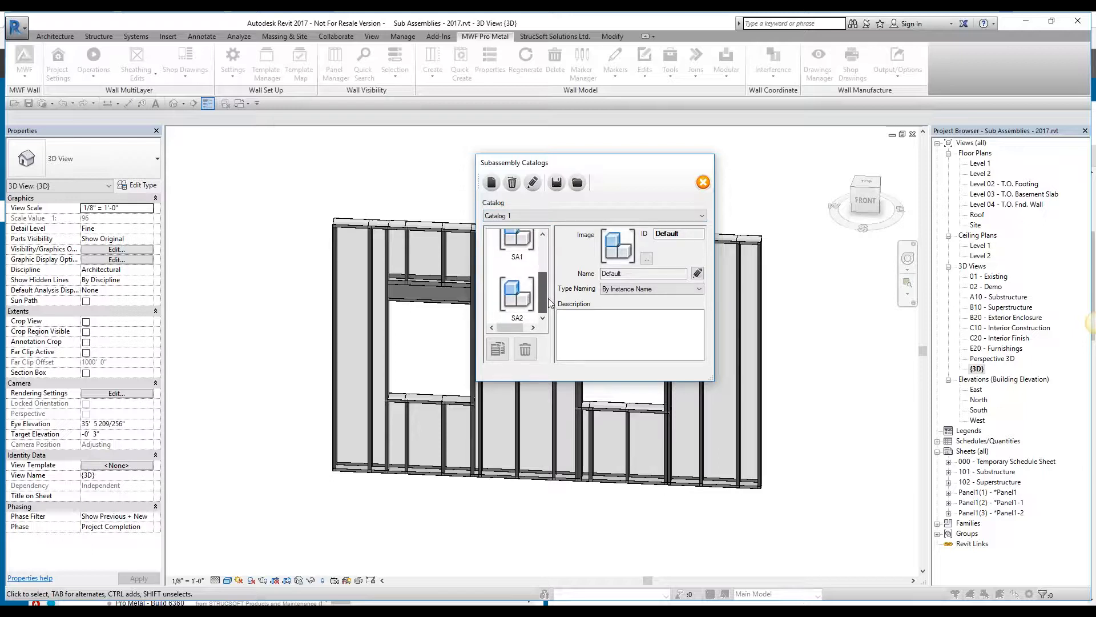
scroll("up", 3)
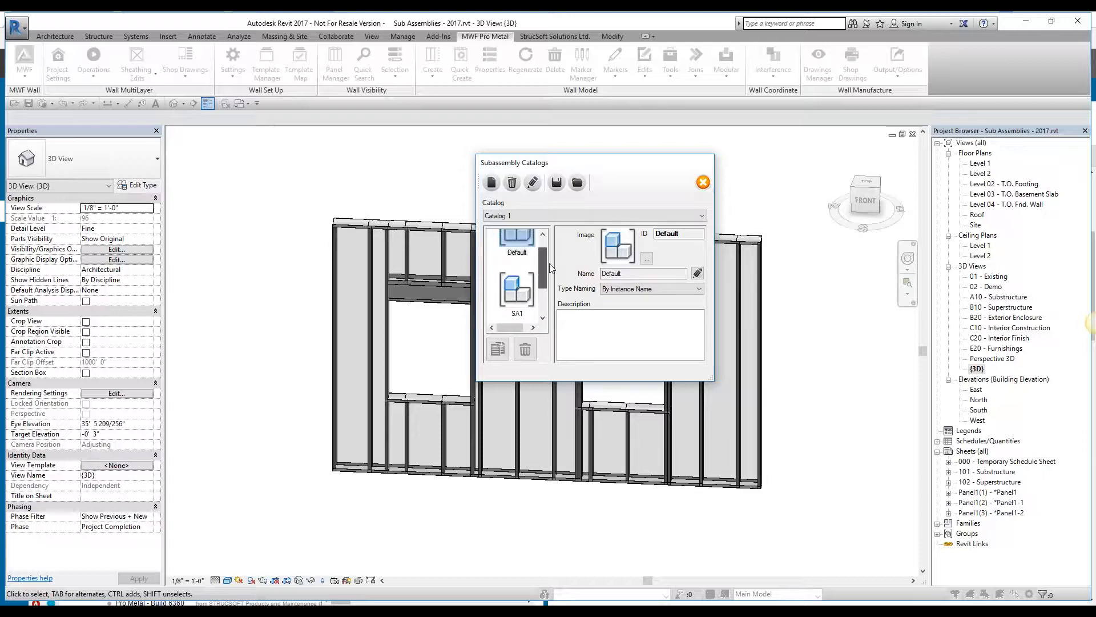
left_click(516, 295)
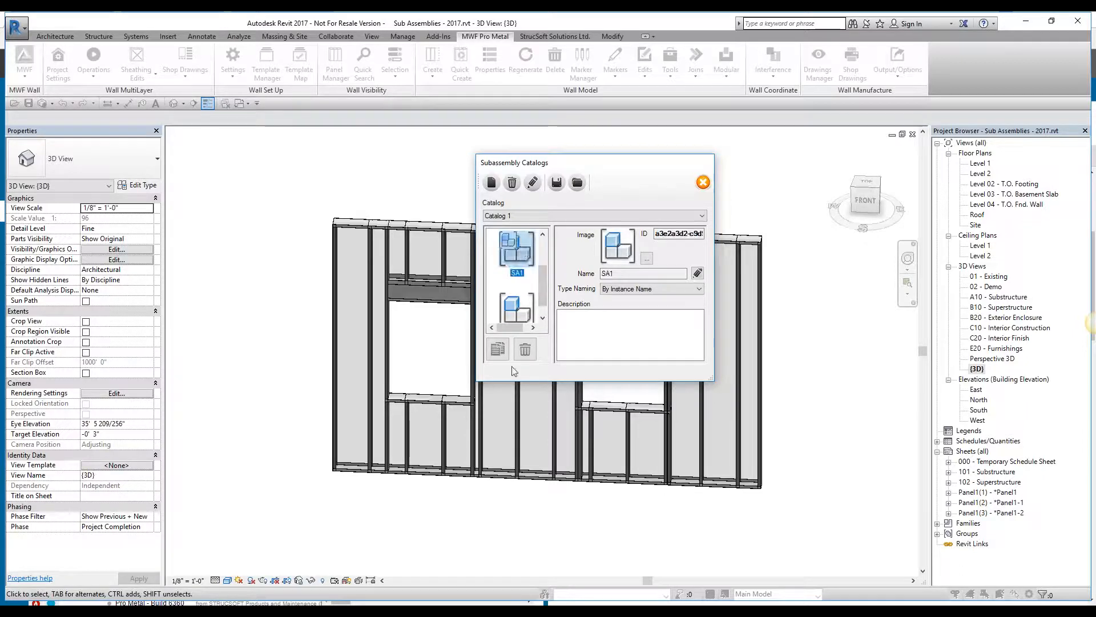
left_click(516, 300)
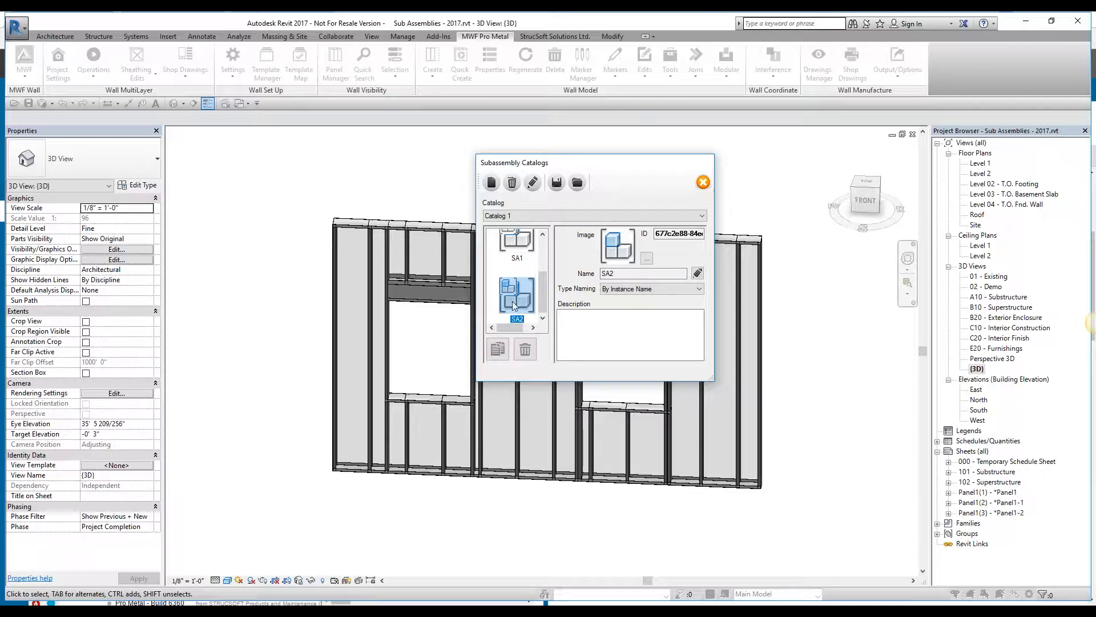
left_click(516, 251)
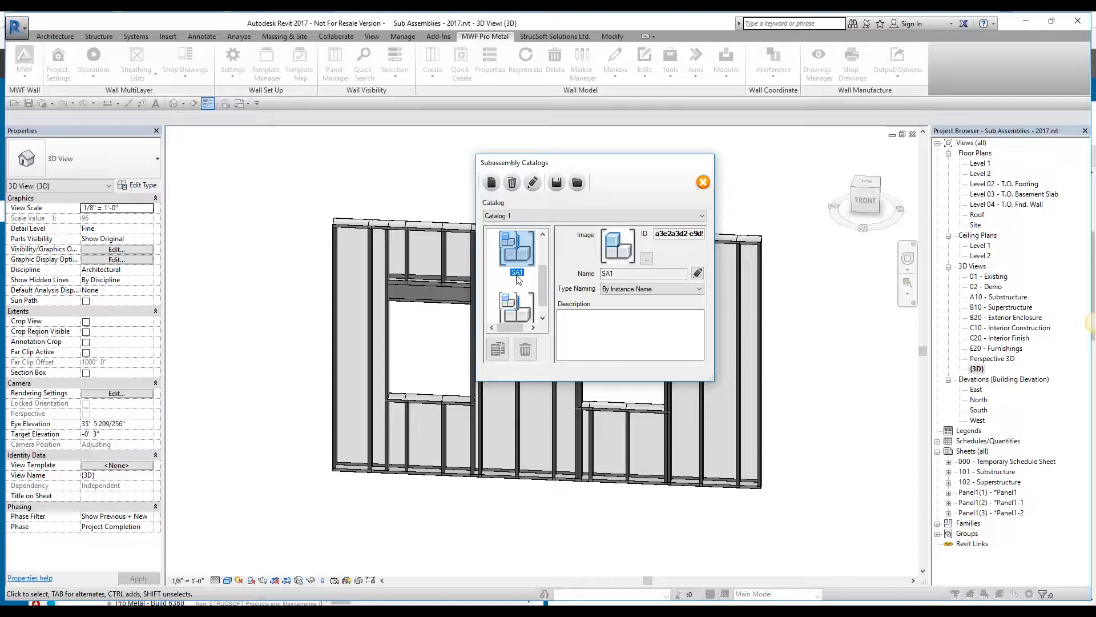
Compare SA2's ID, Name and Type Naming again, ending on SA1's details.
left_click(516, 310)
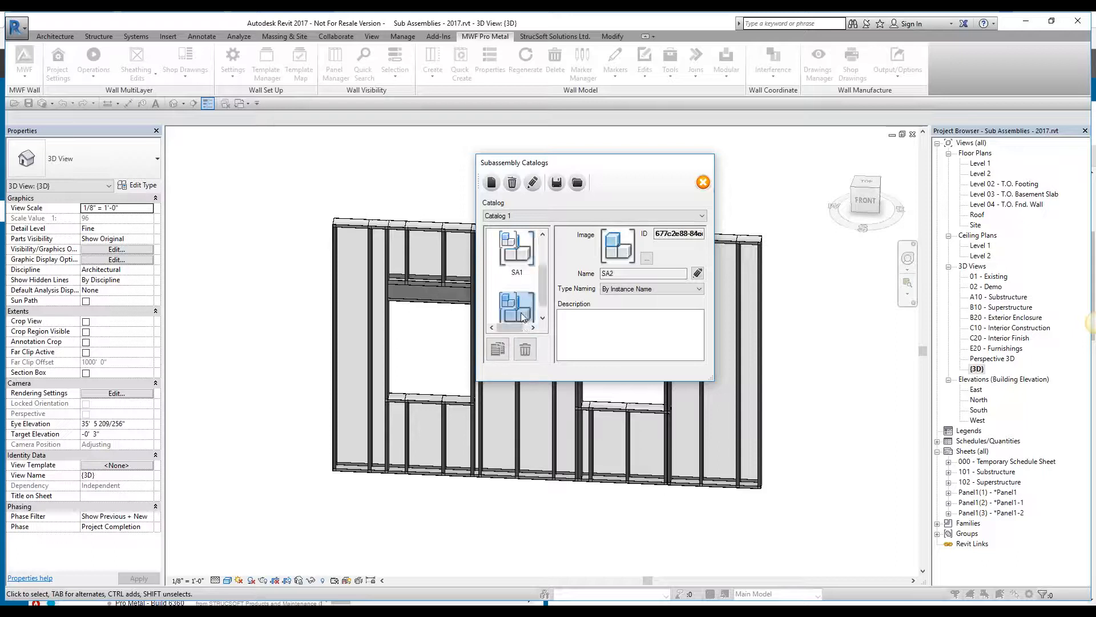
left_click(516, 307)
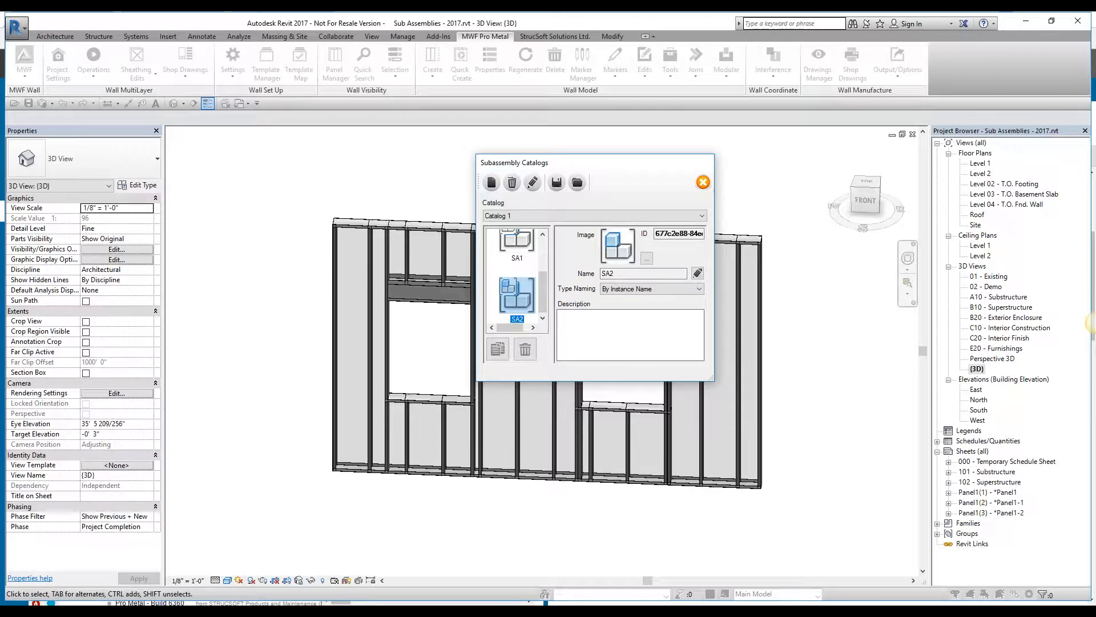
mouse_move(619, 289)
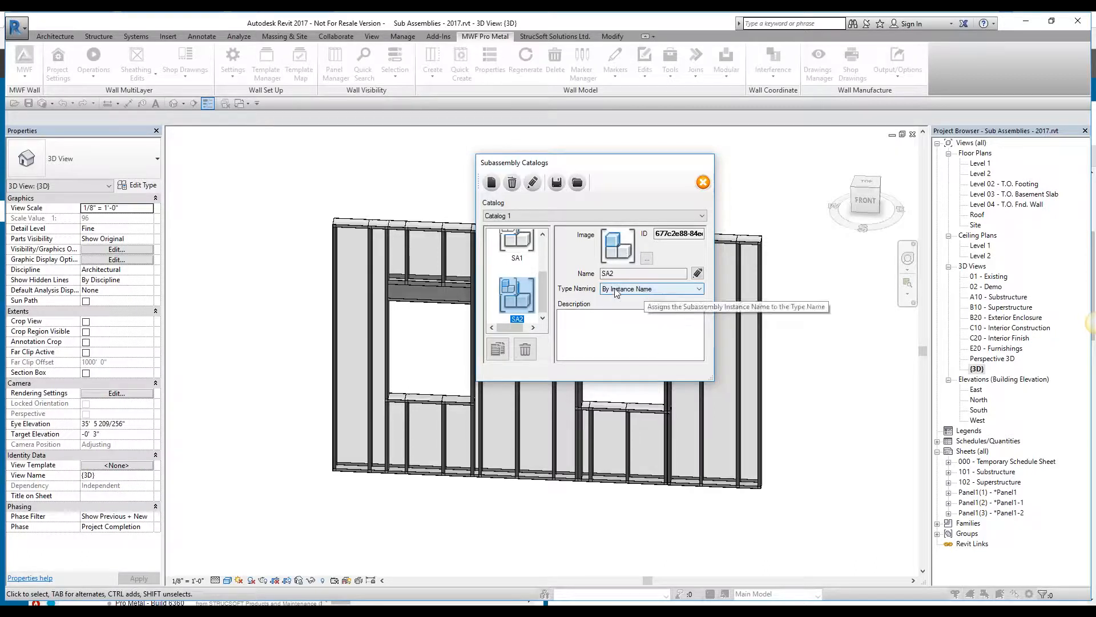
left_click(516, 251)
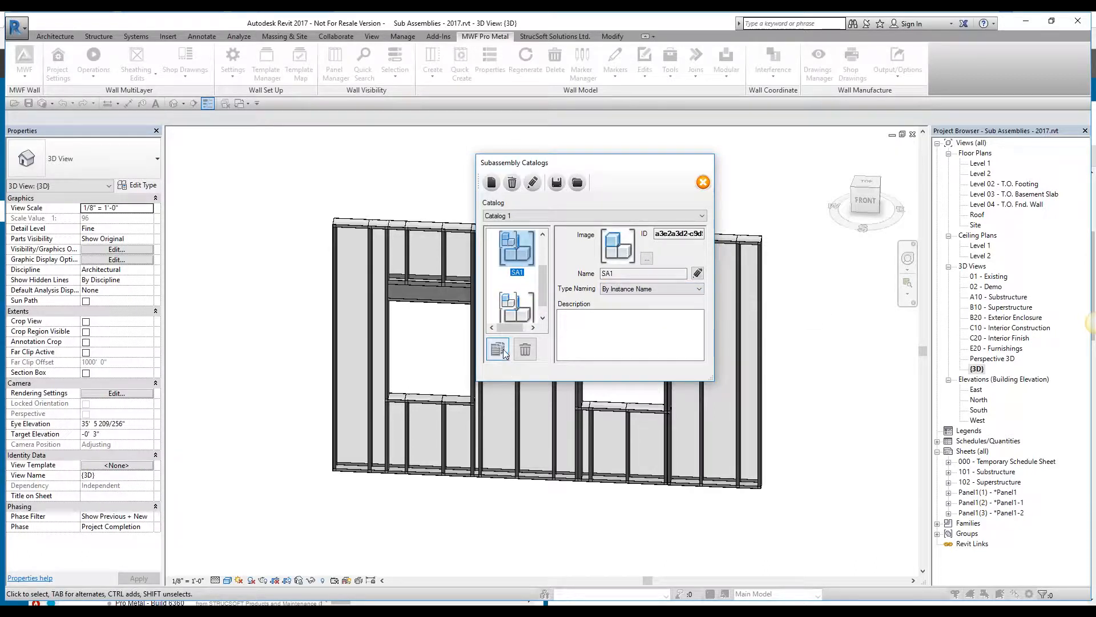
Copy SA1 into a new subassembly named SA3 in Catalog 1.
left_click(496, 350)
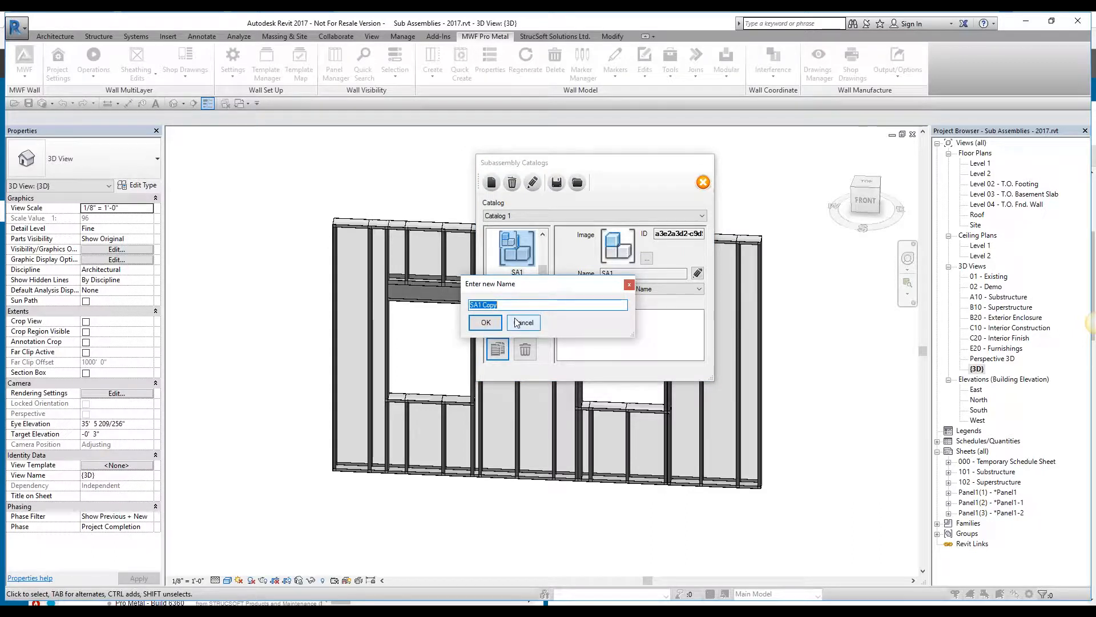
type("SA3")
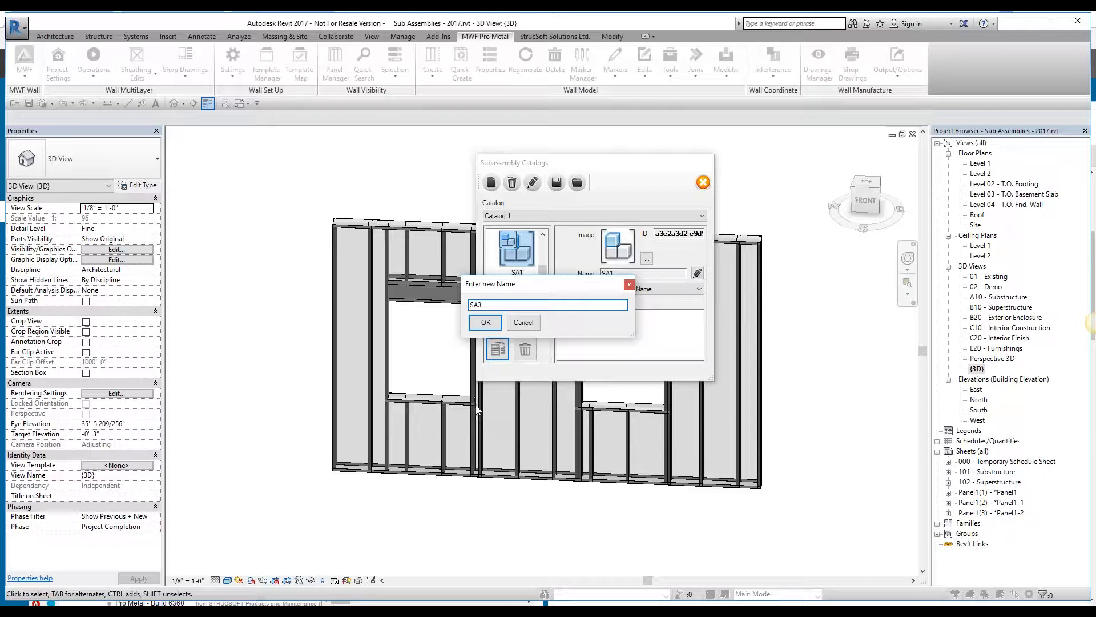
left_click(484, 322)
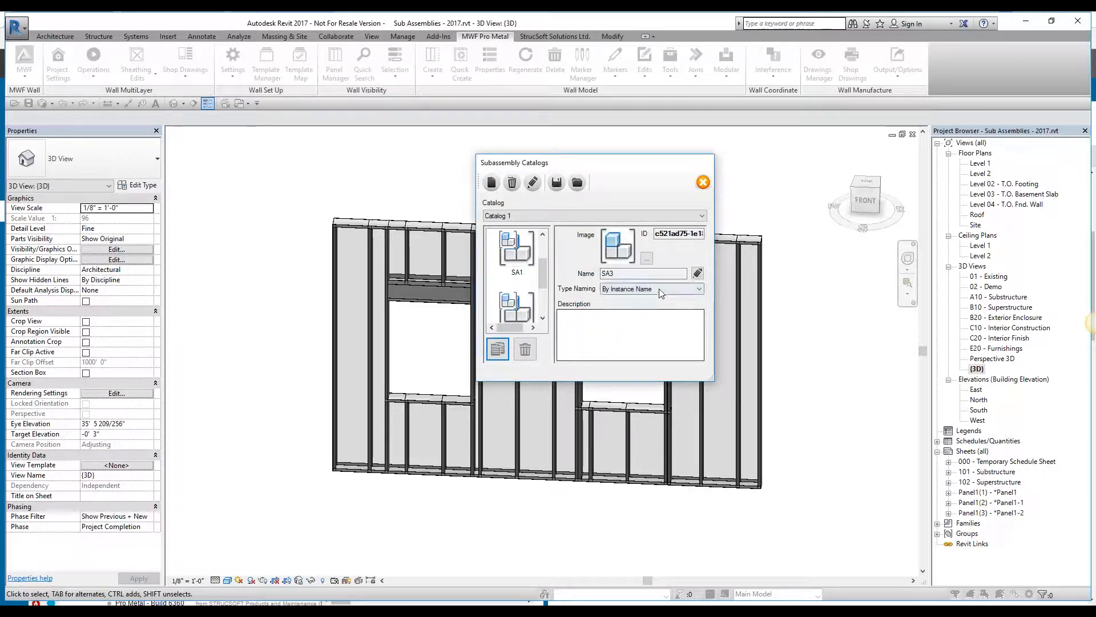
left_click(697, 288)
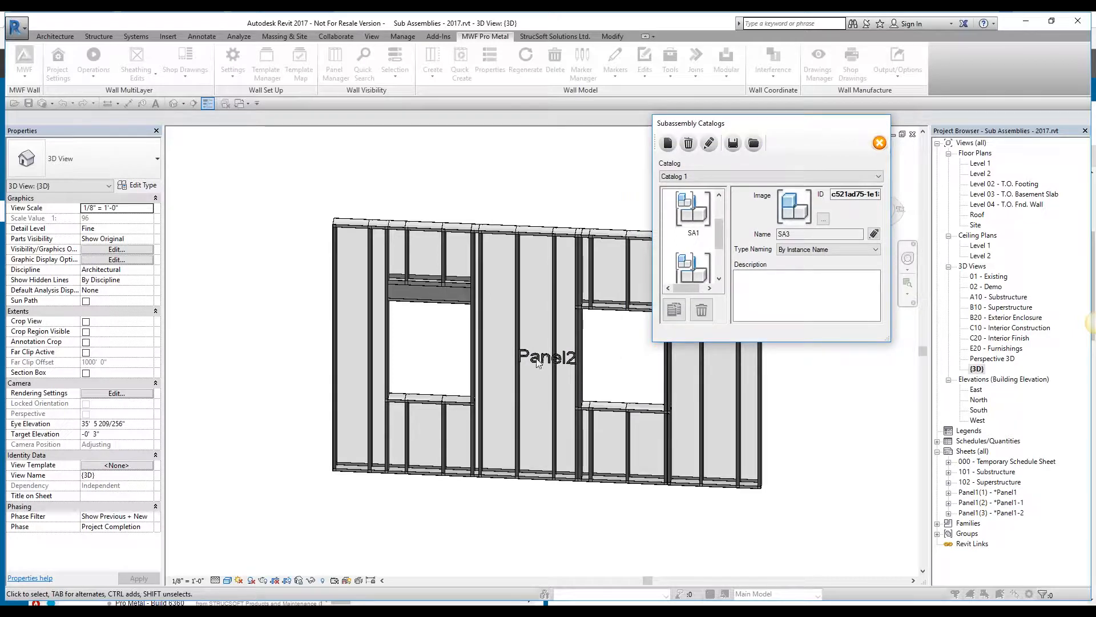
mouse_move(600, 362)
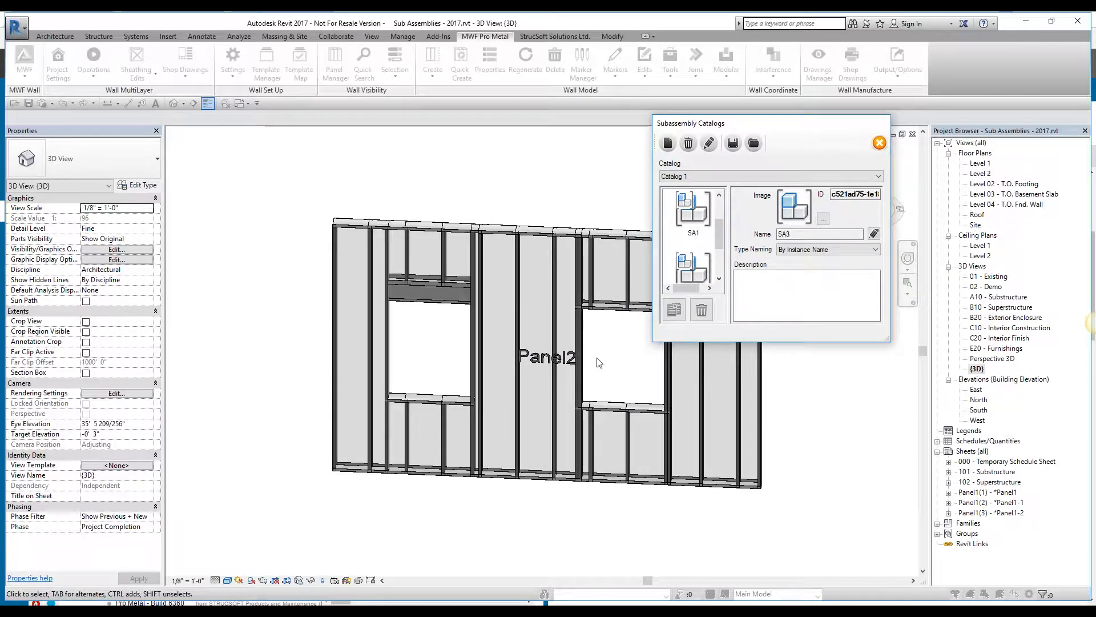
mouse_move(646, 381)
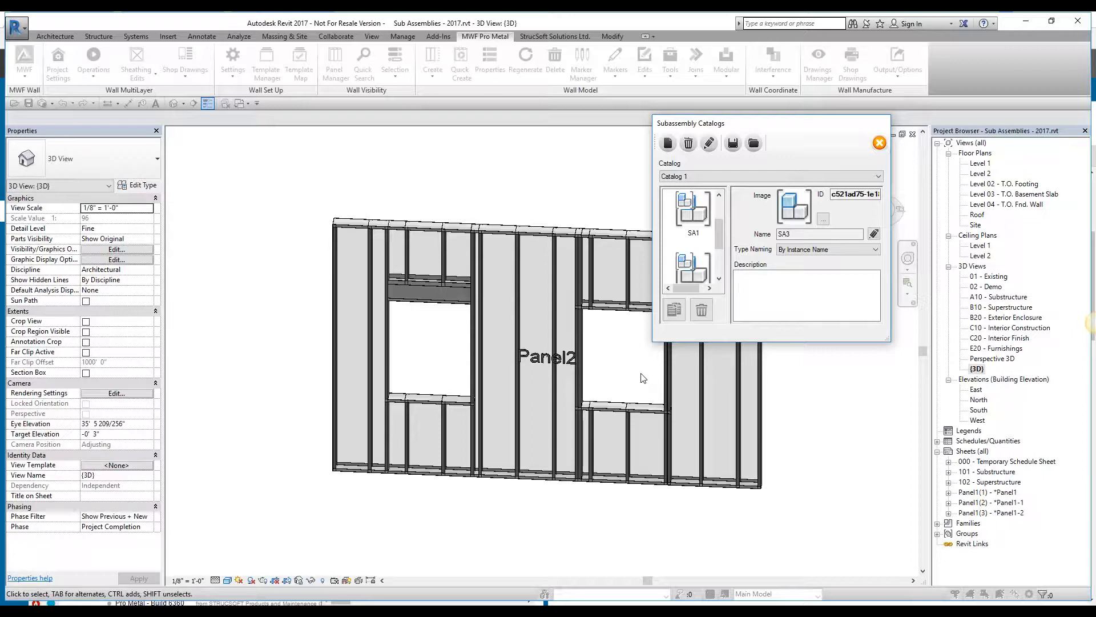
mouse_move(634, 366)
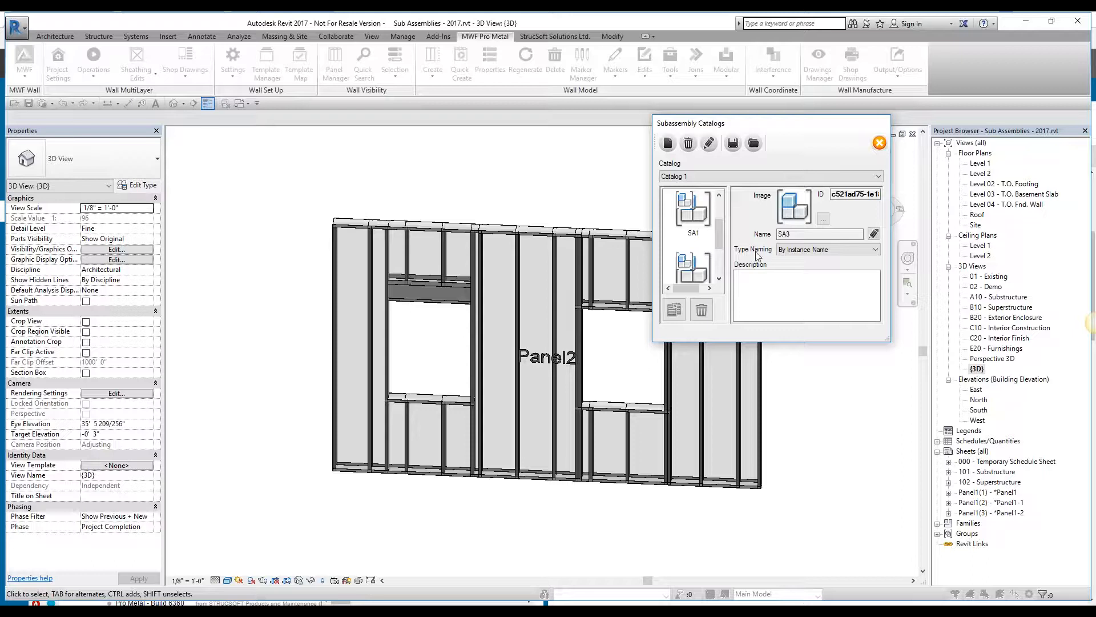
left_click(877, 250)
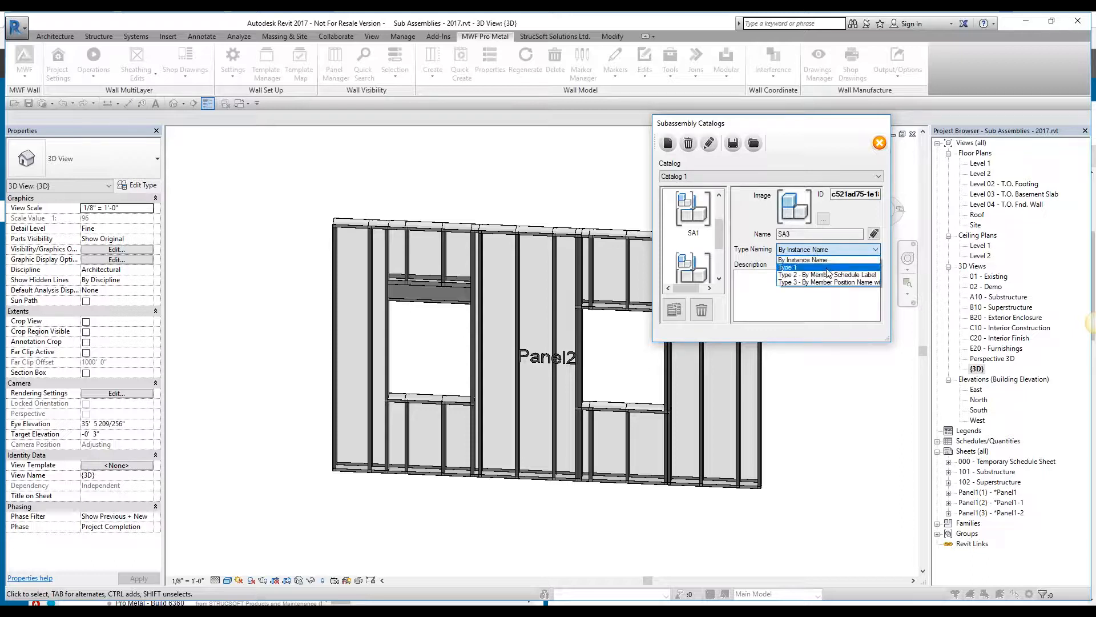
mouse_move(829, 275)
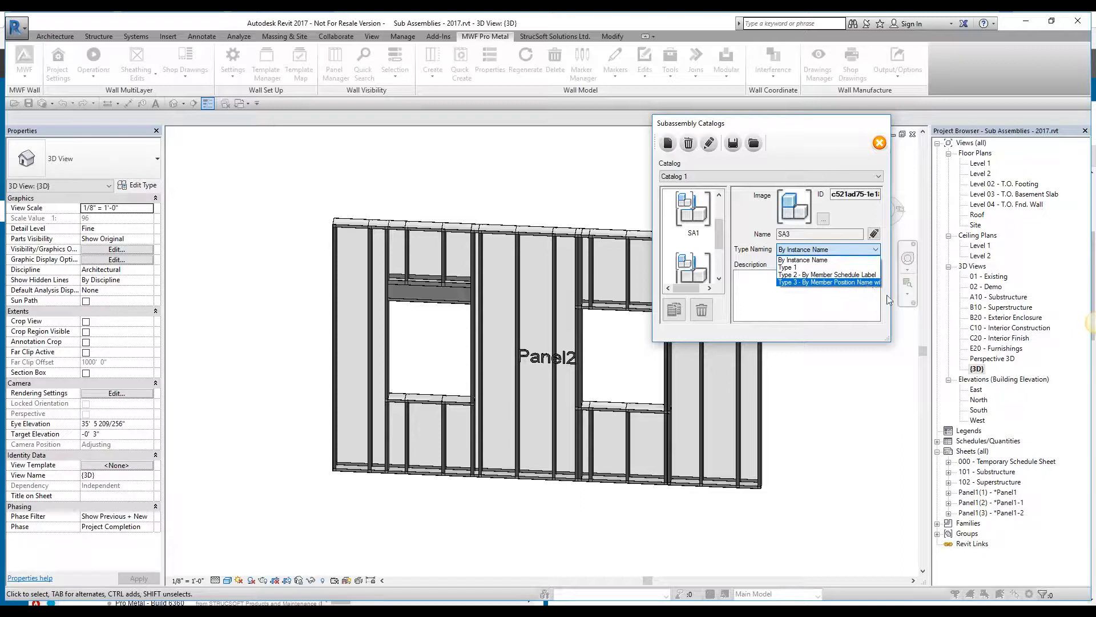
left_click(802, 259)
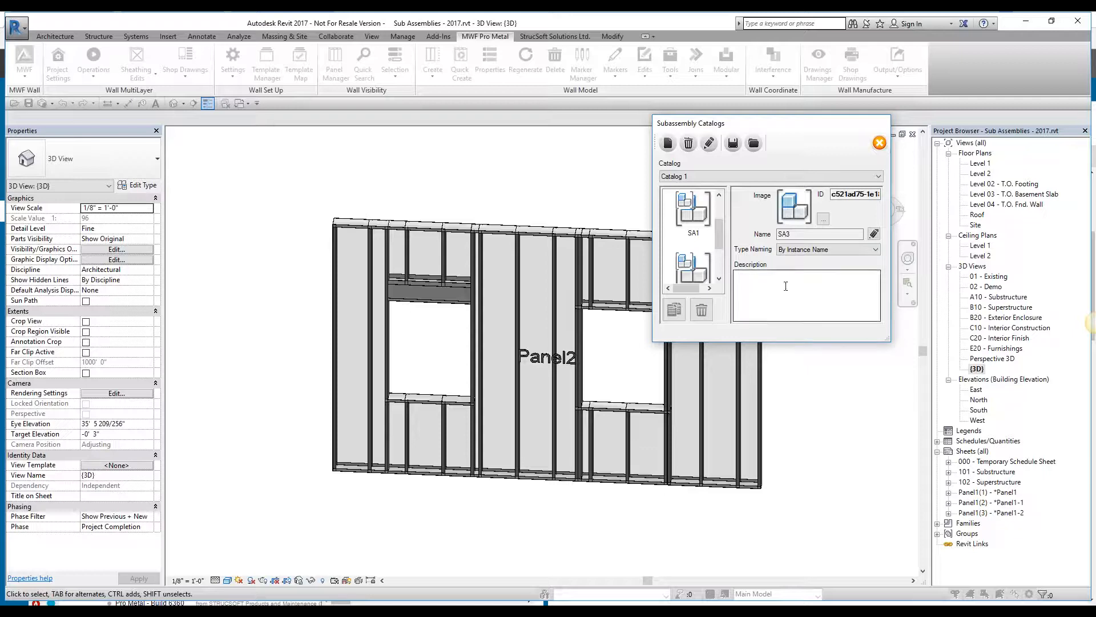
mouse_move(880, 143)
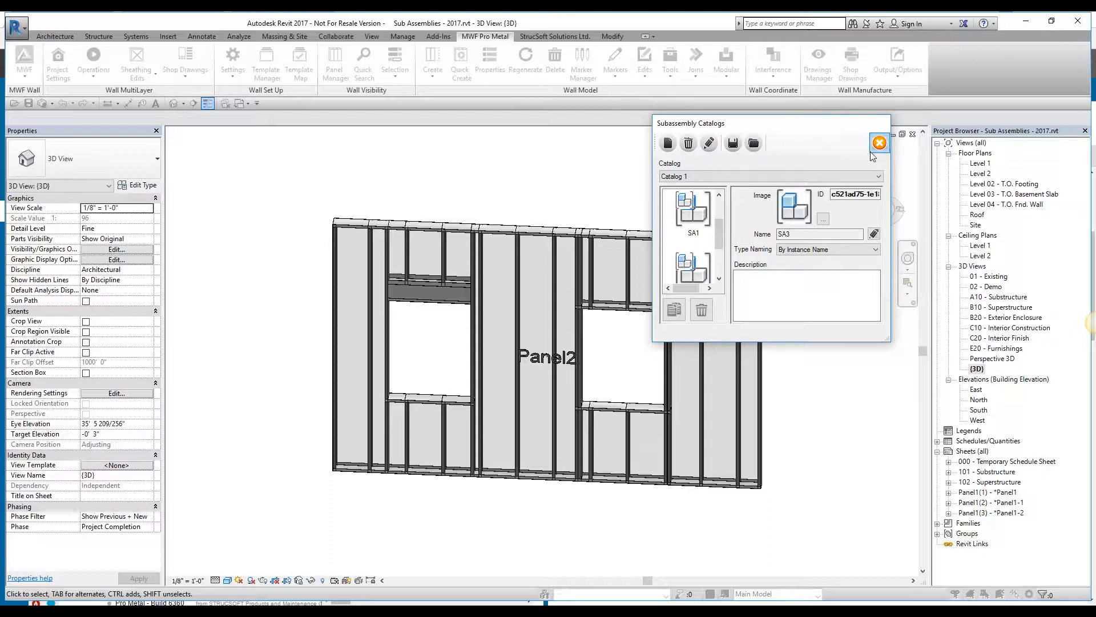
mouse_move(880, 143)
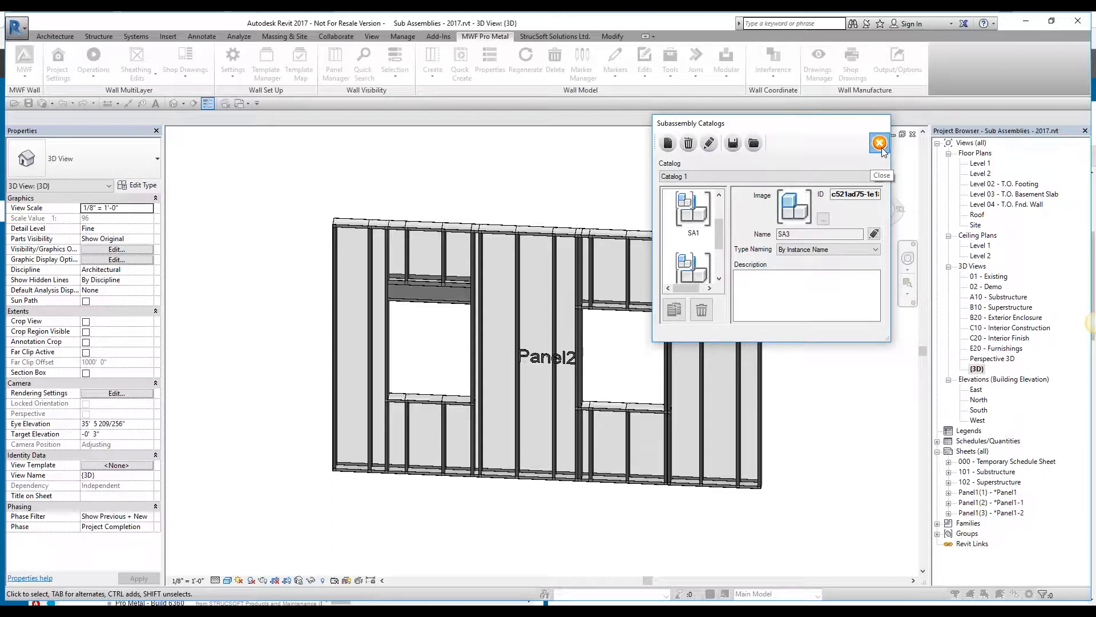
Close the Subassembly Catalogs, answering Yes to save Catalog 1 with SA3.
left_click(879, 143)
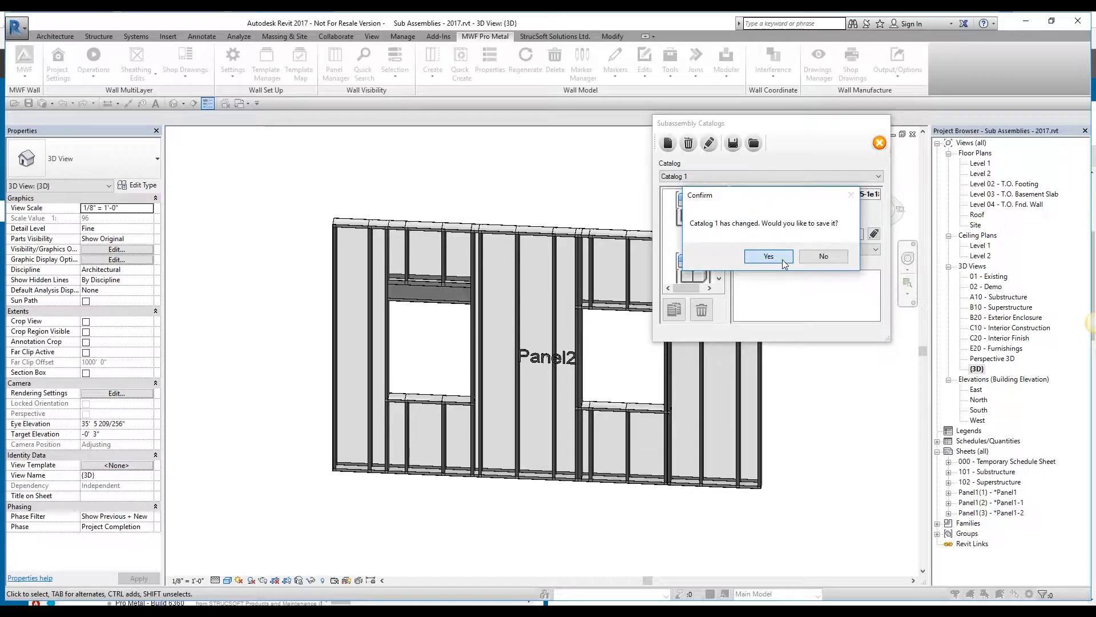
left_click(768, 256)
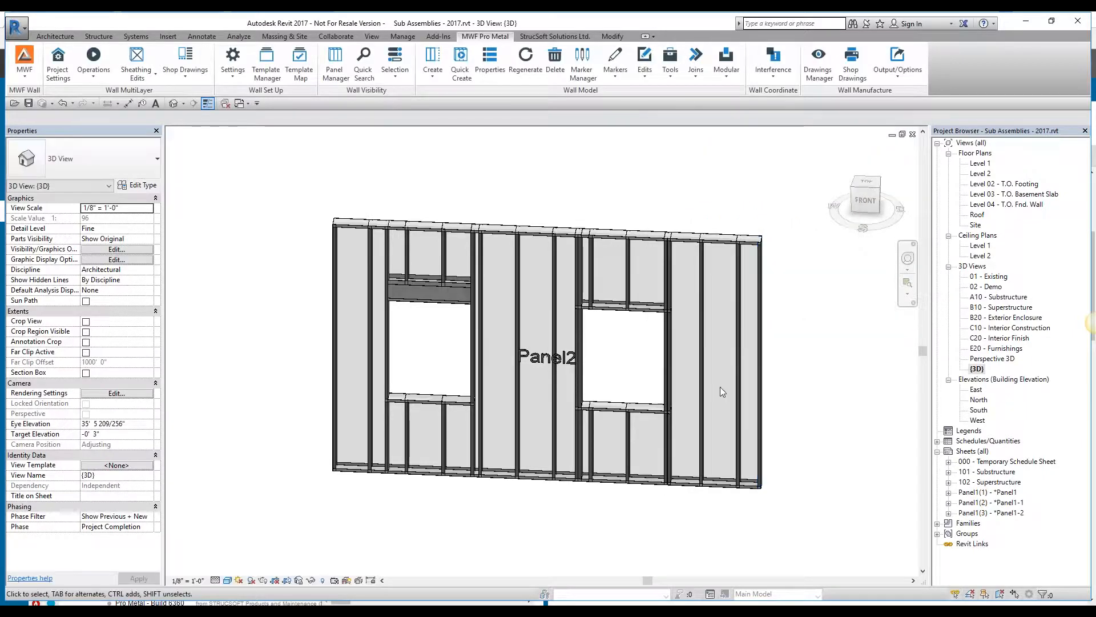
Pick framing members of Panel2 in the 3D view.
left_click(623, 346)
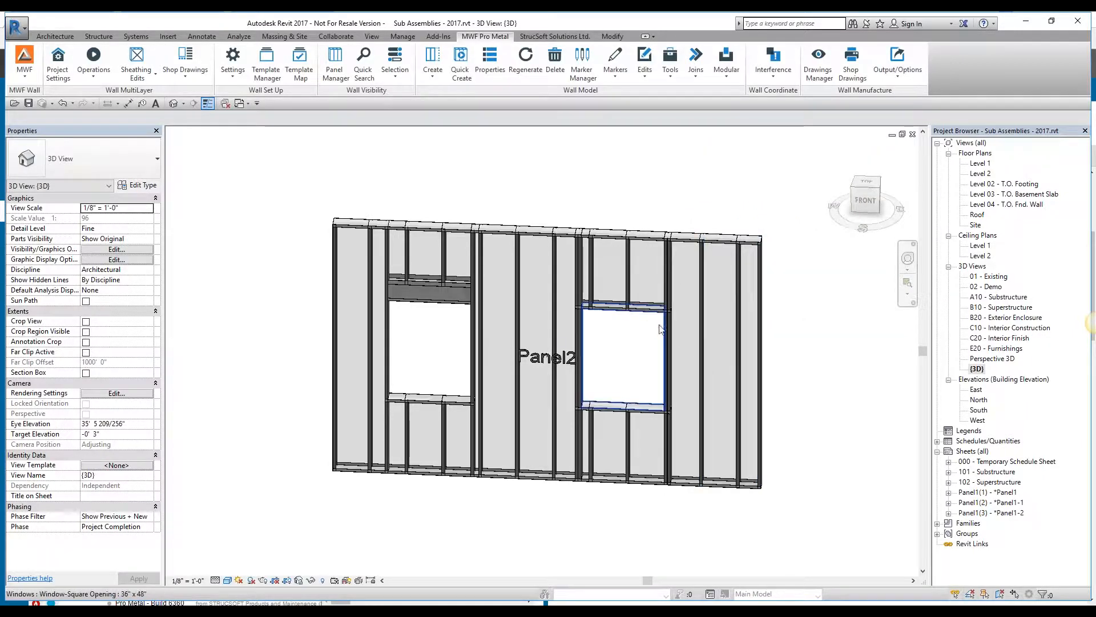
left_click(627, 280)
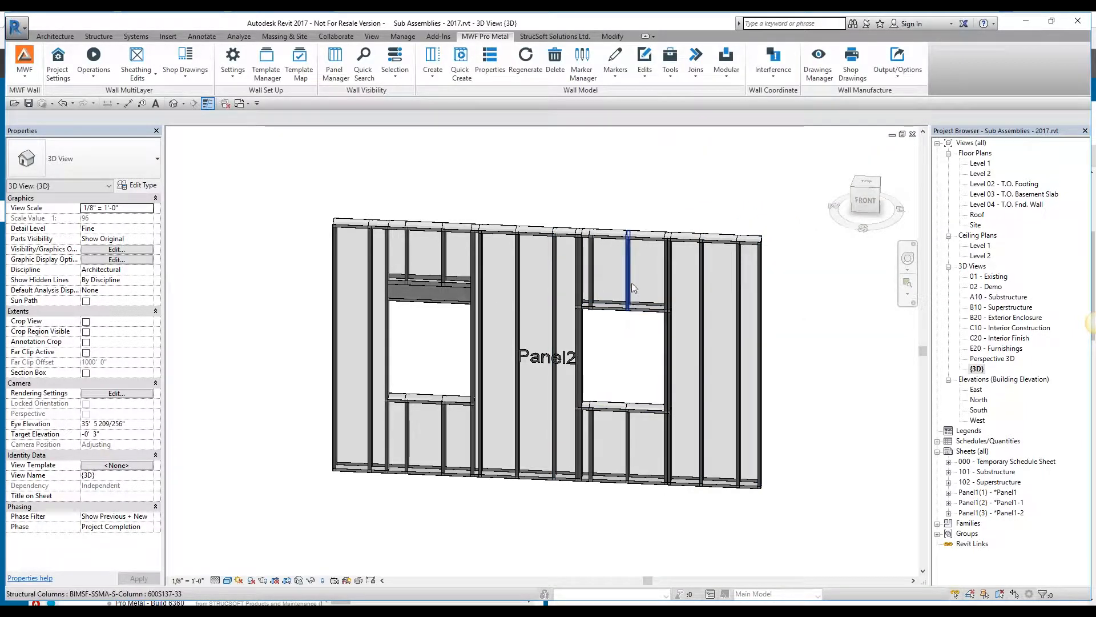
left_click(517, 280)
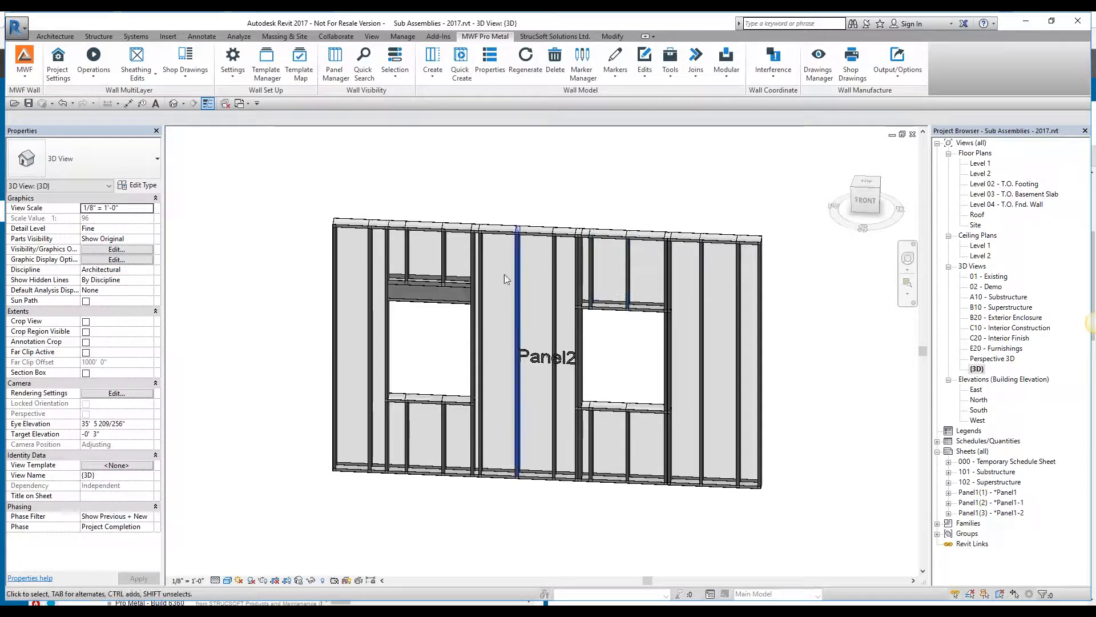
left_click(467, 163)
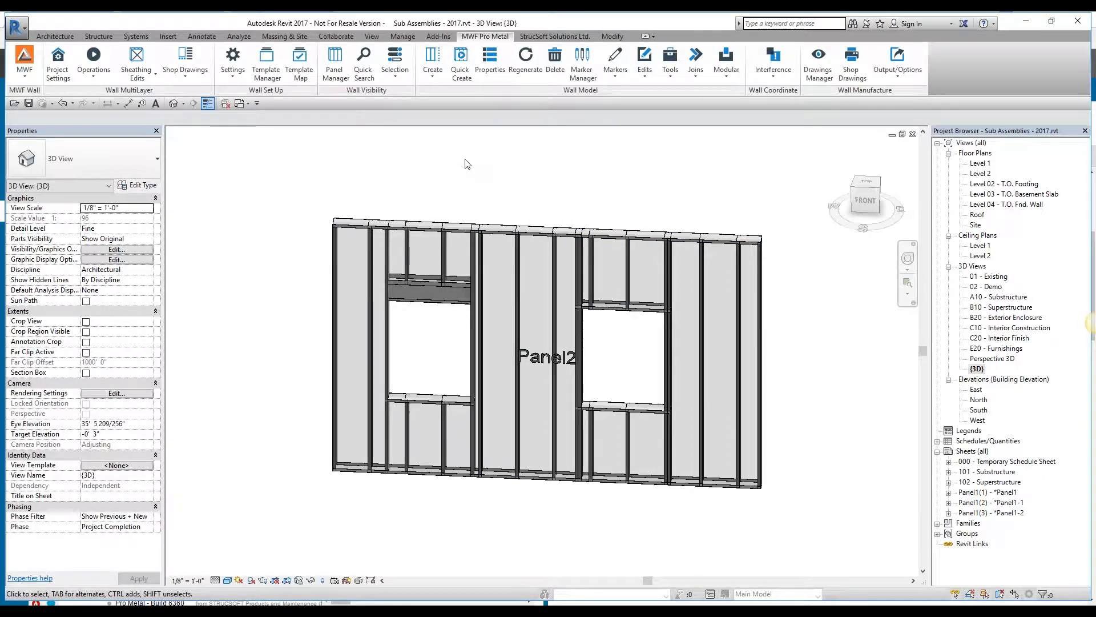
mouse_move(529, 170)
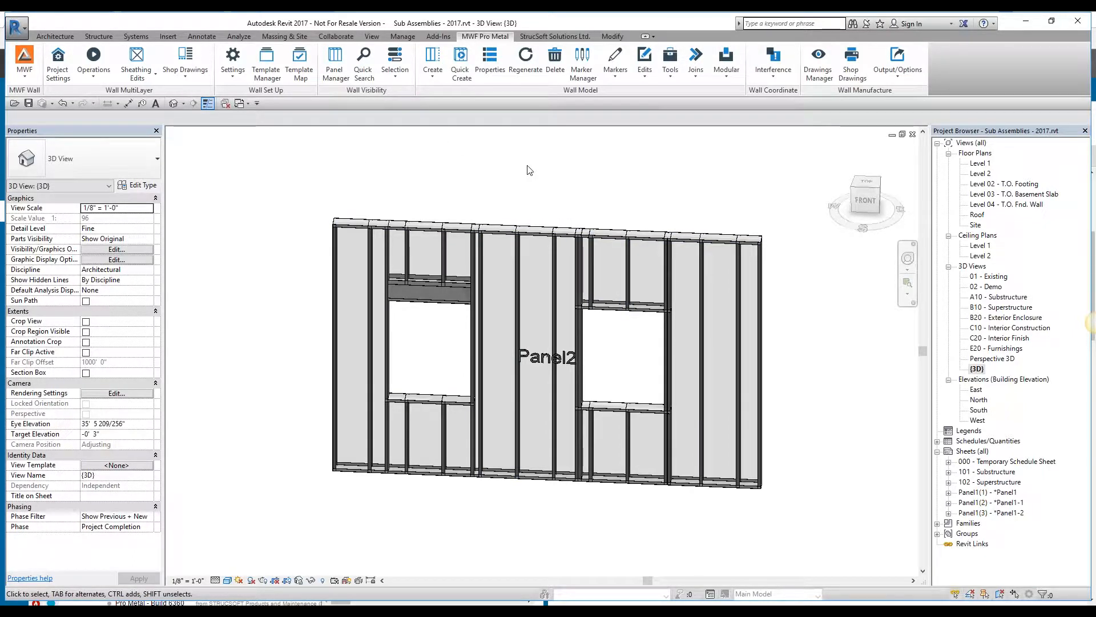
mouse_move(511, 300)
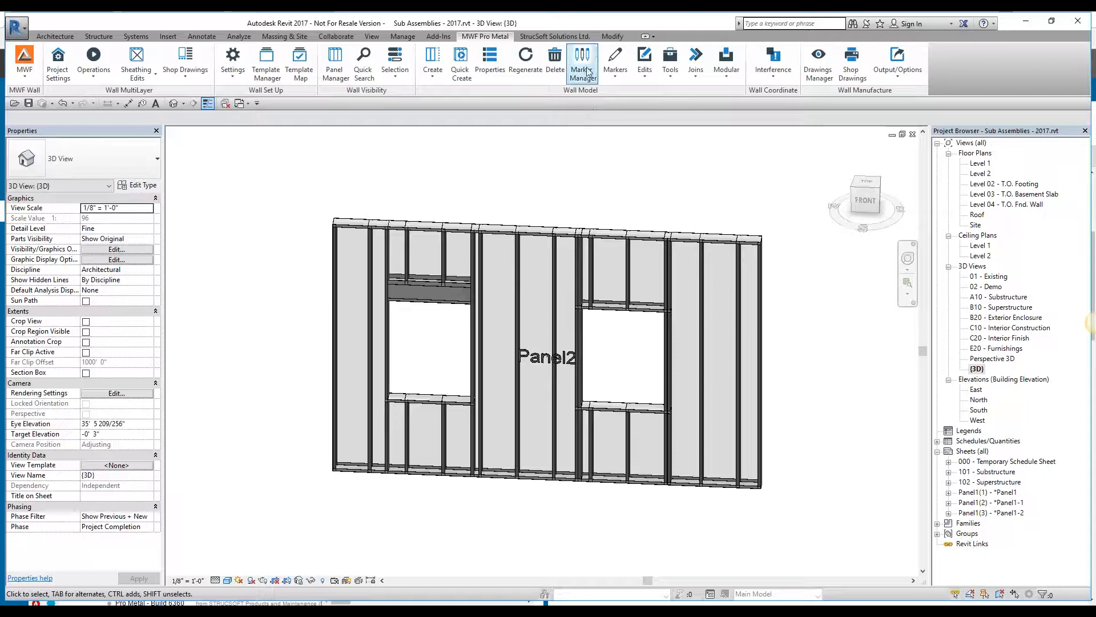
Open Marker Manager and expand Wall > Opening > Single to list the opening markers.
left_click(582, 62)
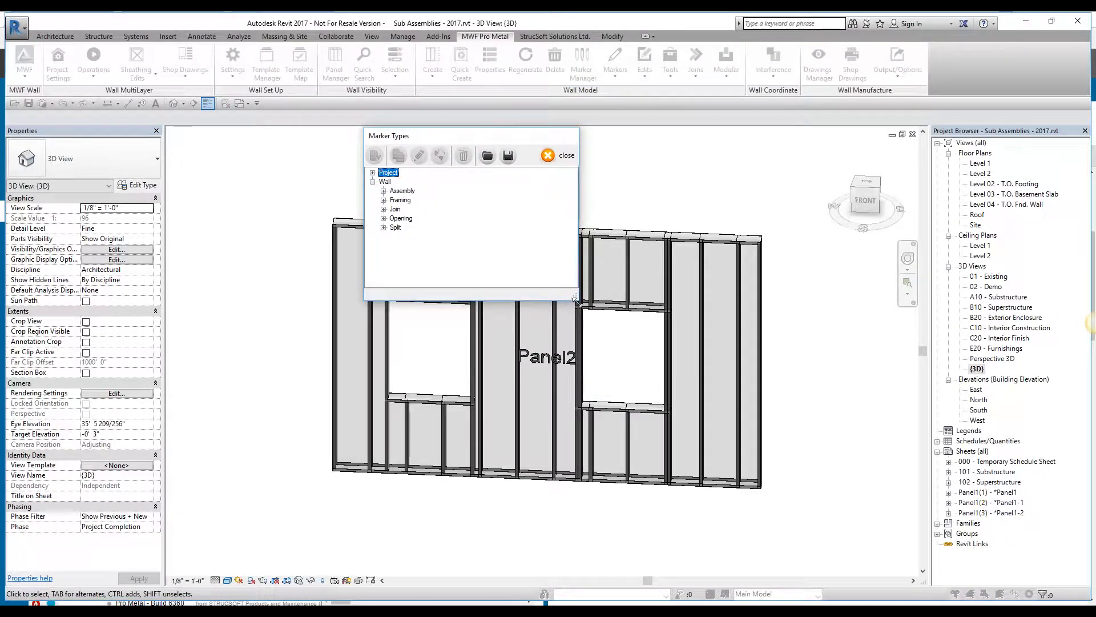
left_click(384, 218)
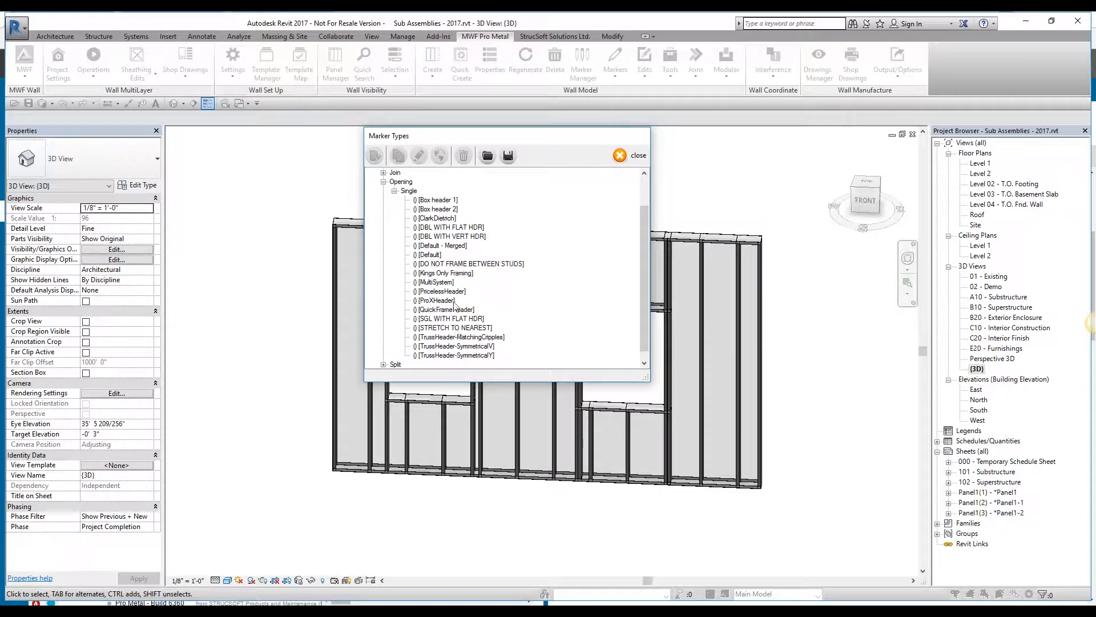
left_click(435, 282)
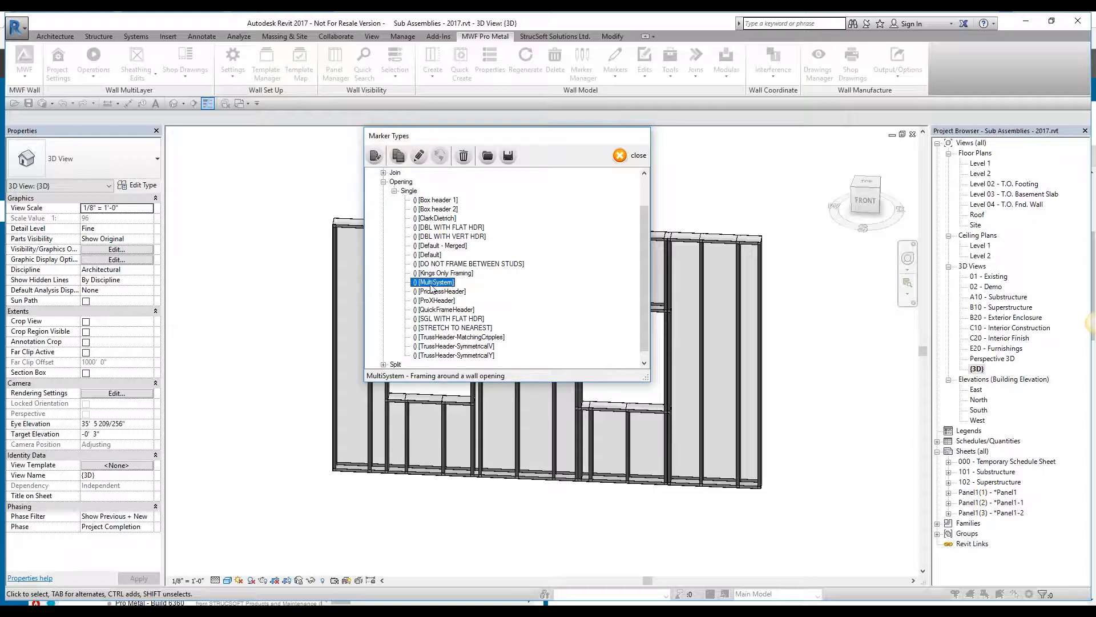
Switch between the MultiSystem and Box header 2 markers, ending on Box header 1.
left_click(437, 209)
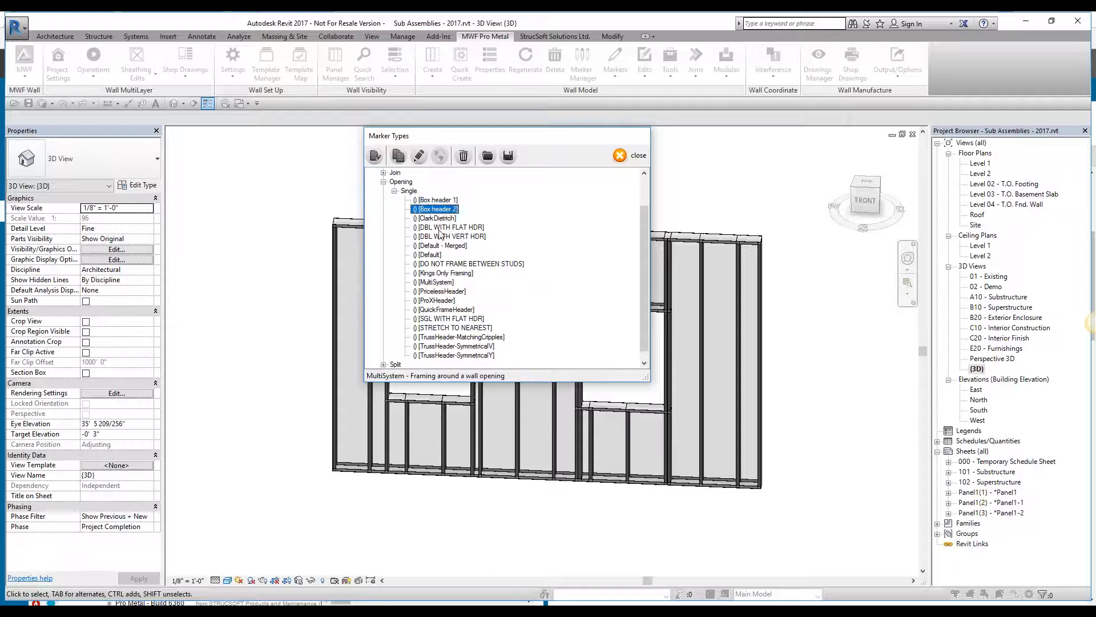
left_click(435, 282)
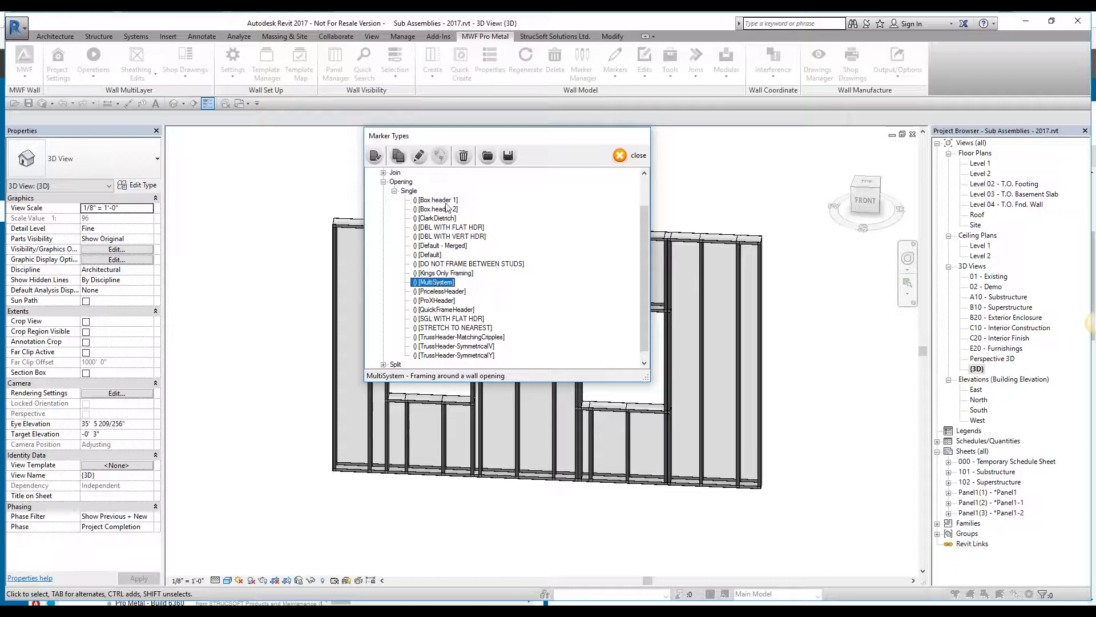
left_click(437, 209)
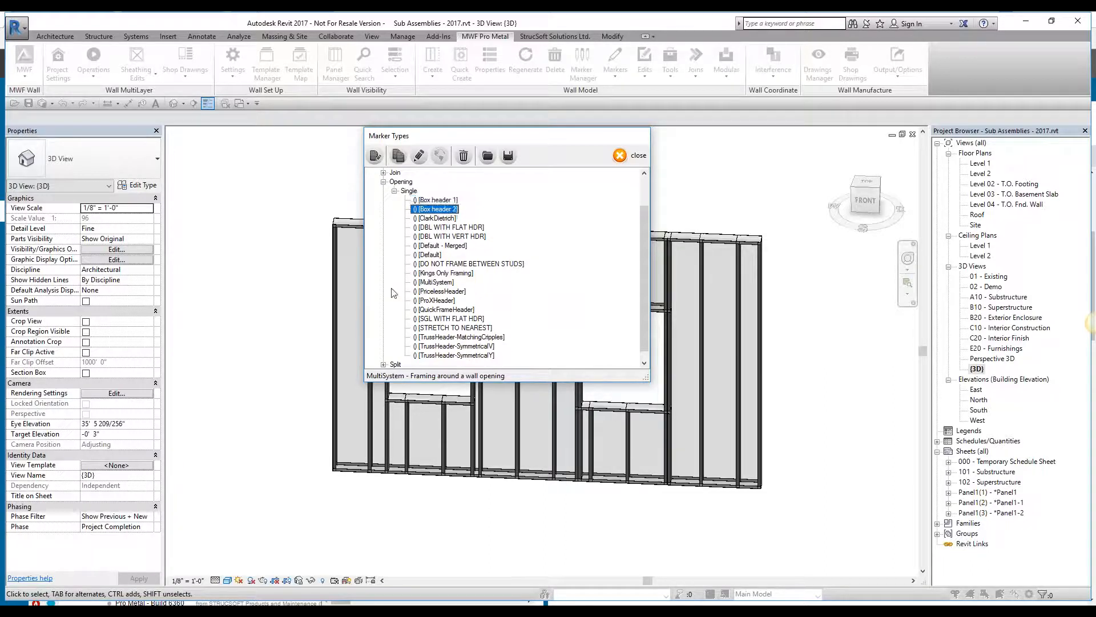
left_click(437, 199)
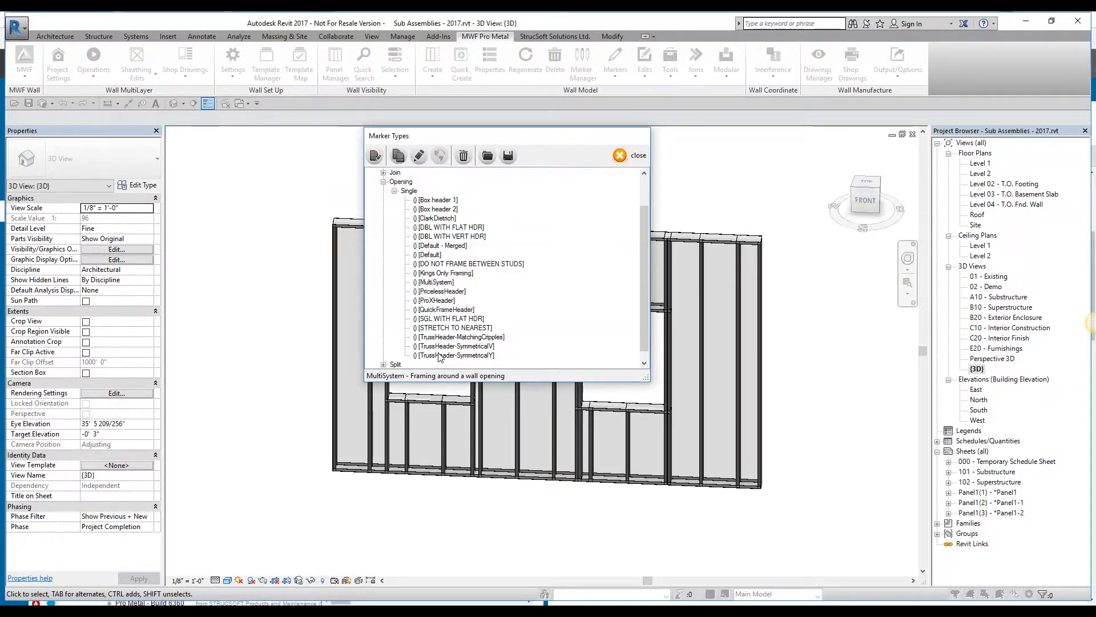
Open Box header 1's MultiSystem settings, check the Sill and Jamb tabs, and return to Header - Top of Opening.
double_click(437, 199)
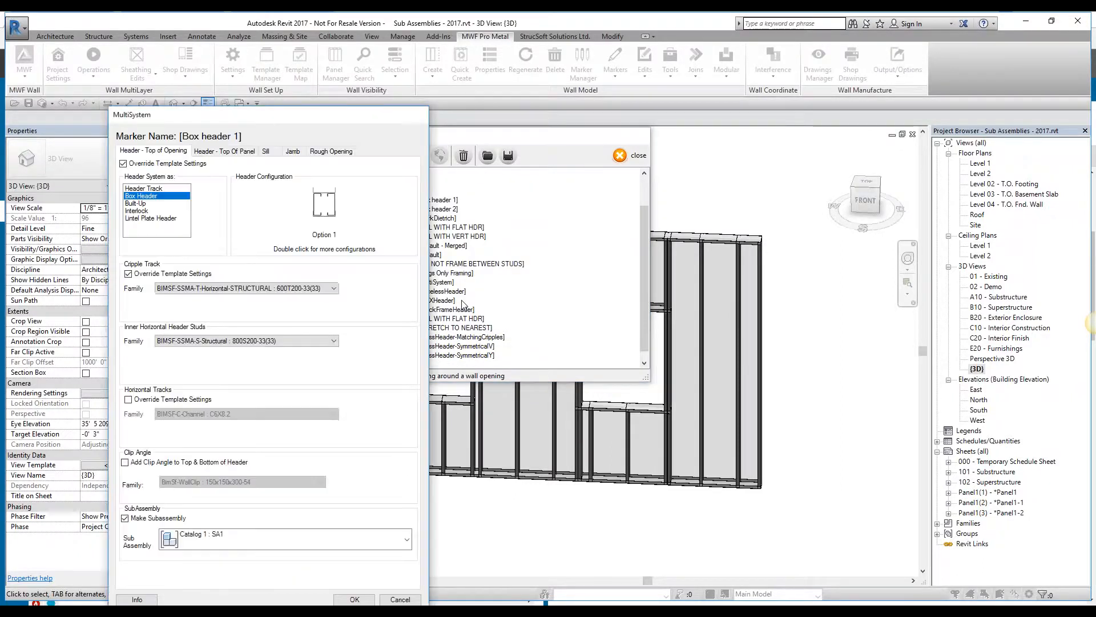
mouse_move(423, 237)
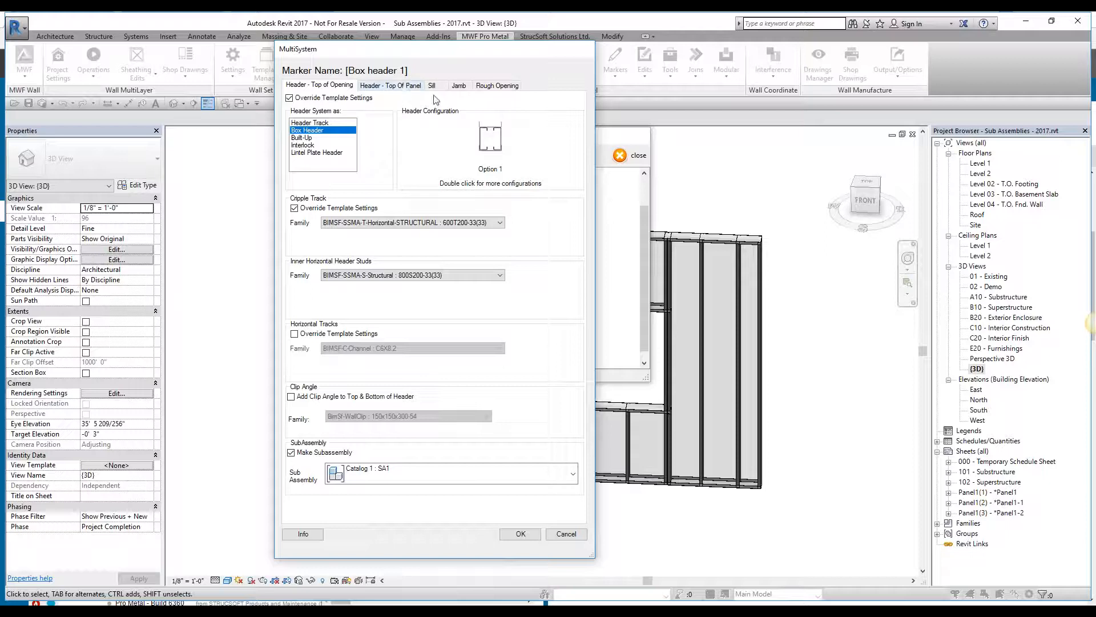
left_click(459, 85)
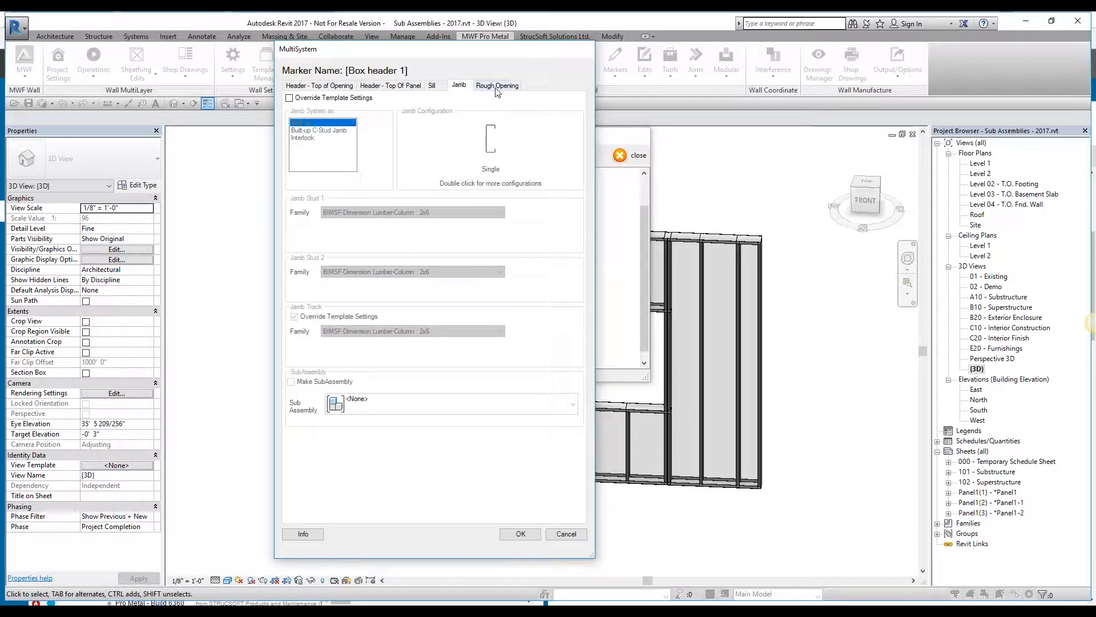
left_click(319, 86)
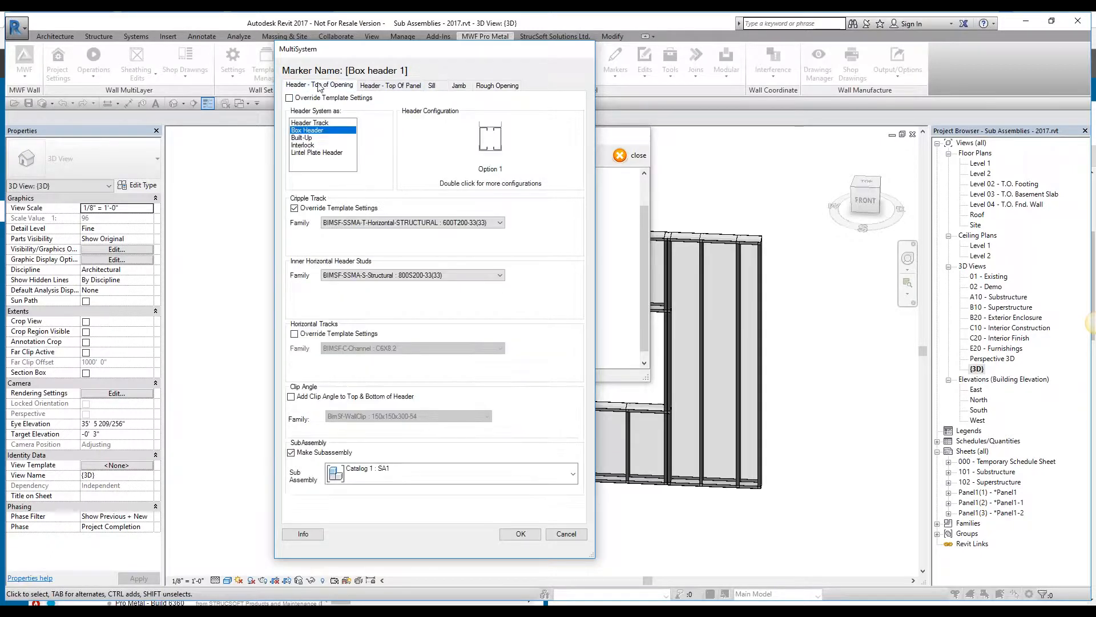
left_click(289, 99)
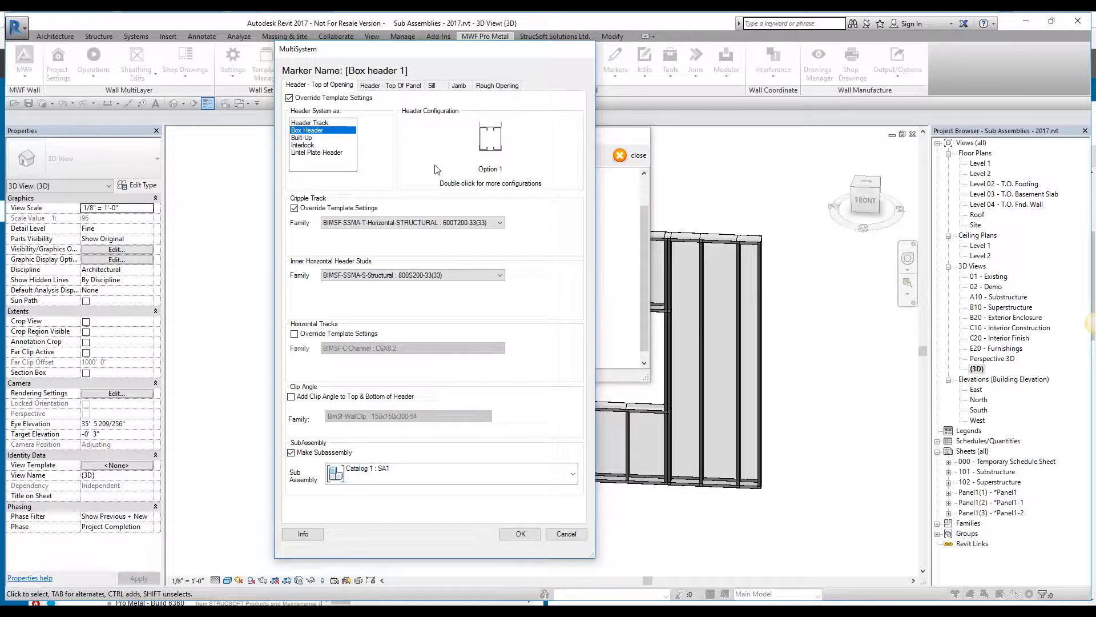
Keep Option 1 as Box header 1's header configuration with subassembly Catalog 1 : SA1, and save.
double_click(490, 139)
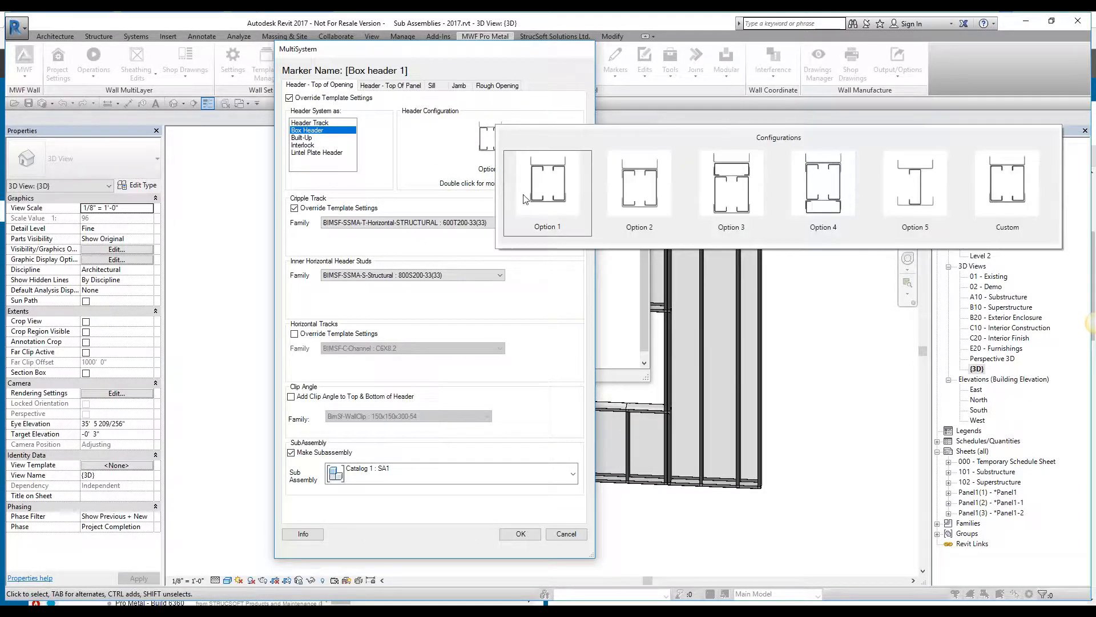
mouse_move(565, 195)
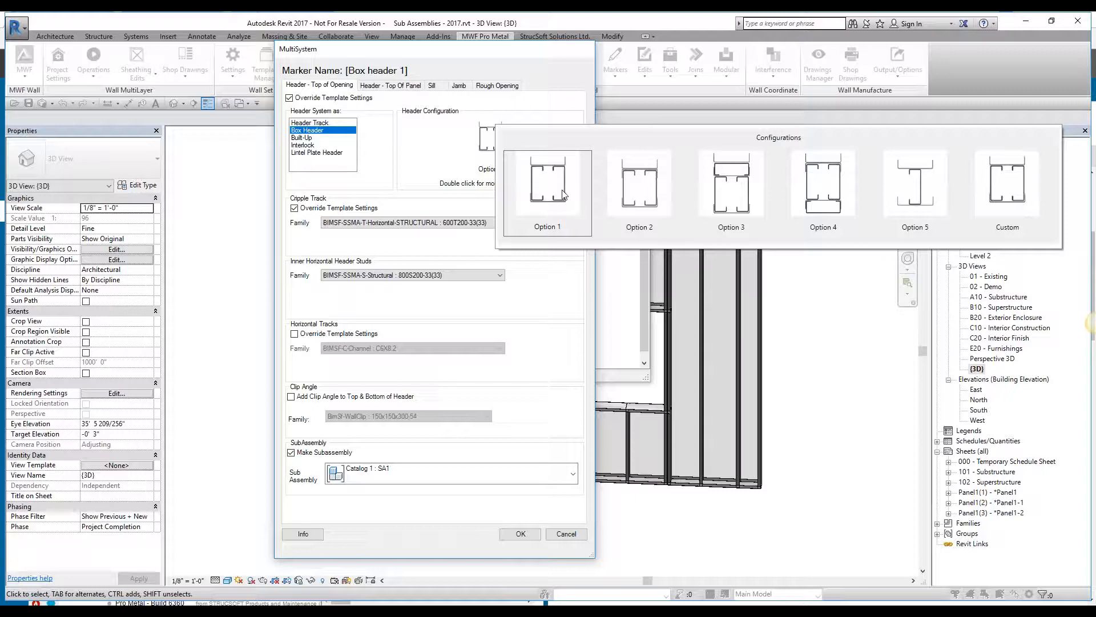
mouse_move(572, 194)
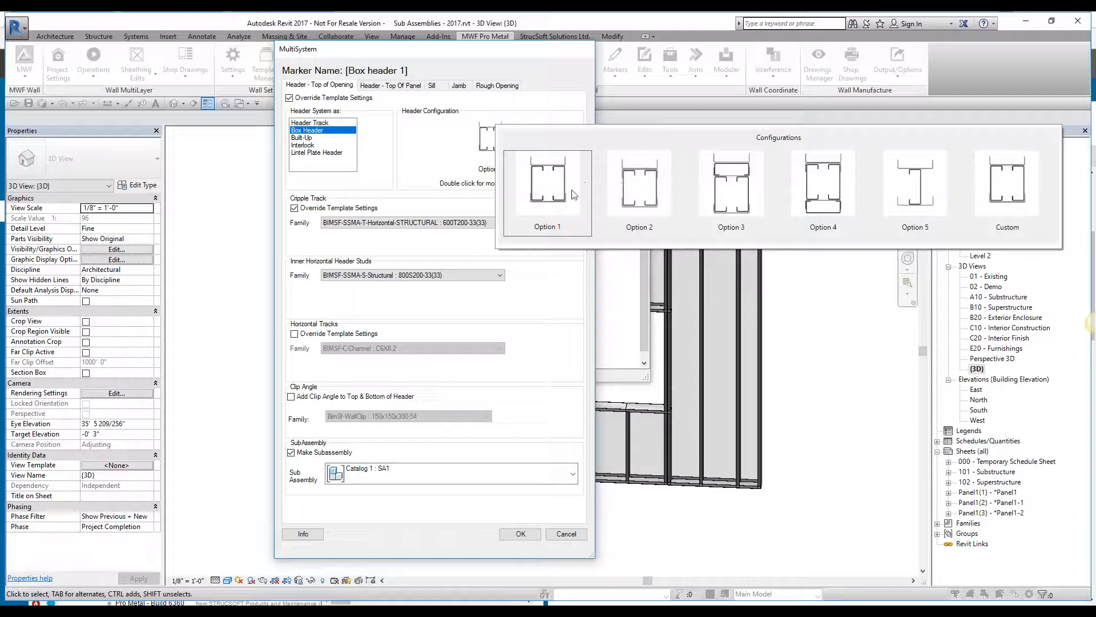
left_click(547, 183)
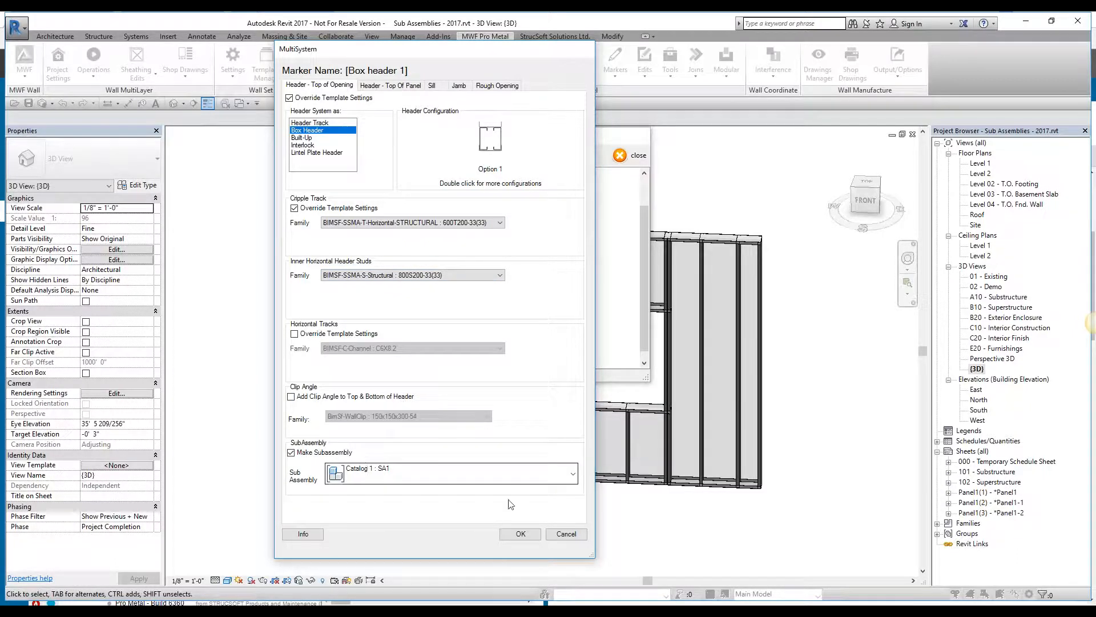
left_click(571, 472)
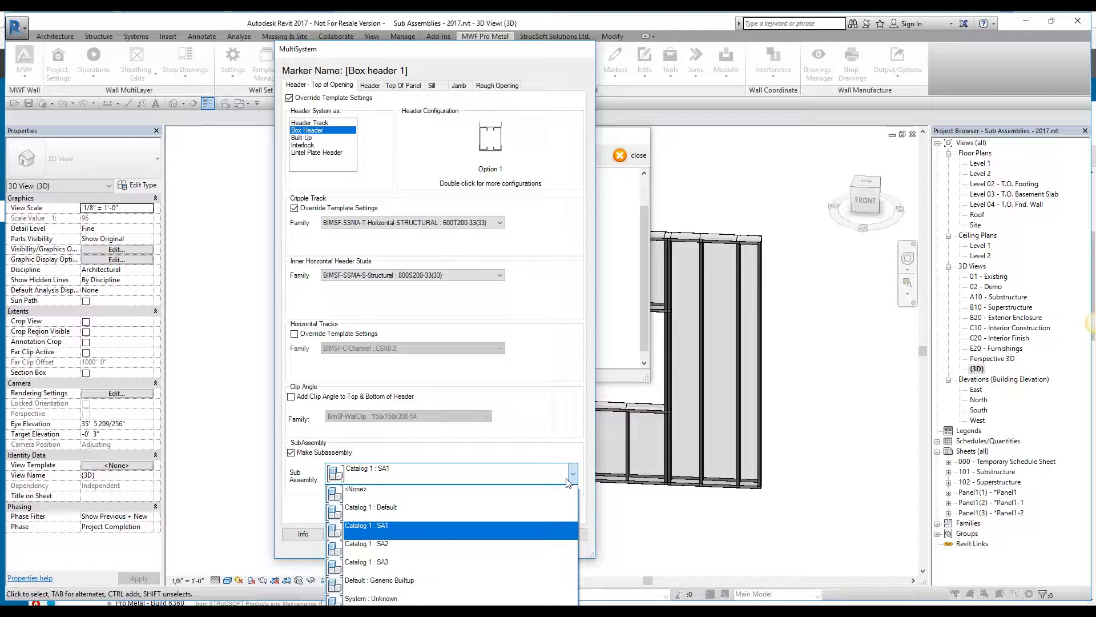
mouse_move(464, 535)
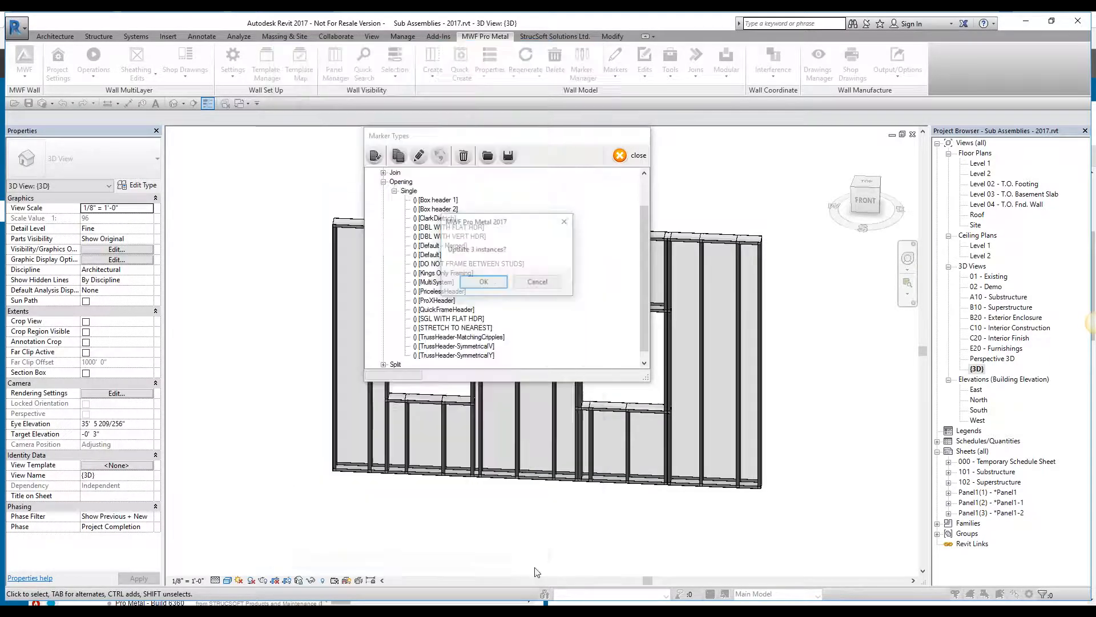
Acknowledge that Box header 1 can't update while three instances exist, then select Panel2's window opening.
left_click(483, 281)
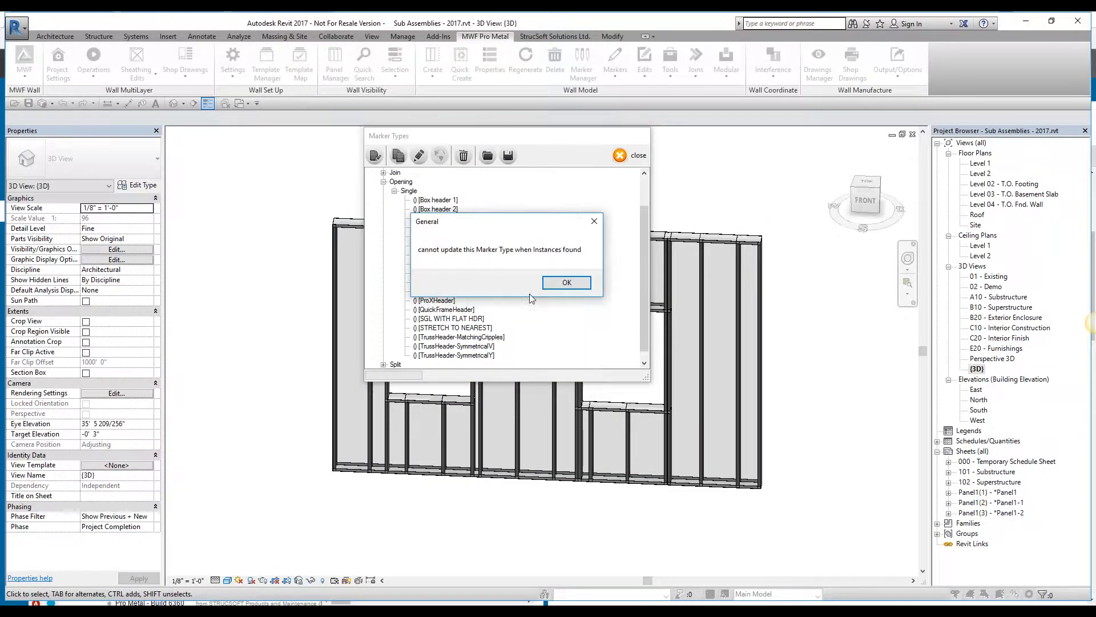
left_click(567, 282)
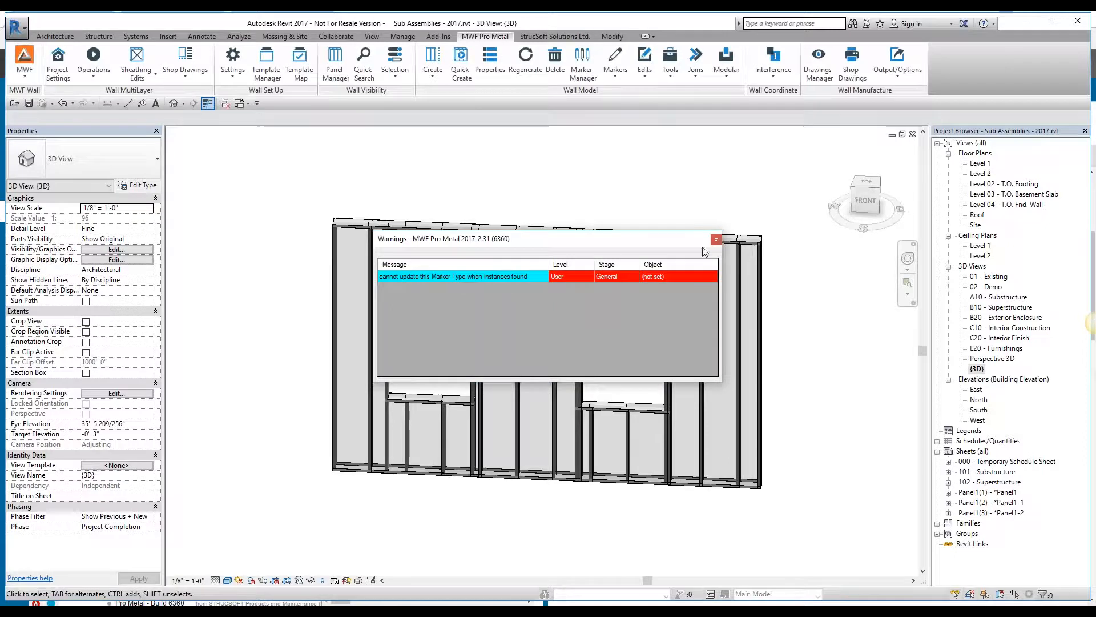
left_click(715, 240)
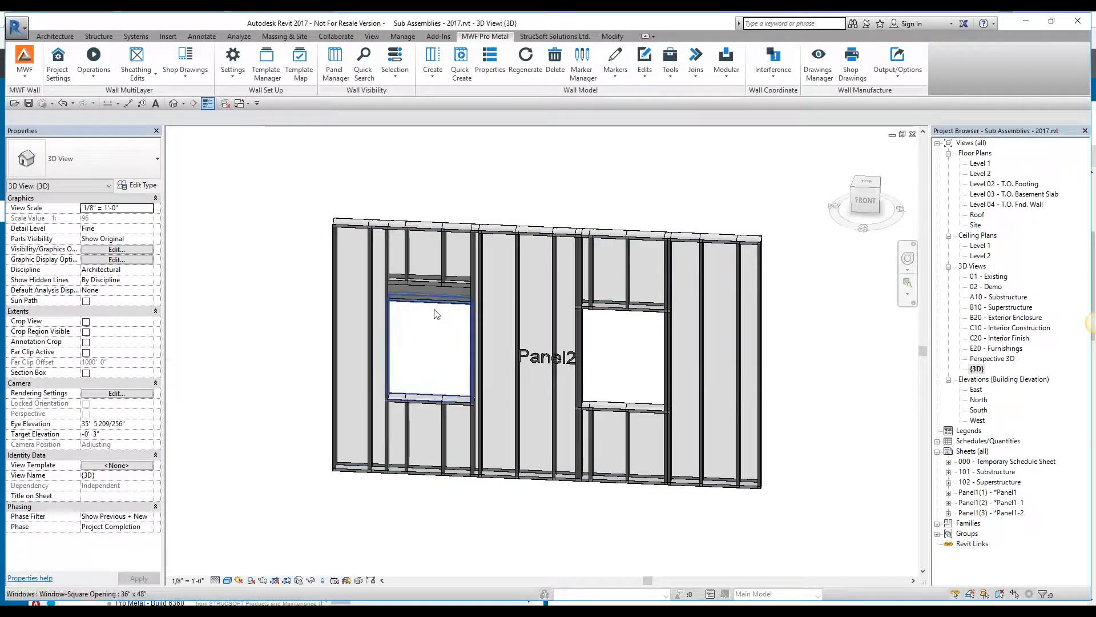
left_click(434, 290)
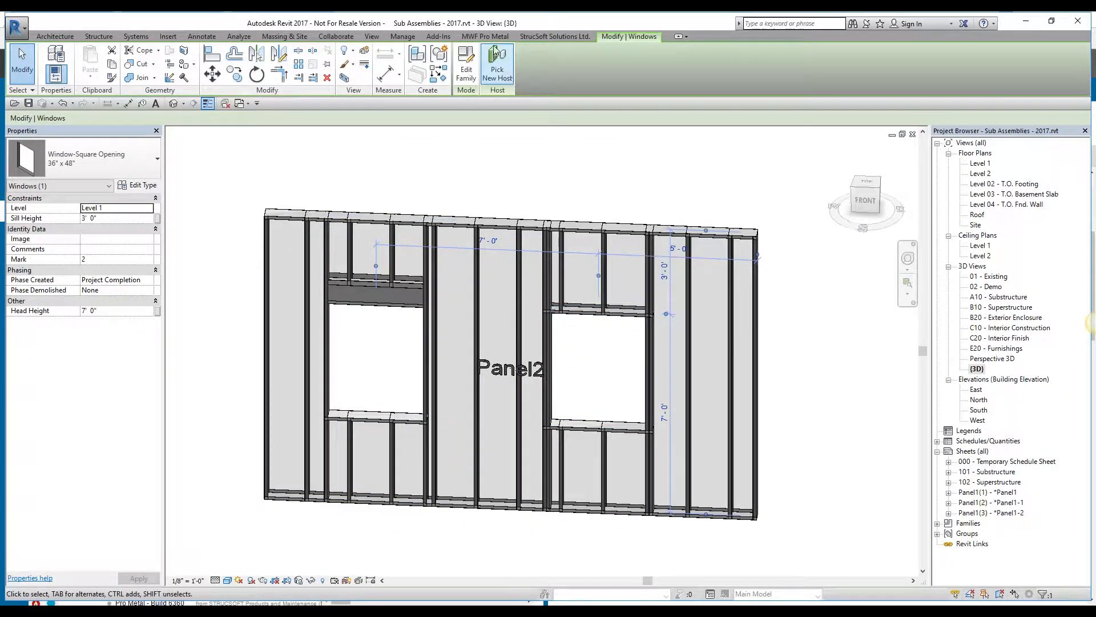
Apply the mwfW_VoidFraming : Default opening type to the window with Make Into a Subassembly checked.
left_click(615, 59)
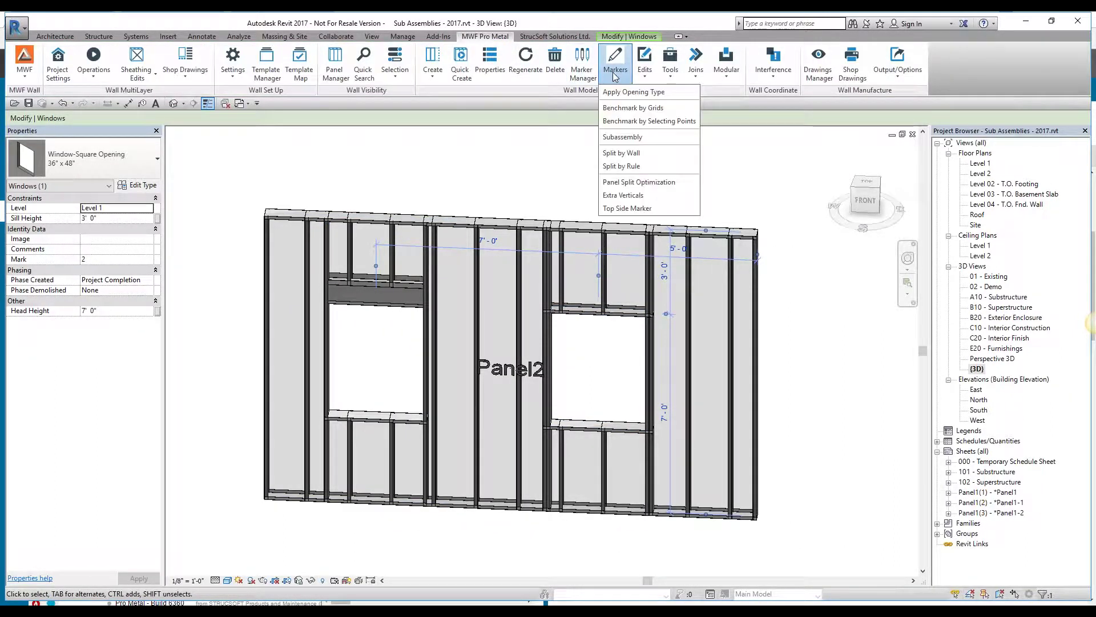
left_click(633, 107)
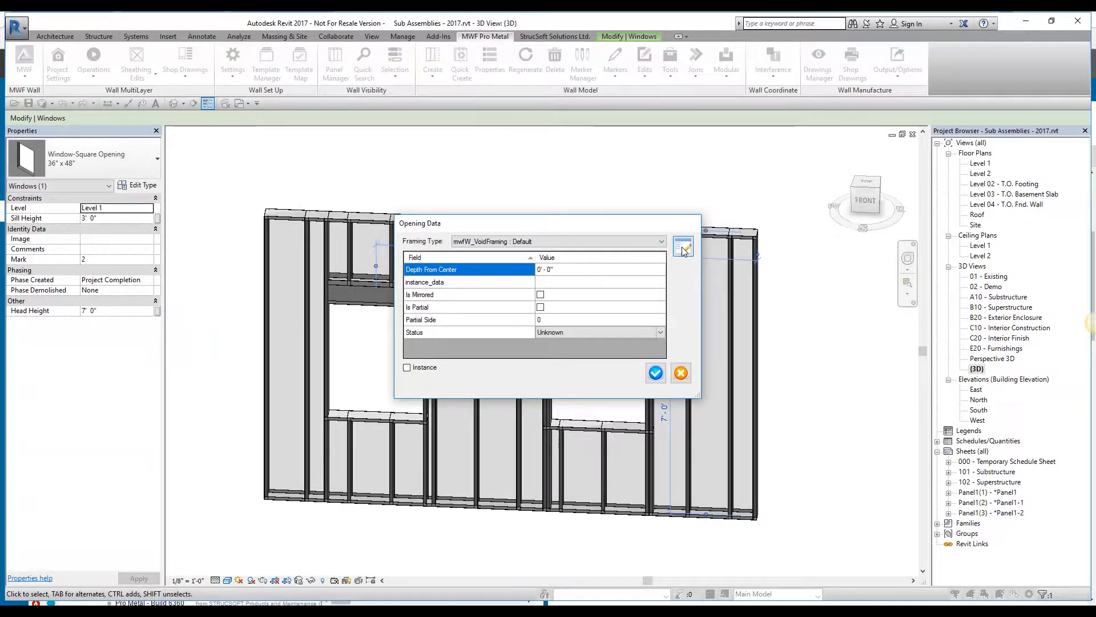
left_click(683, 245)
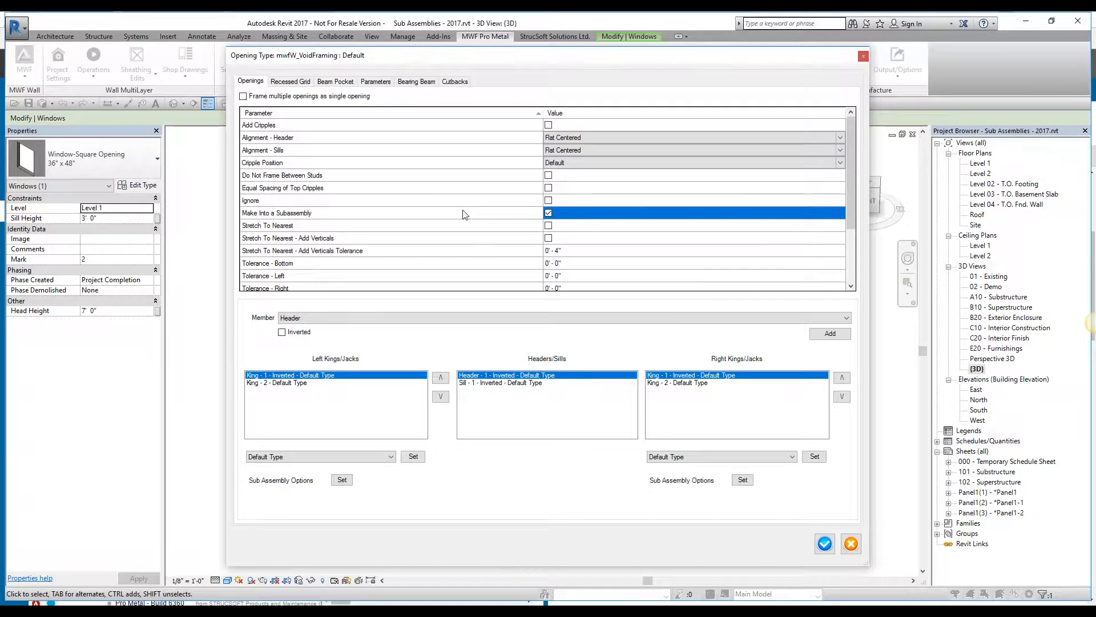
mouse_move(572, 220)
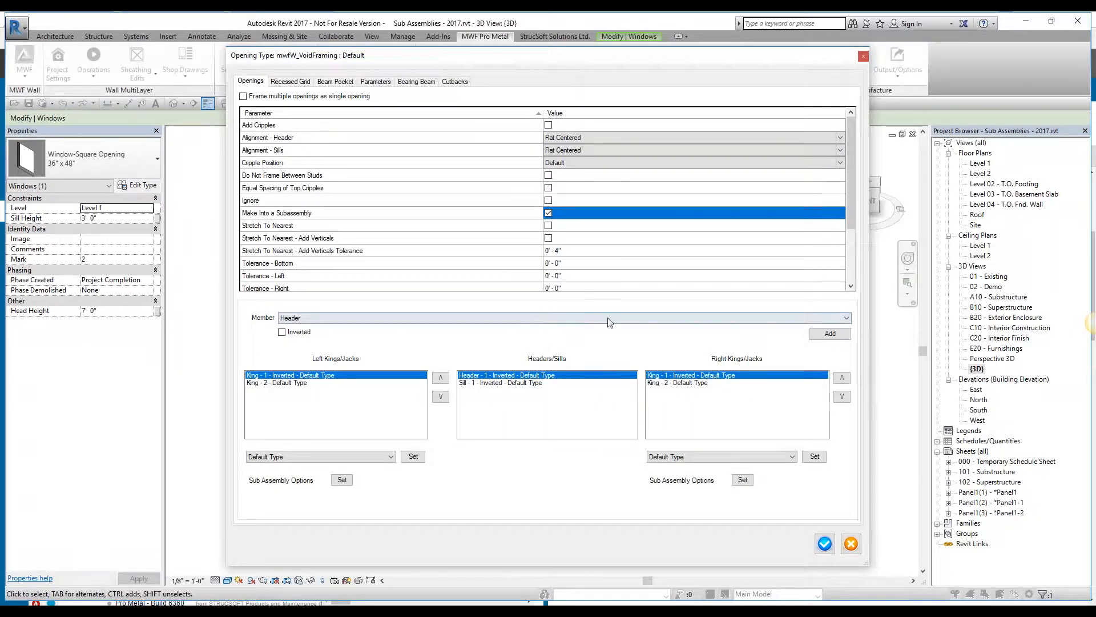
mouse_move(661, 350)
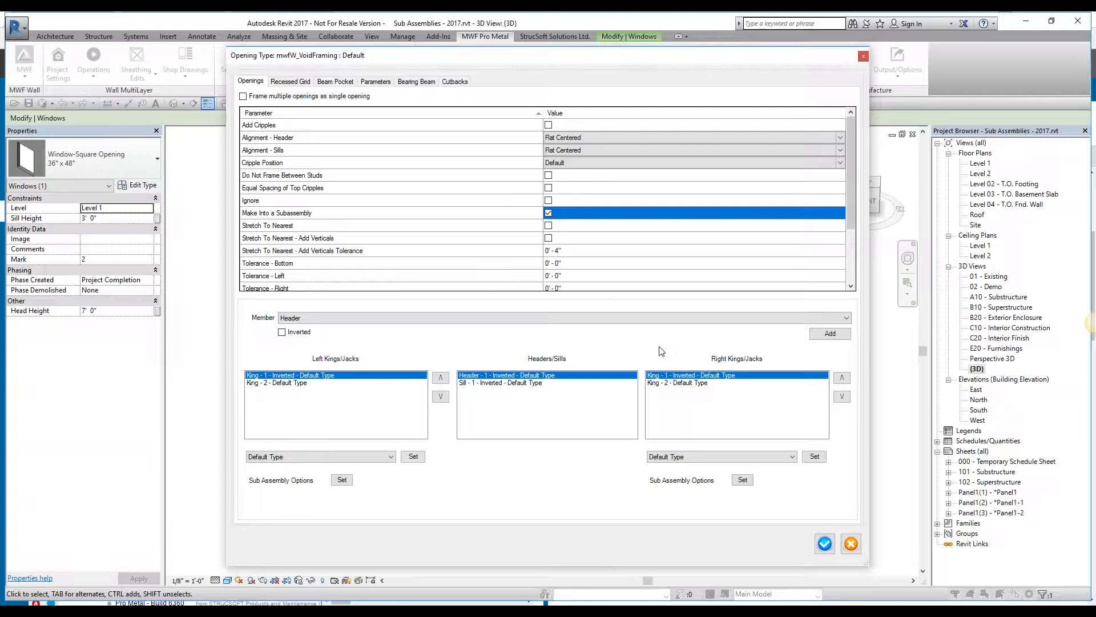
mouse_move(698, 361)
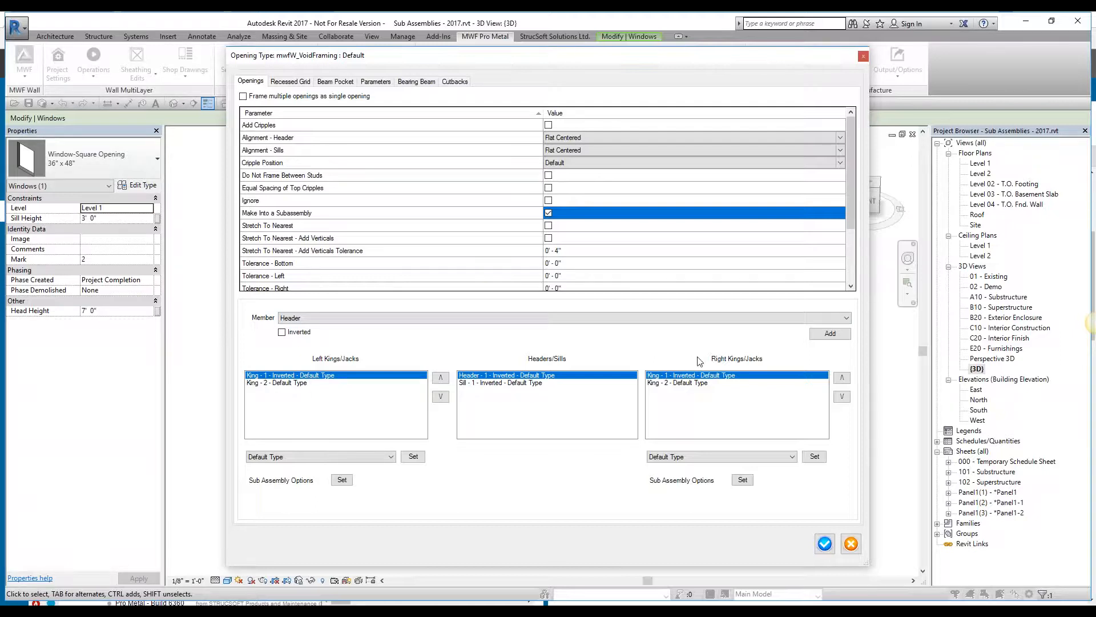
mouse_move(716, 438)
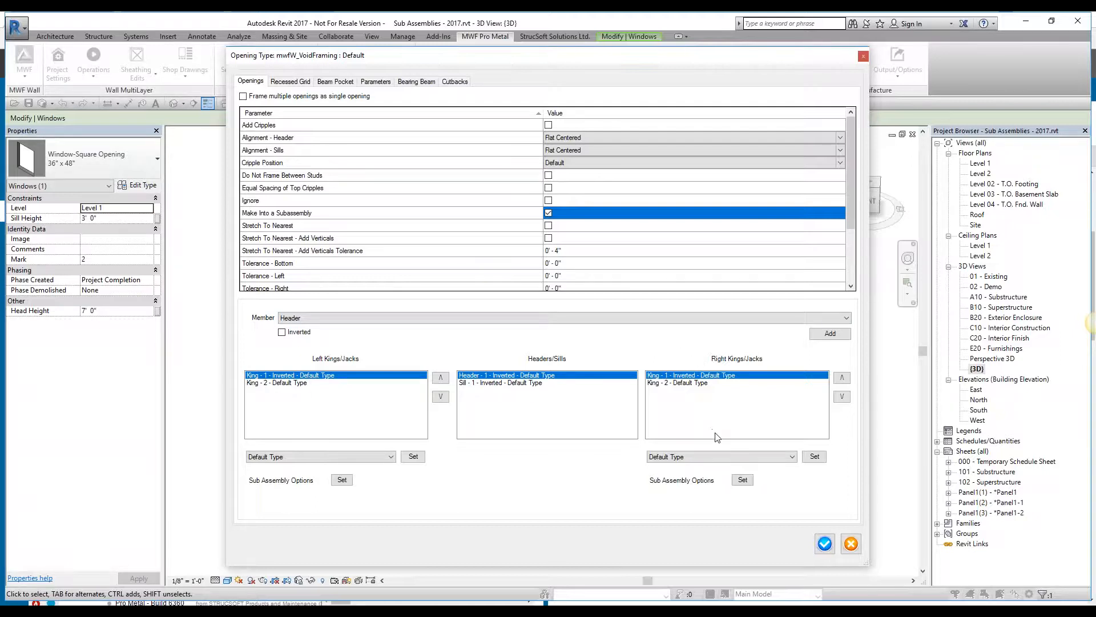
mouse_move(708, 435)
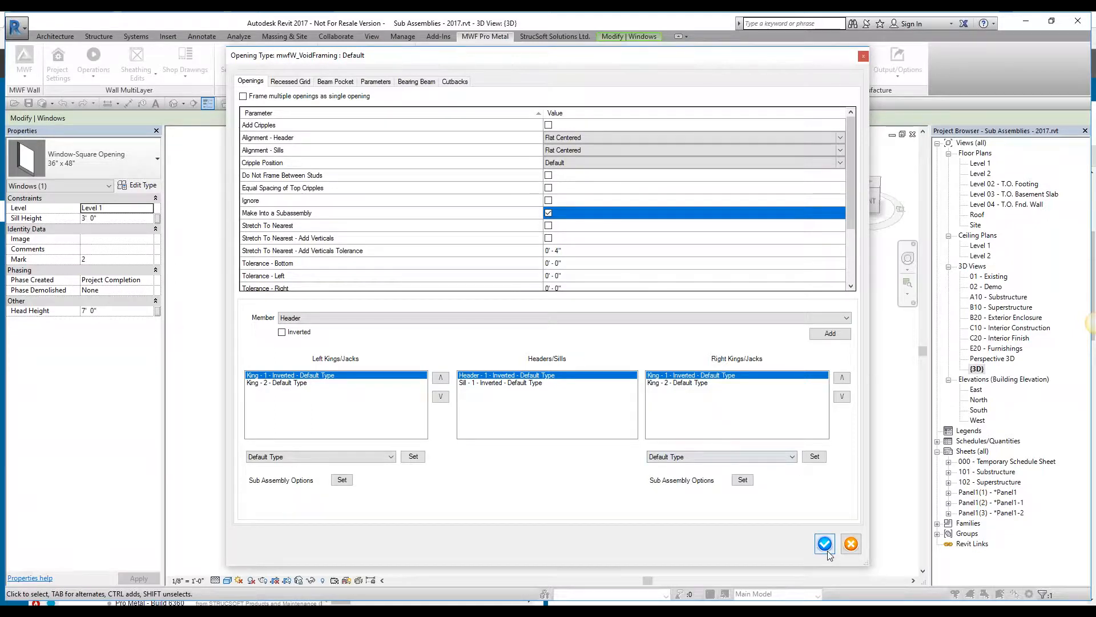
left_click(823, 544)
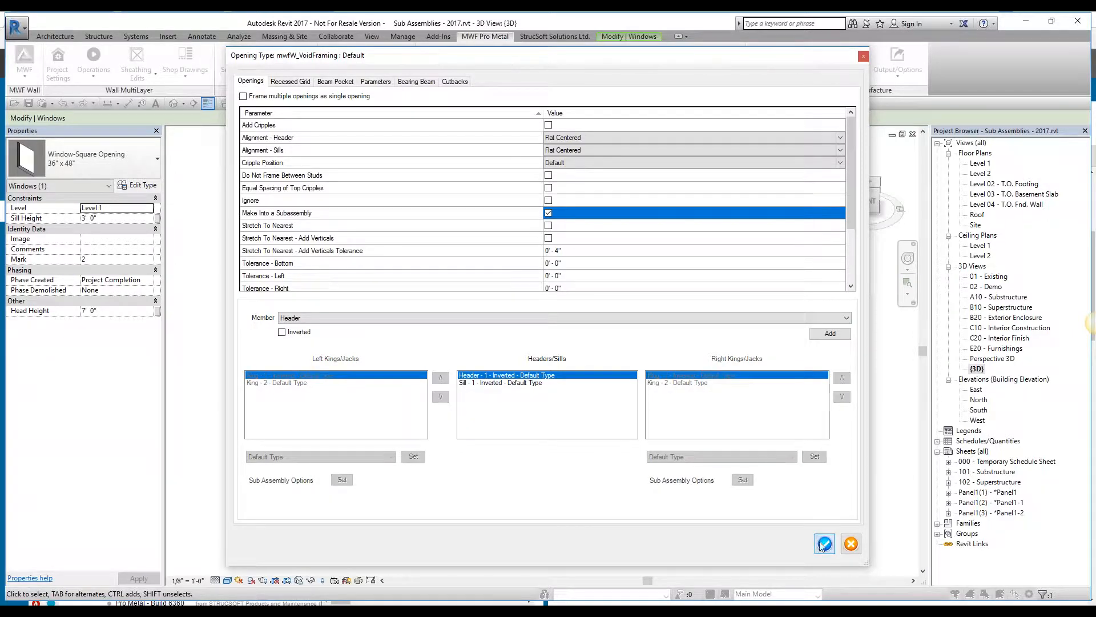
left_click(823, 543)
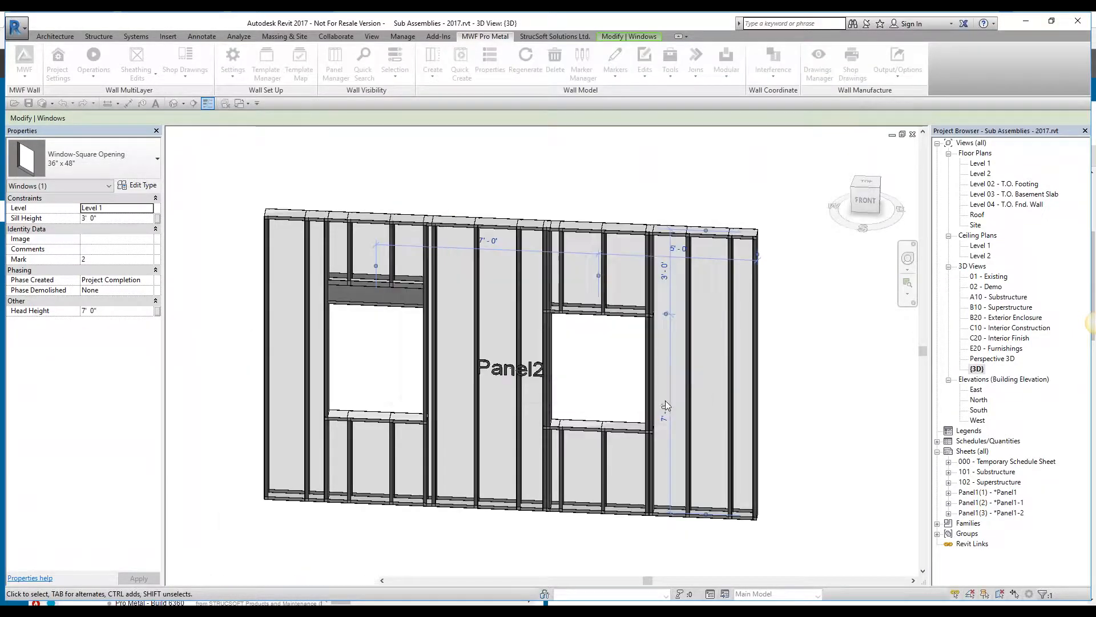
Check the cripple stud's BIMSF_Subassembly is Panel2-2, then open Manage Subassemblies via Output/Options.
left_click(604, 259)
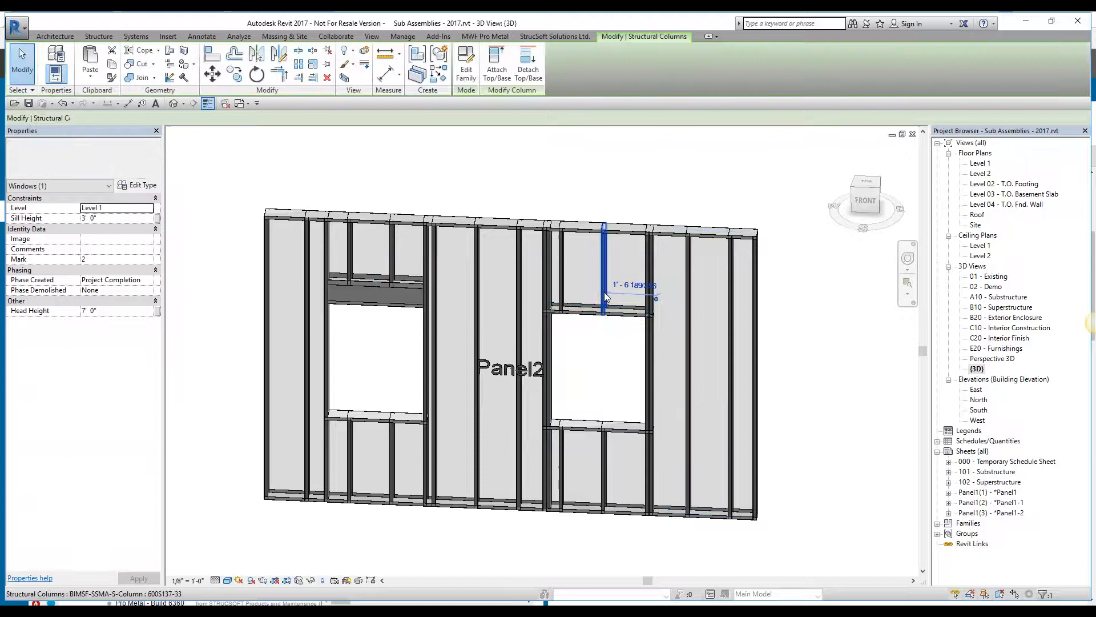
left_click(484, 36)
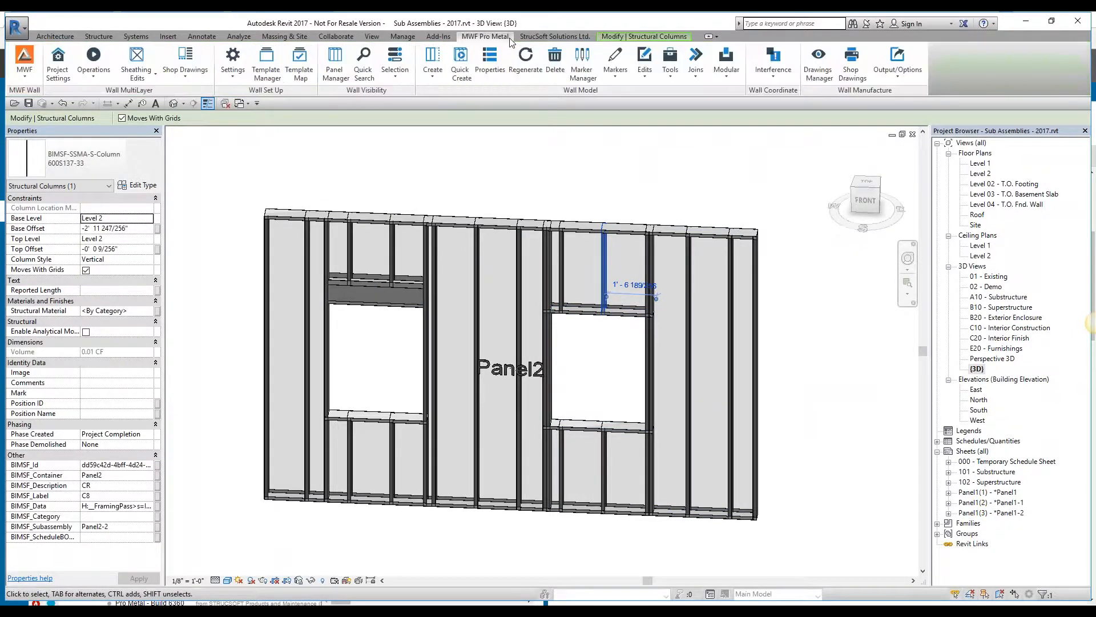
mouse_move(823, 100)
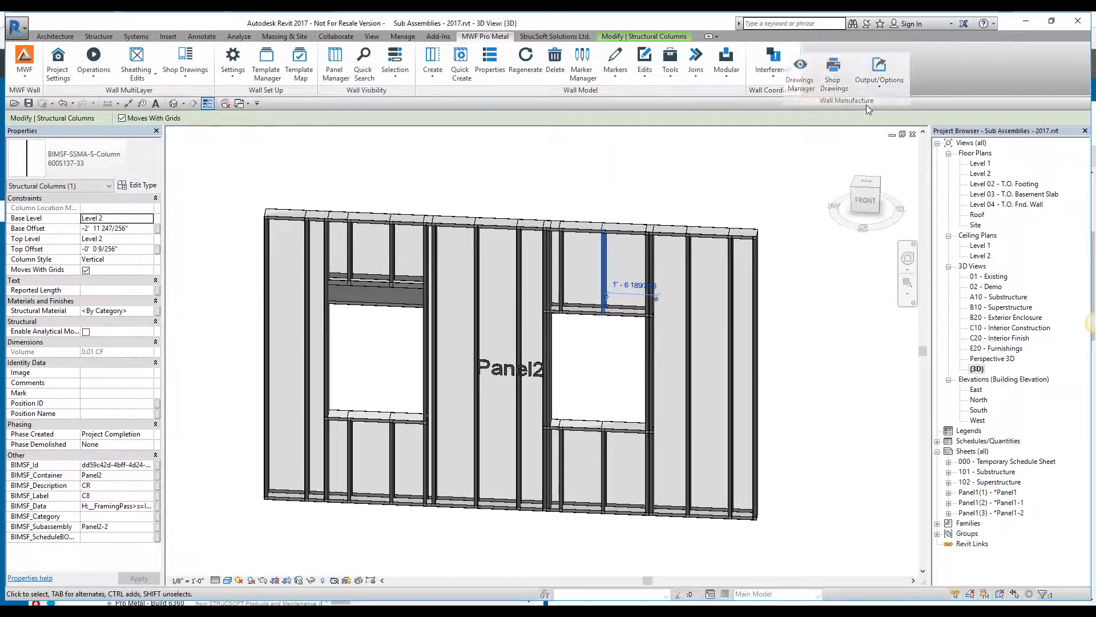
left_click(879, 62)
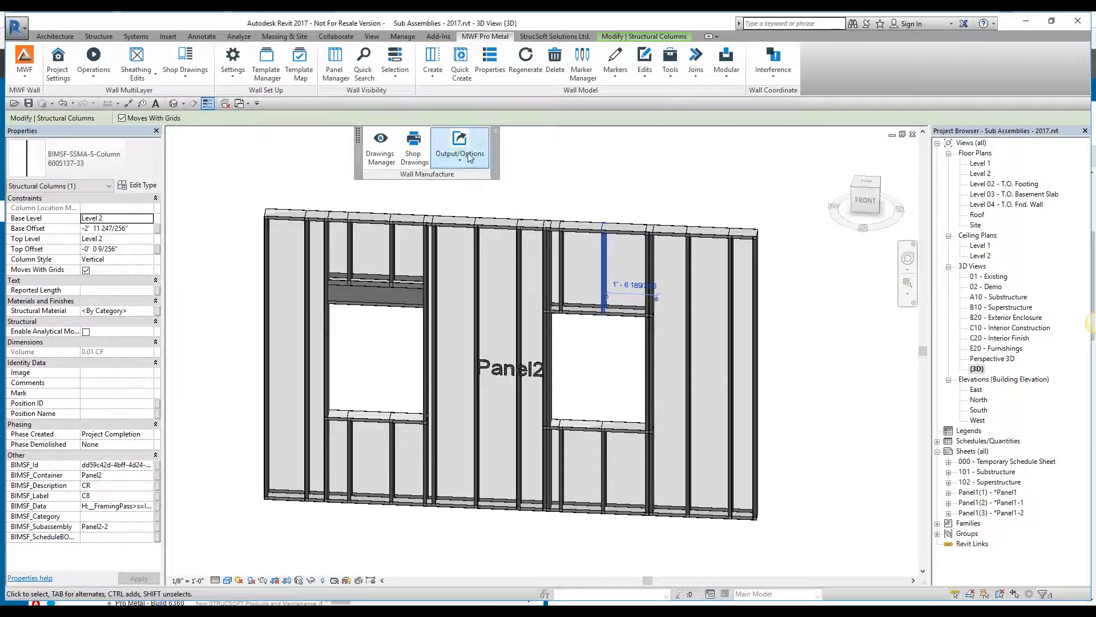
left_click(459, 144)
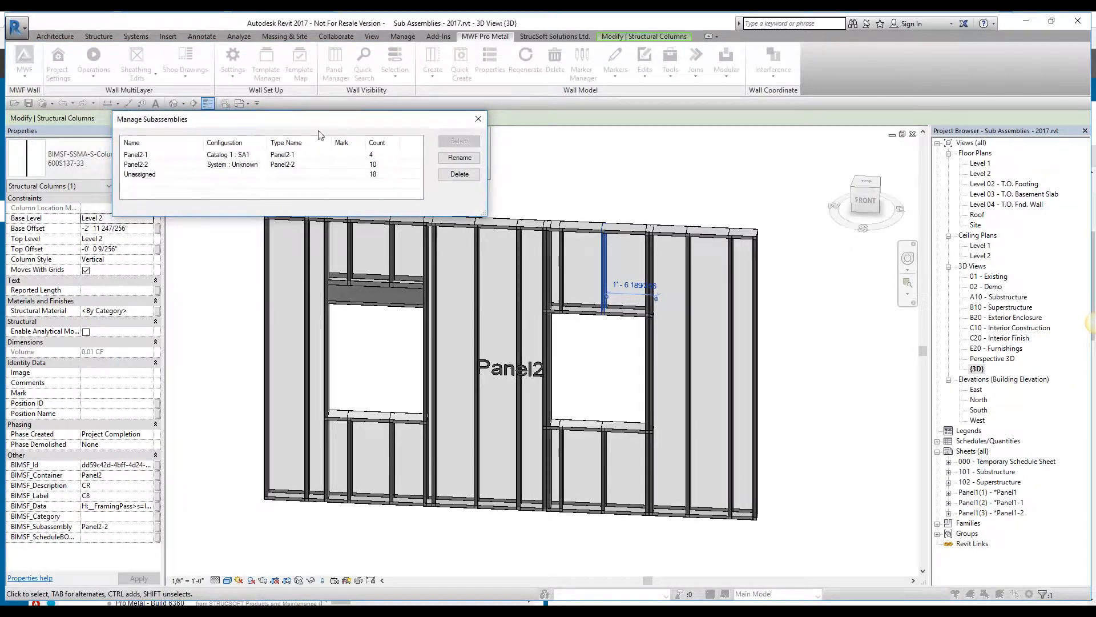
Review Panel2-1 (4 members) and Panel2-2 (10 members) in the Manage Subassemblies list.
left_click(135, 154)
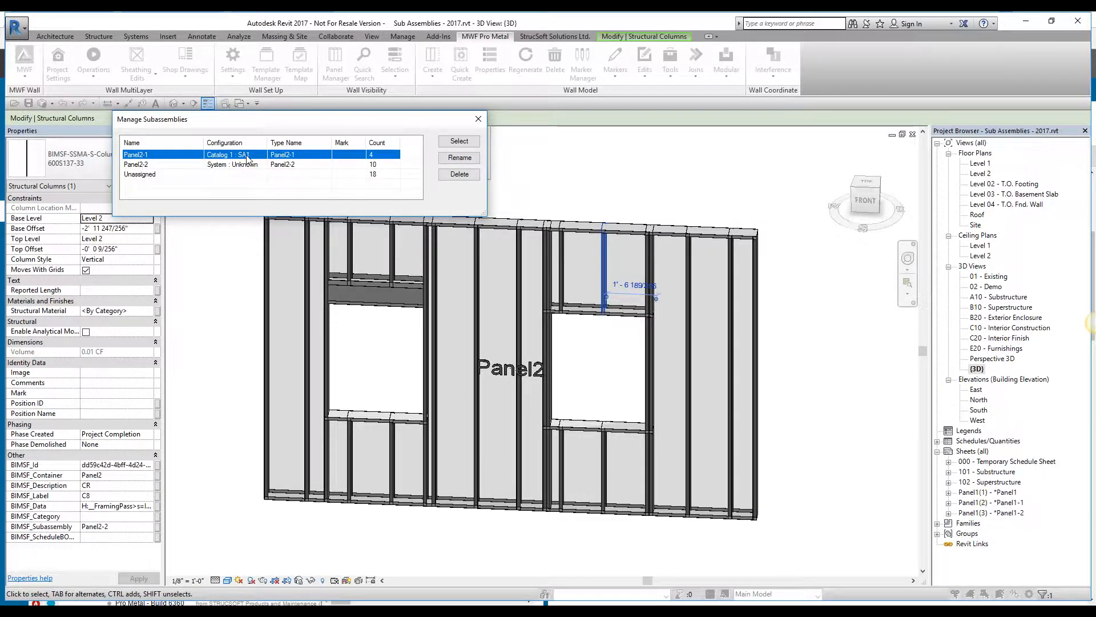
mouse_move(263, 204)
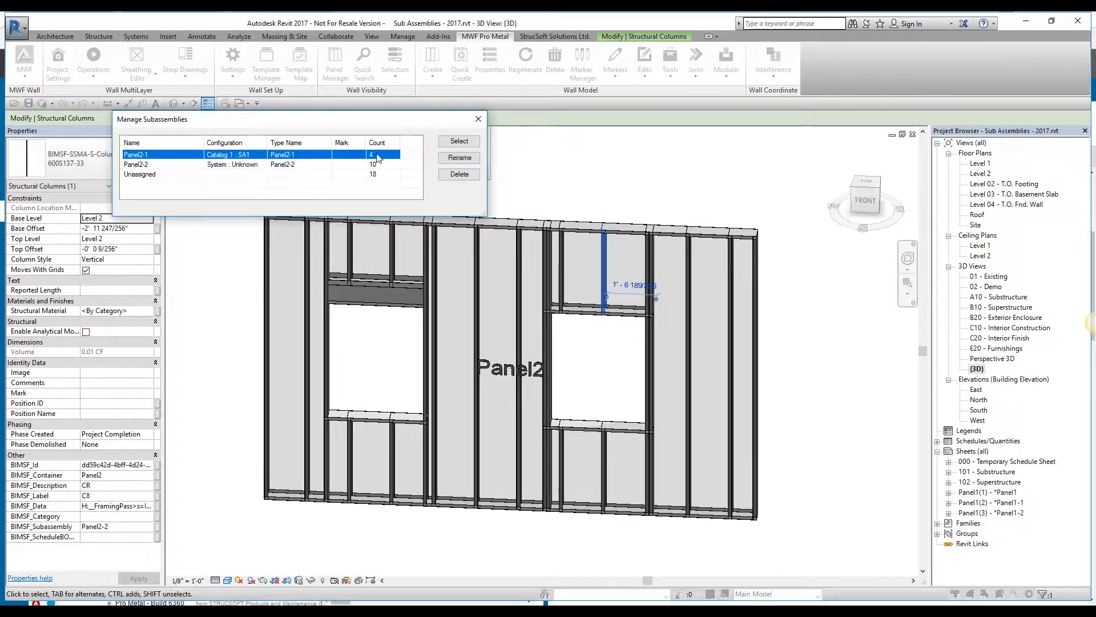
left_click(459, 142)
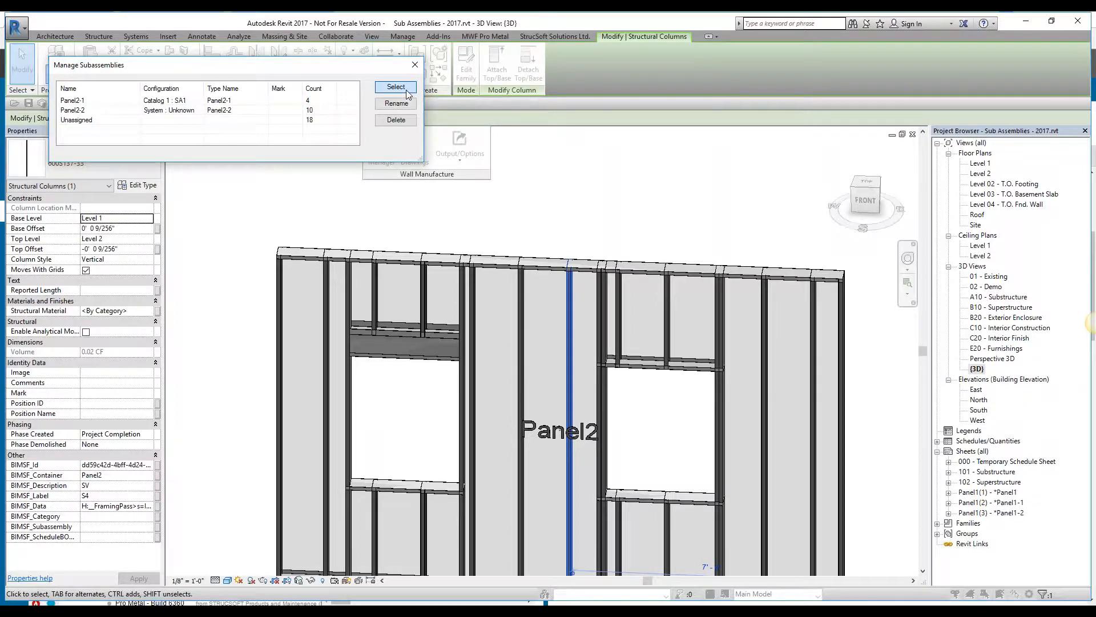
left_click(396, 87)
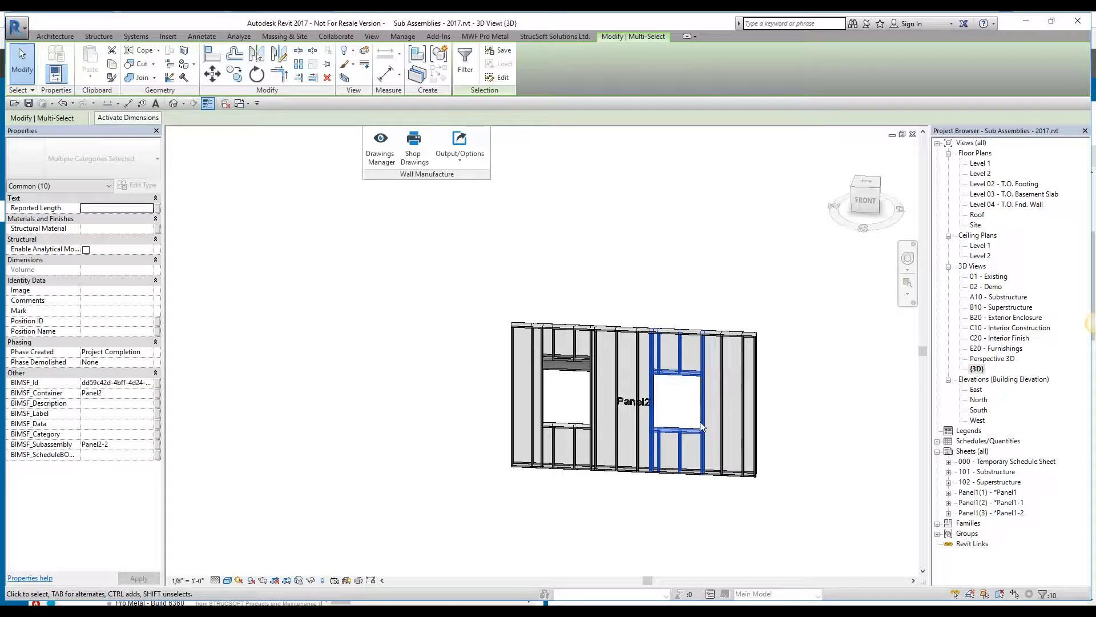
left_click(459, 144)
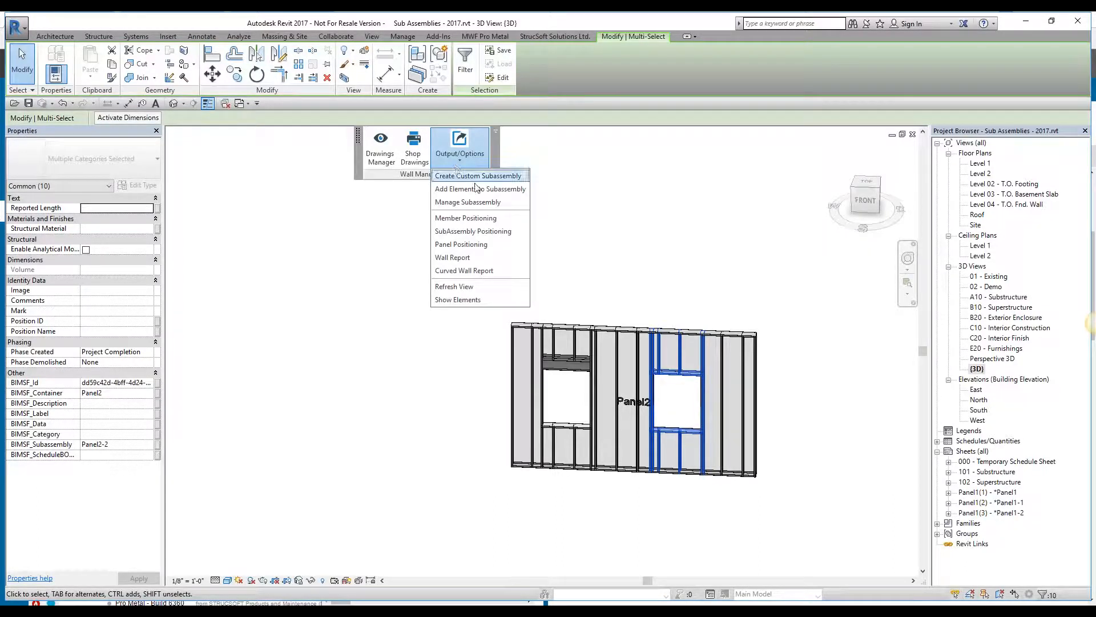
mouse_move(670, 243)
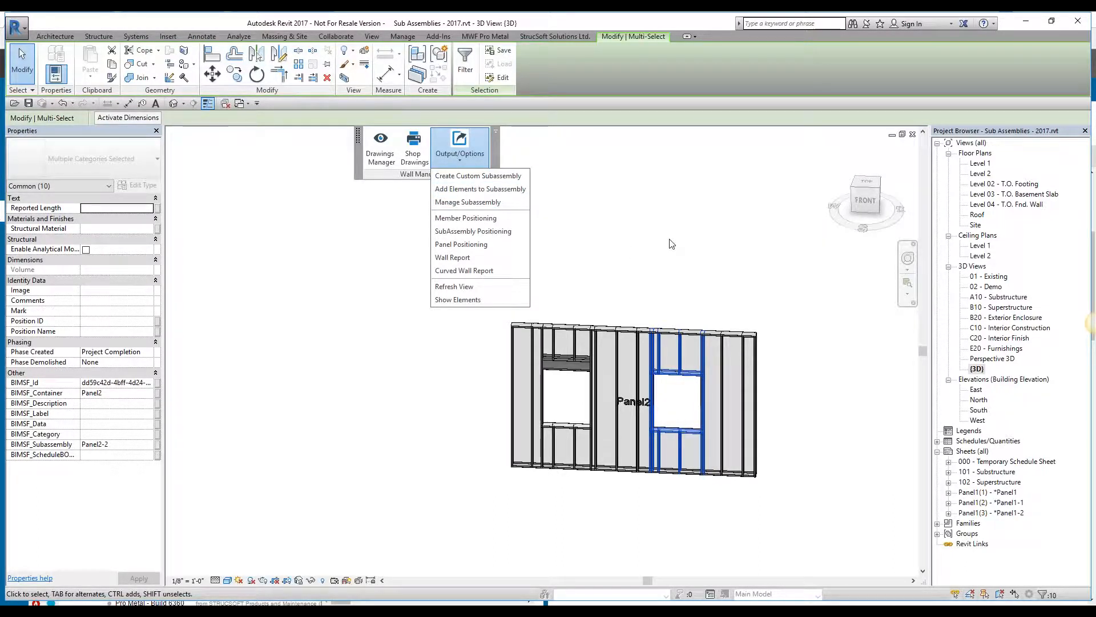
left_click(681, 248)
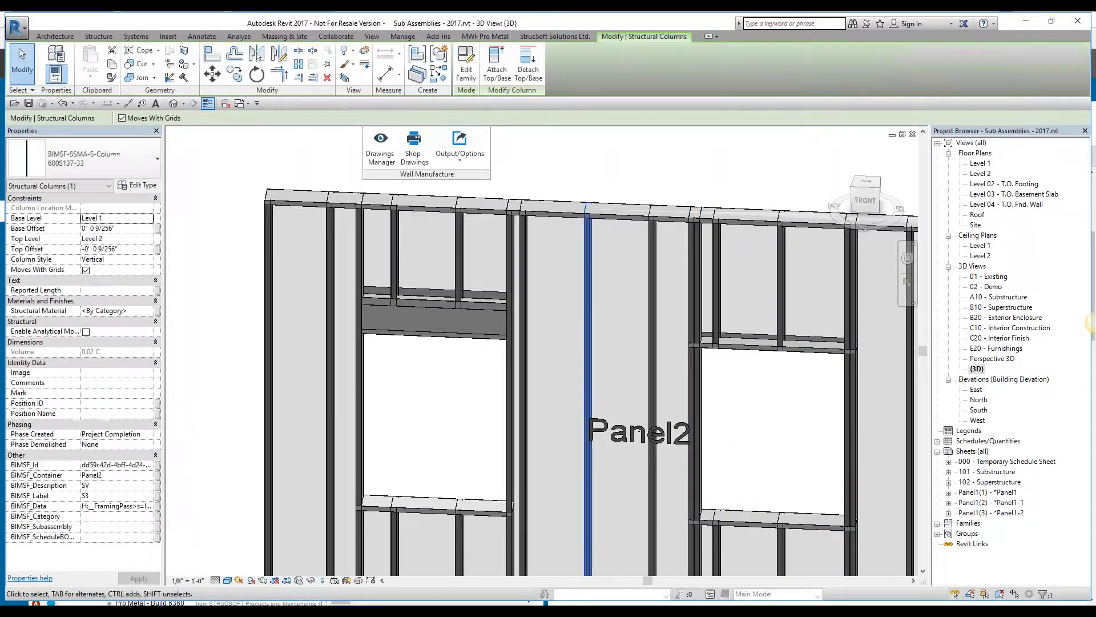
left_click(434, 319)
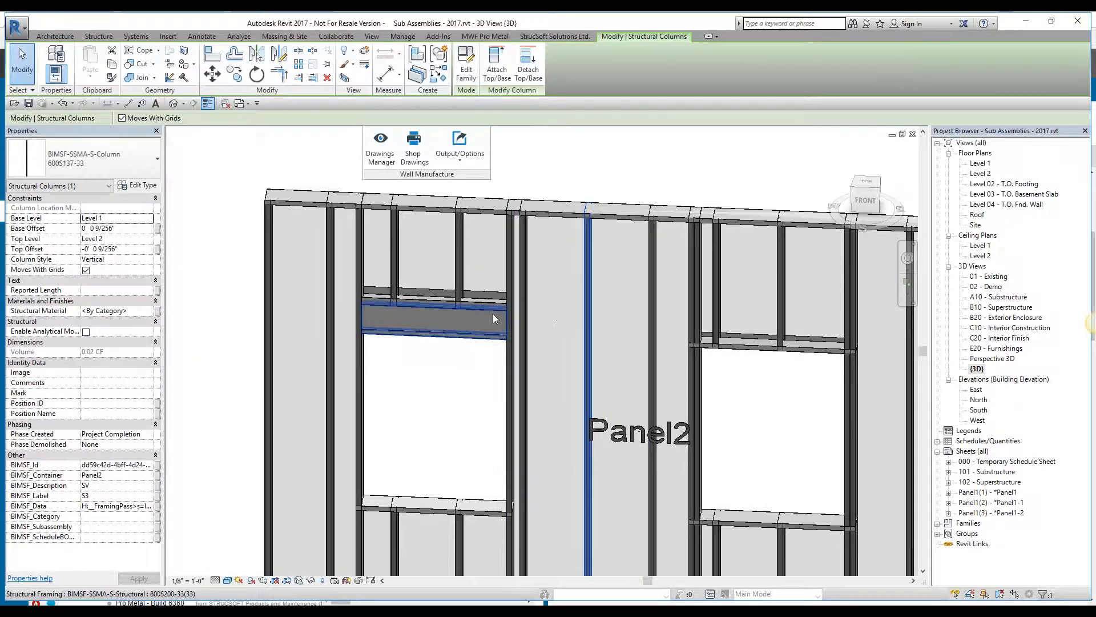
left_click(484, 293)
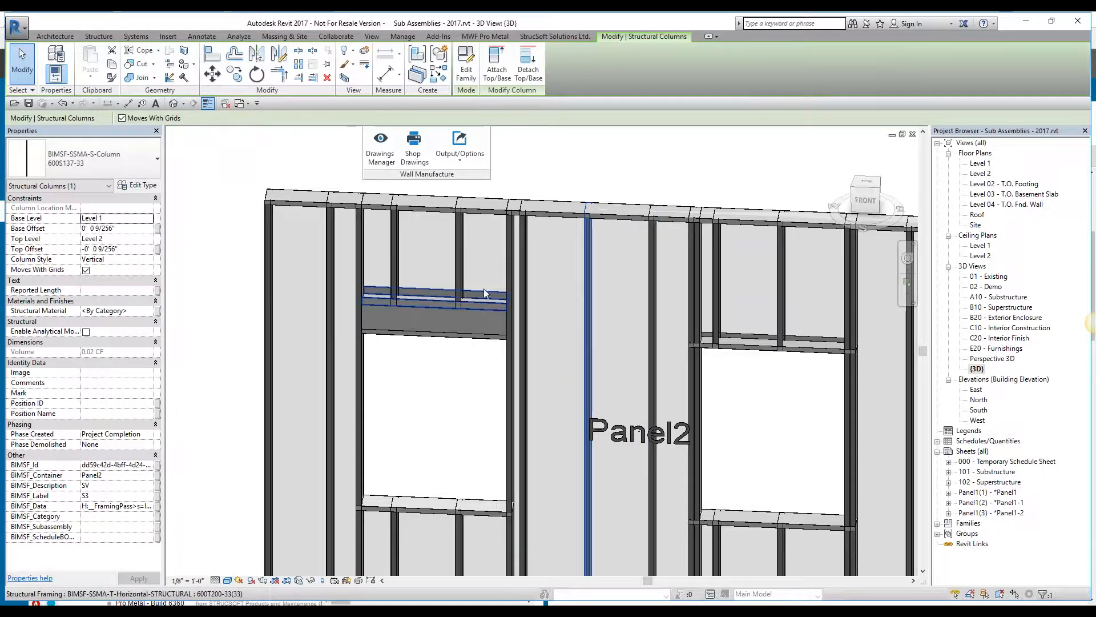
left_click(461, 320)
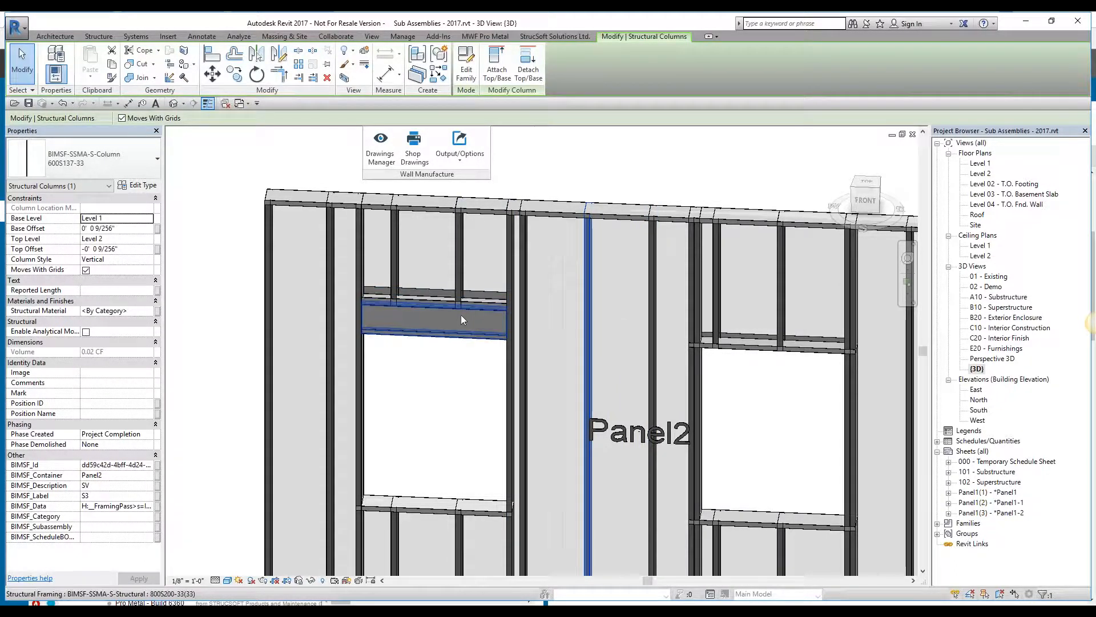
left_click(464, 300)
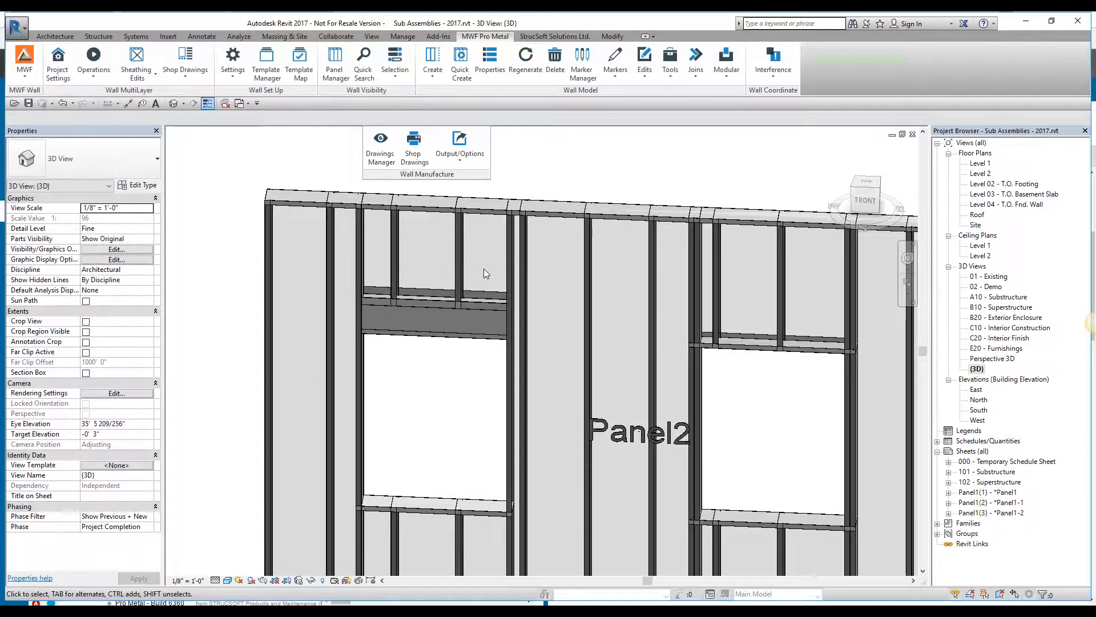
Assign the two cripple studs above the left window to subassembly Panel2-1.
left_click(398, 244)
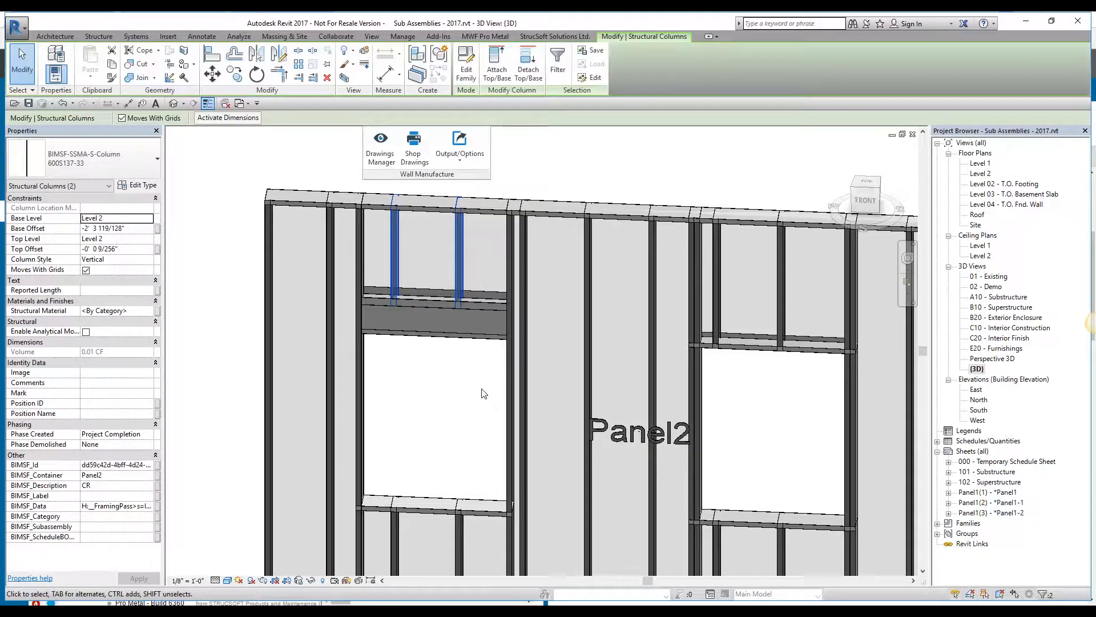
left_click(459, 144)
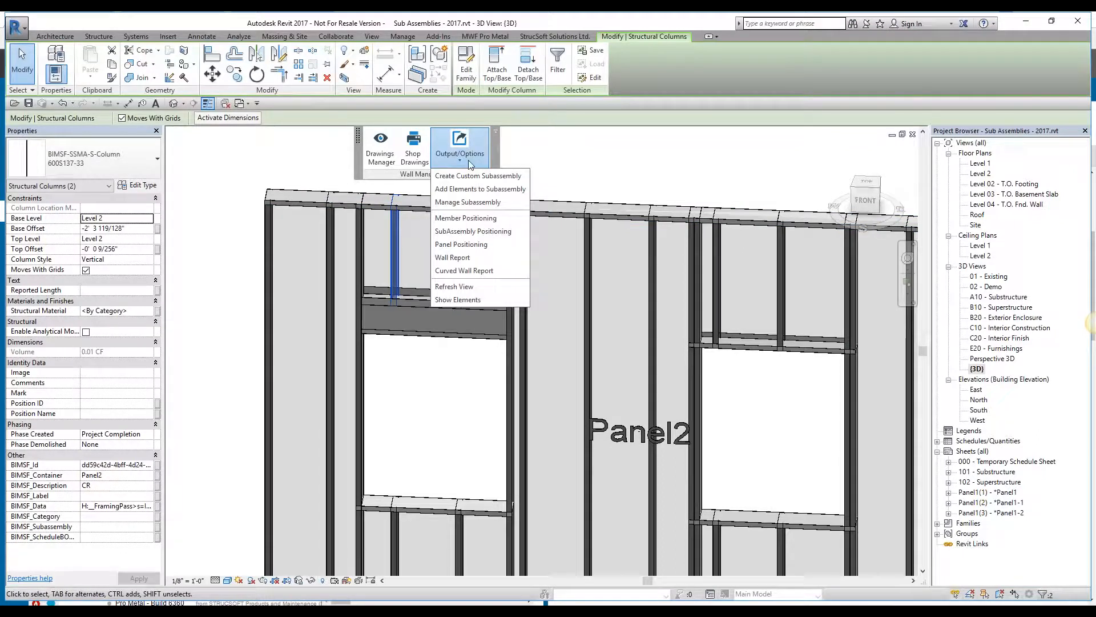
left_click(470, 202)
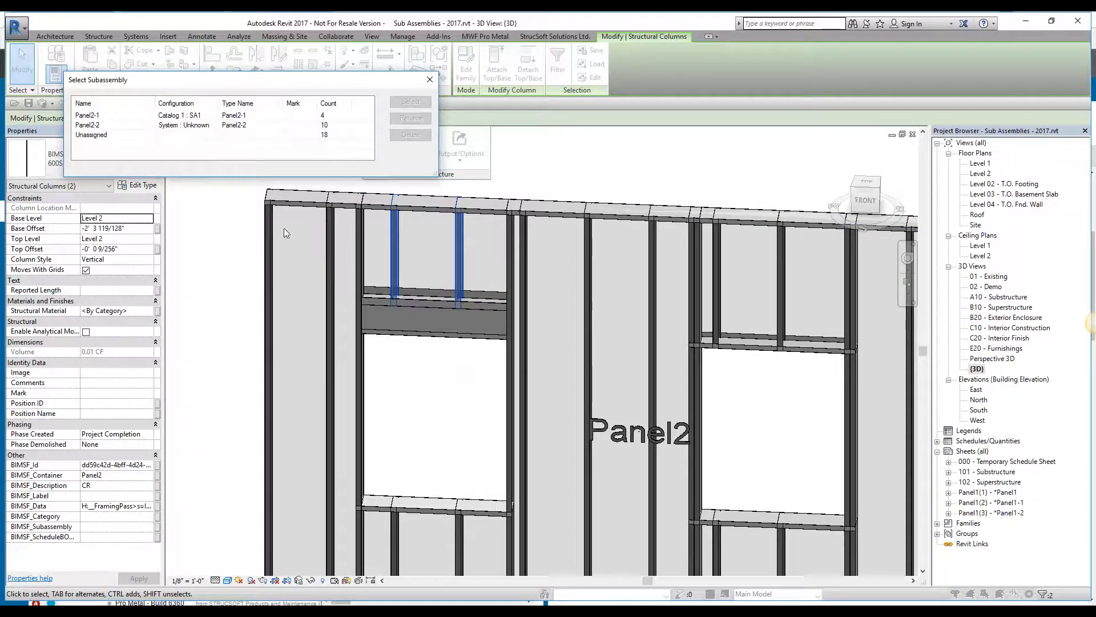
left_click(112, 114)
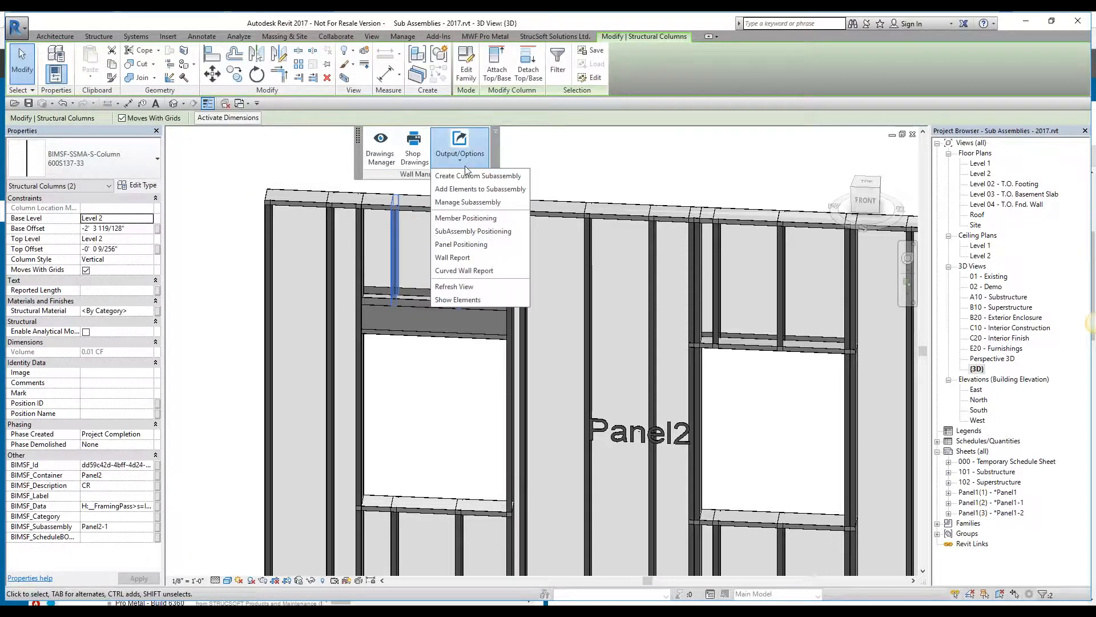
Verify Panel2-1 lists six members and highlight them as the framing above the left window.
left_click(468, 202)
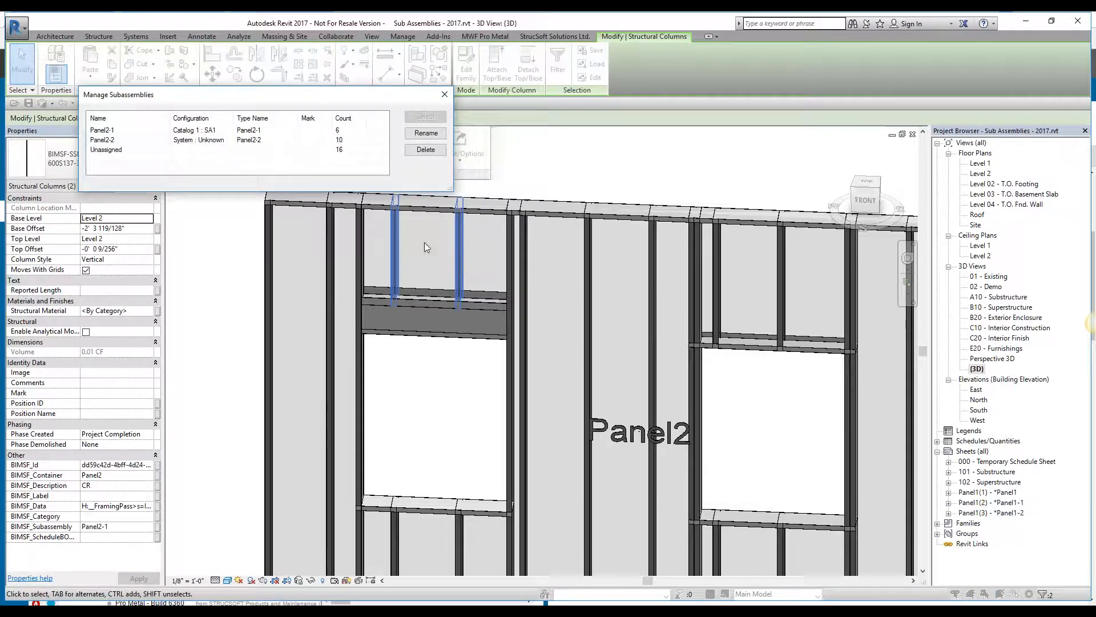
left_click(106, 149)
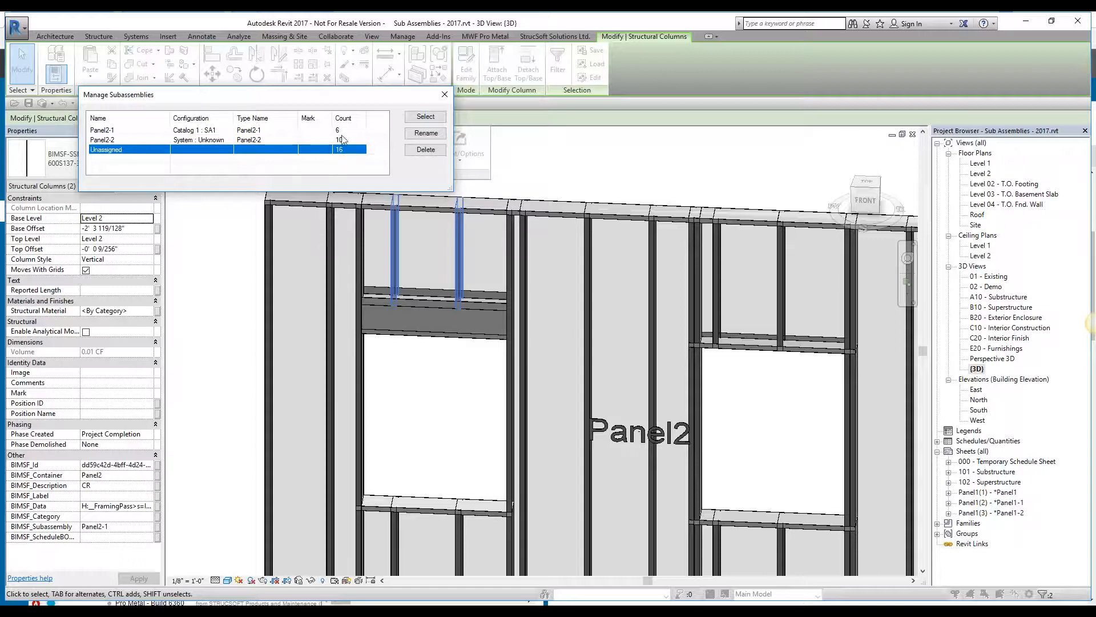
left_click(128, 131)
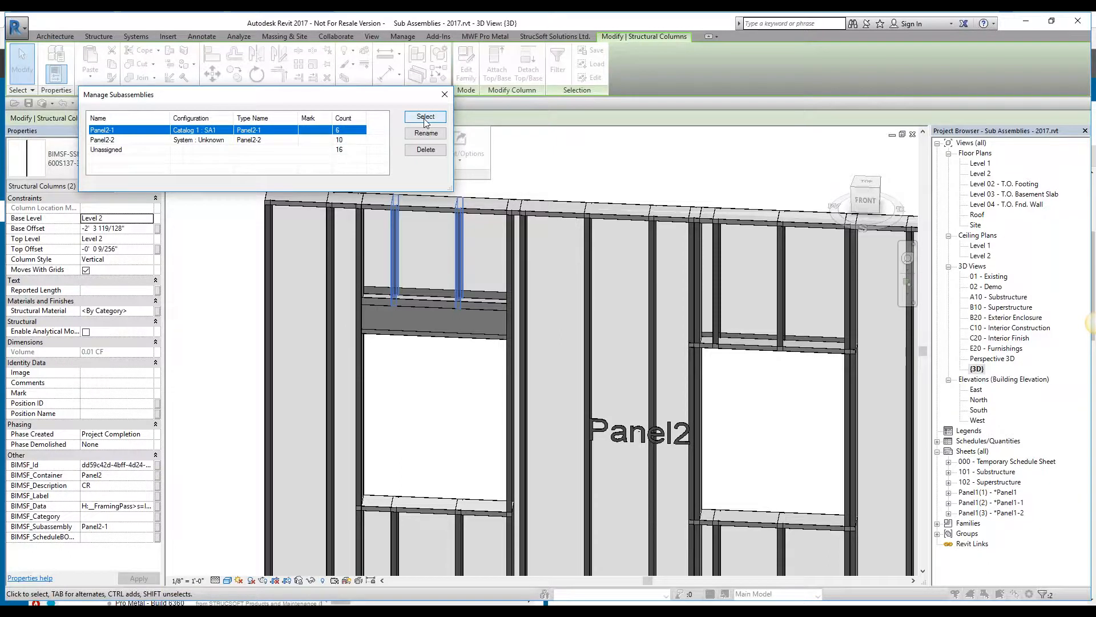
left_click(425, 117)
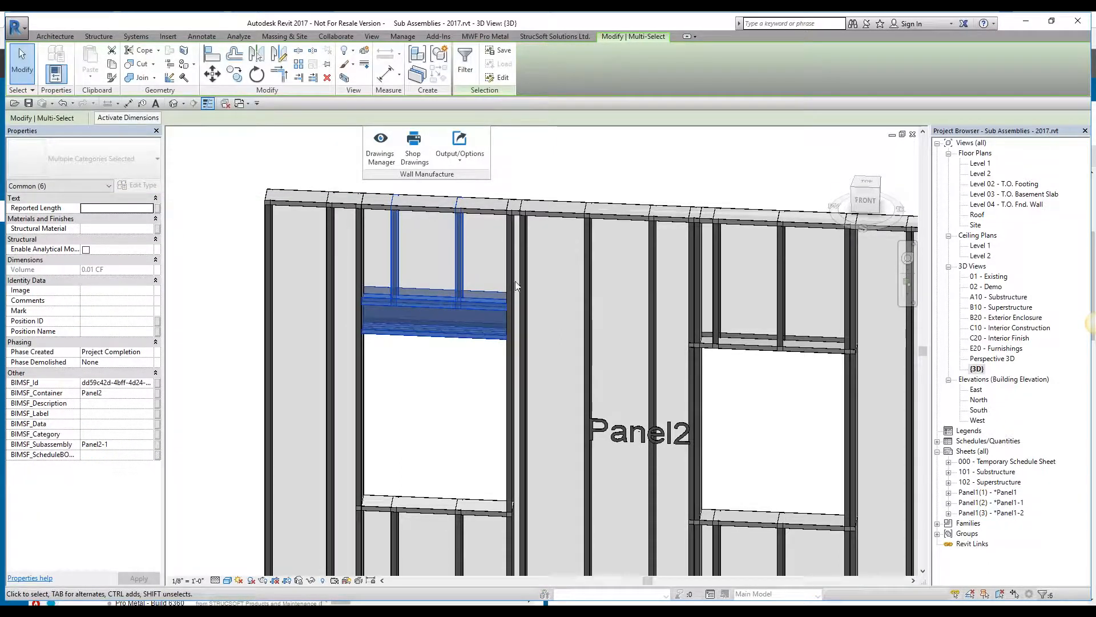
mouse_move(466, 228)
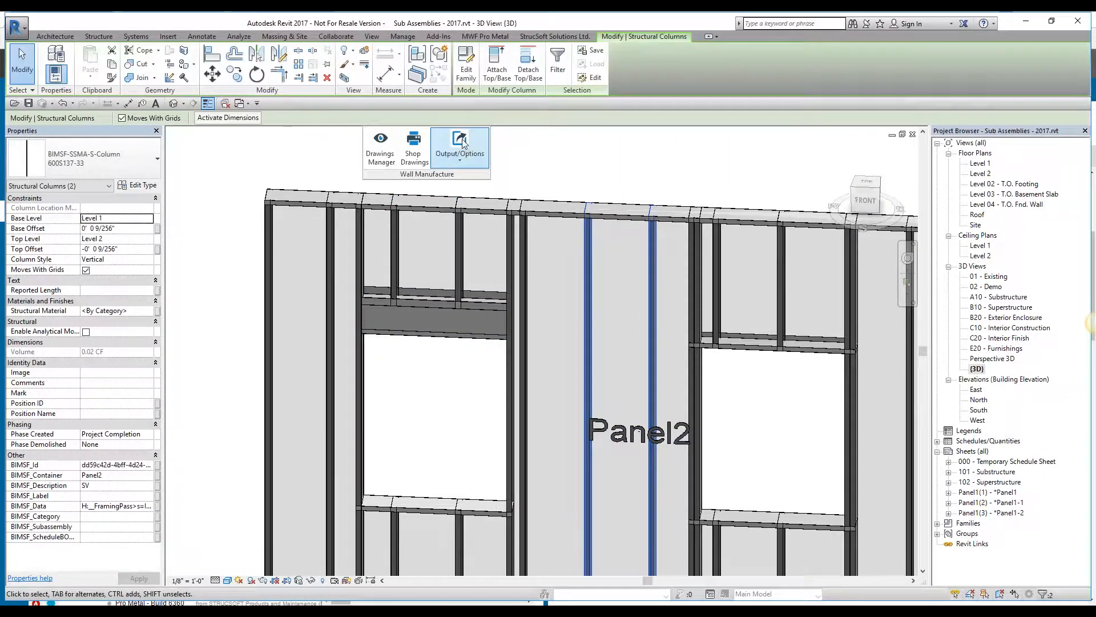
left_click(459, 140)
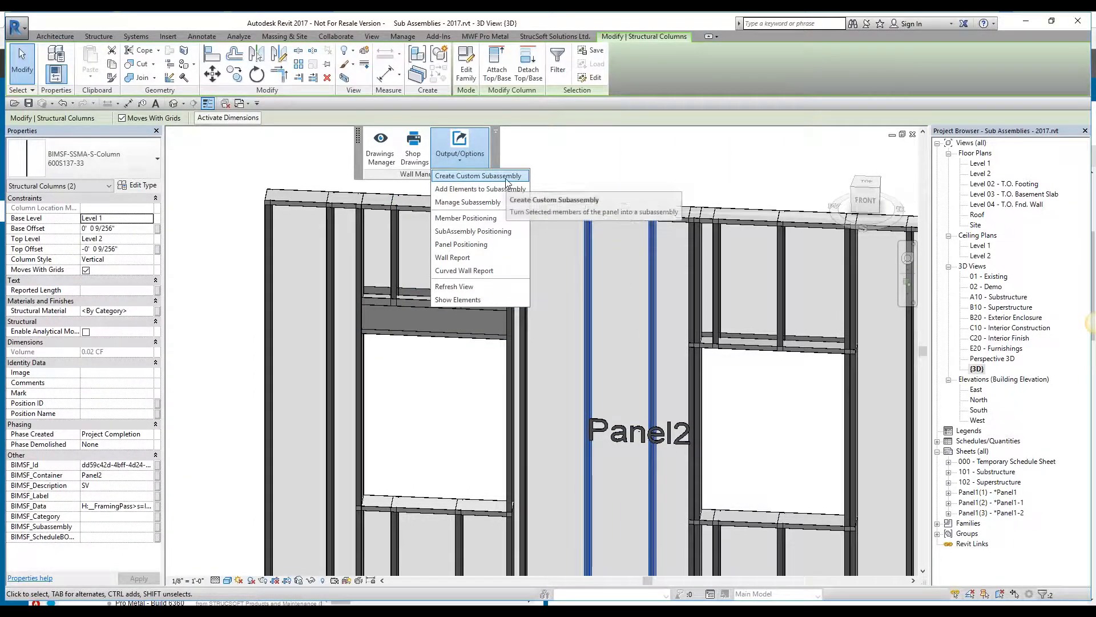
left_click(477, 176)
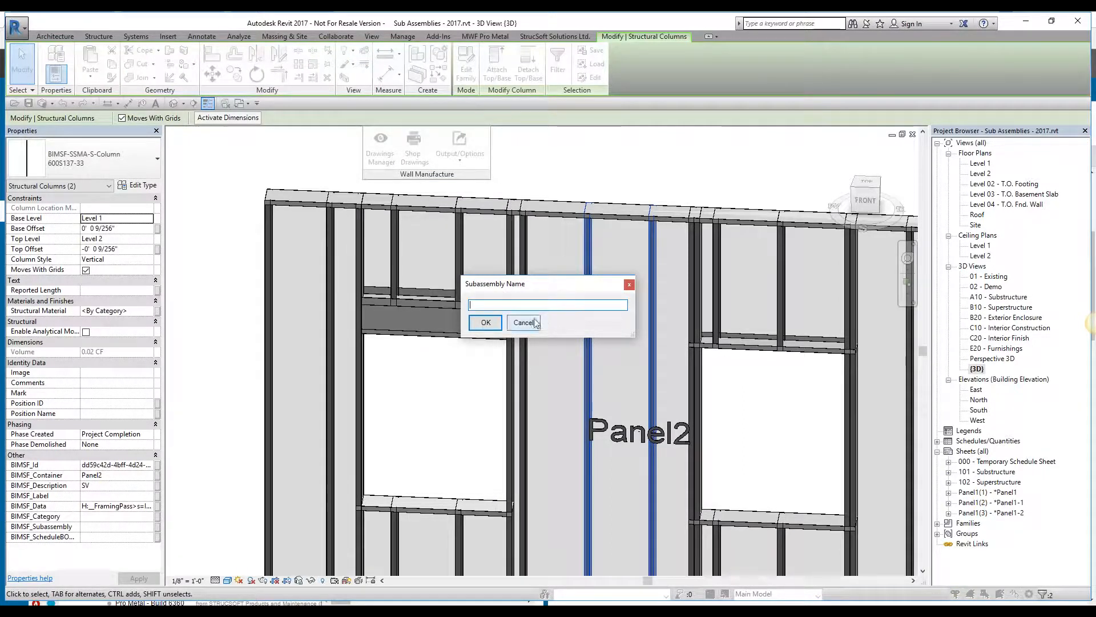
left_click(524, 322)
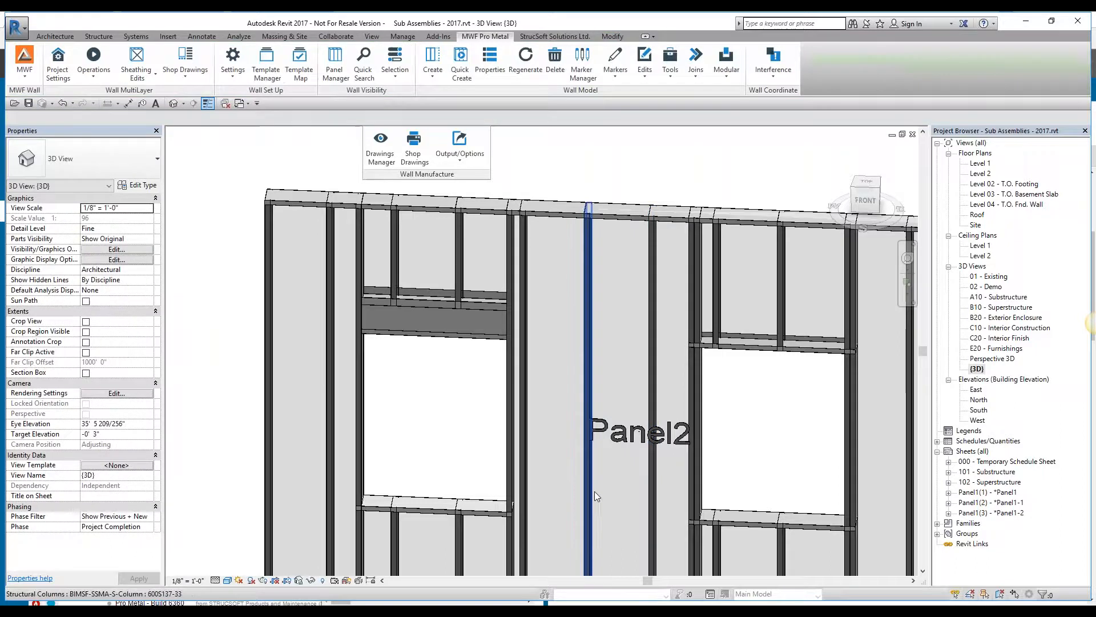
left_click(419, 223)
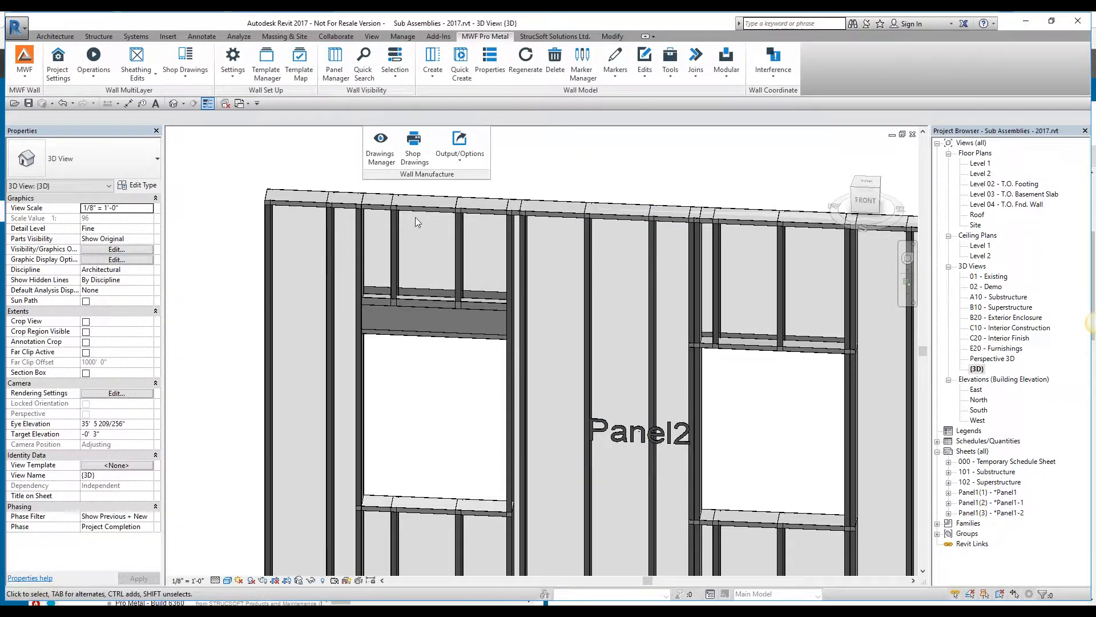
mouse_move(414, 144)
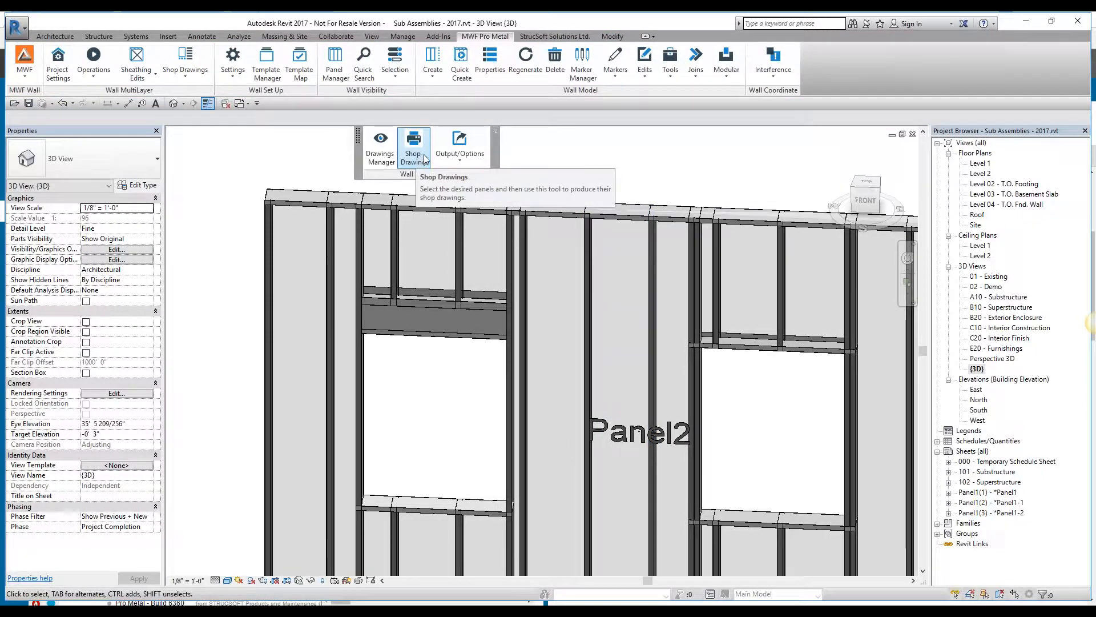
mouse_move(459, 145)
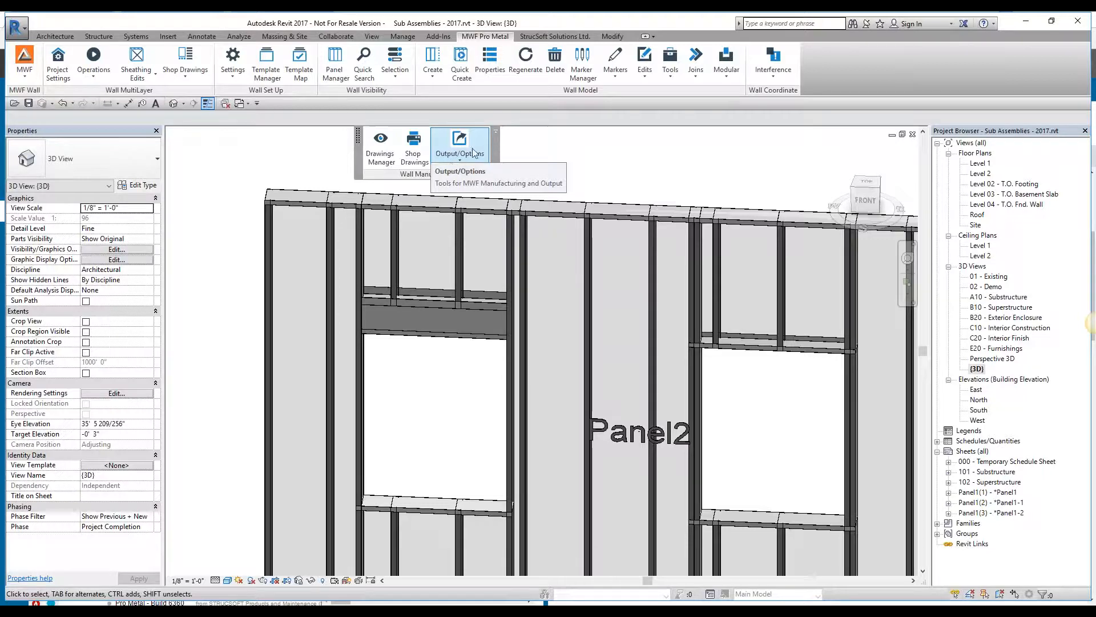
left_click(614, 59)
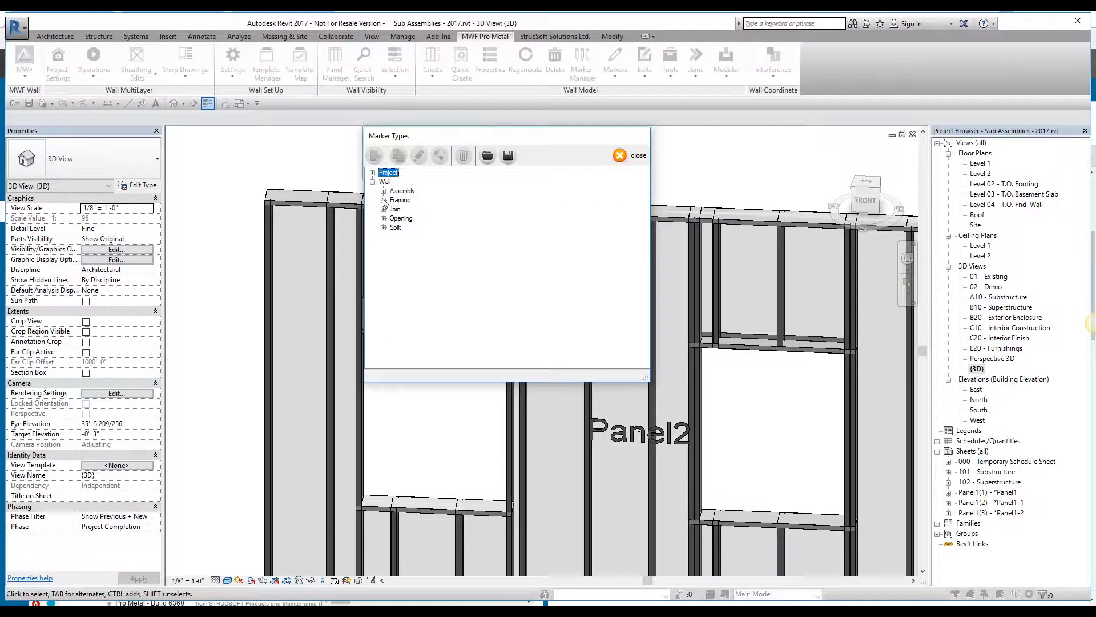
left_click(384, 200)
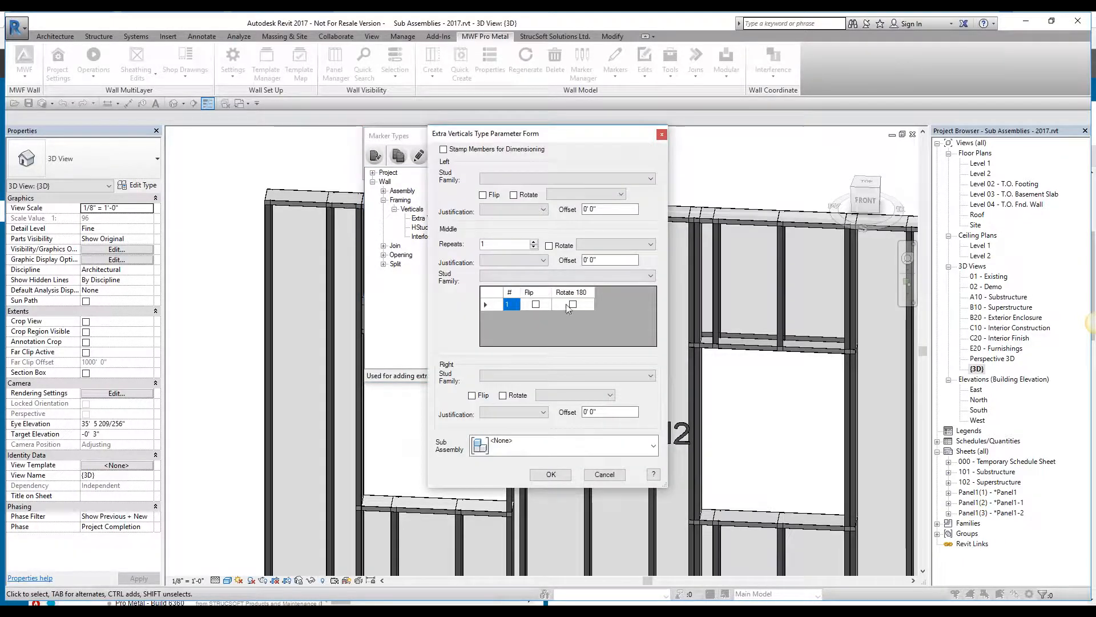
left_click(652, 445)
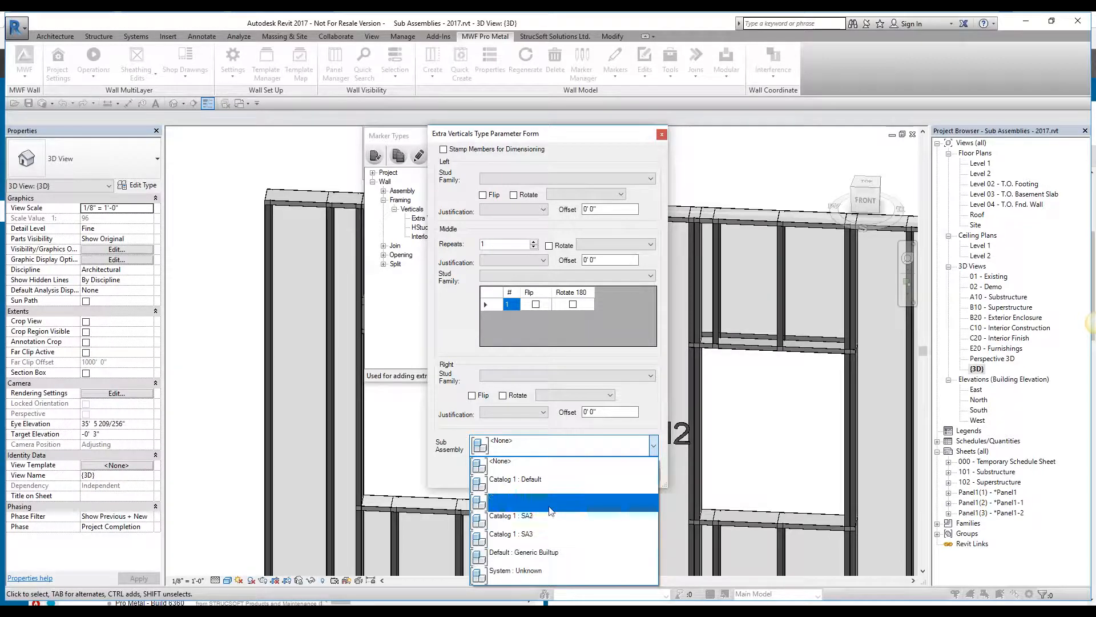
left_click(501, 460)
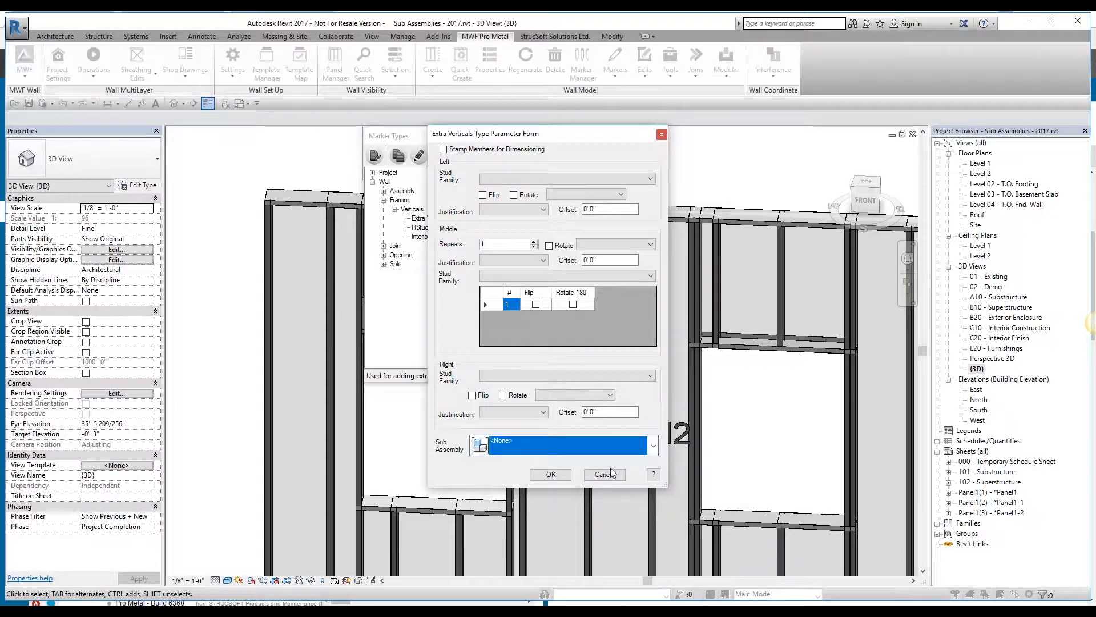
left_click(603, 474)
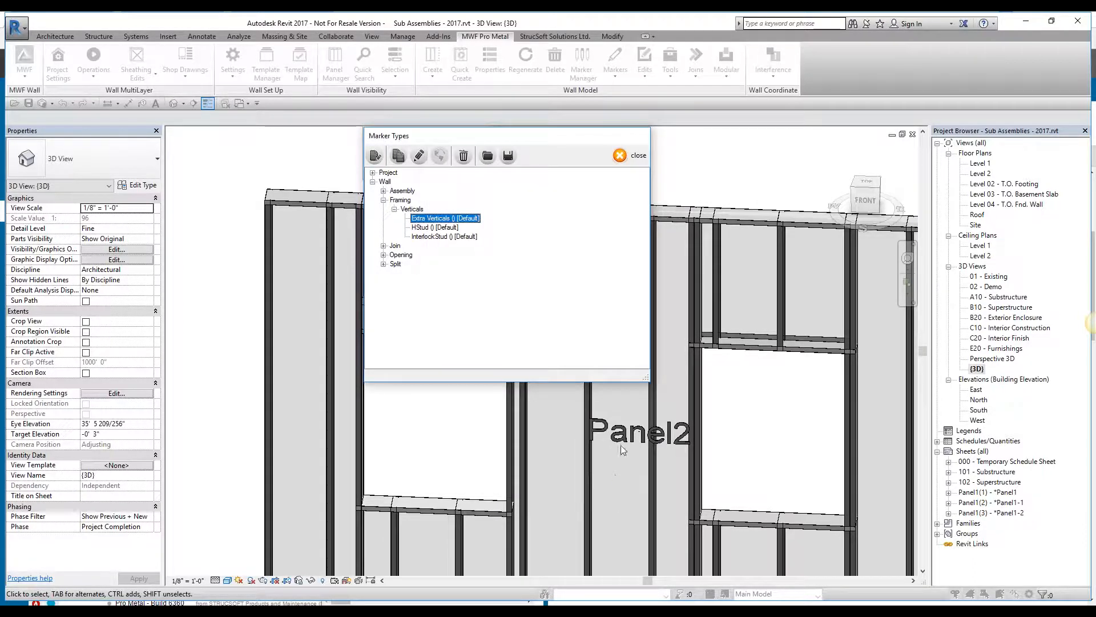
left_click(630, 155)
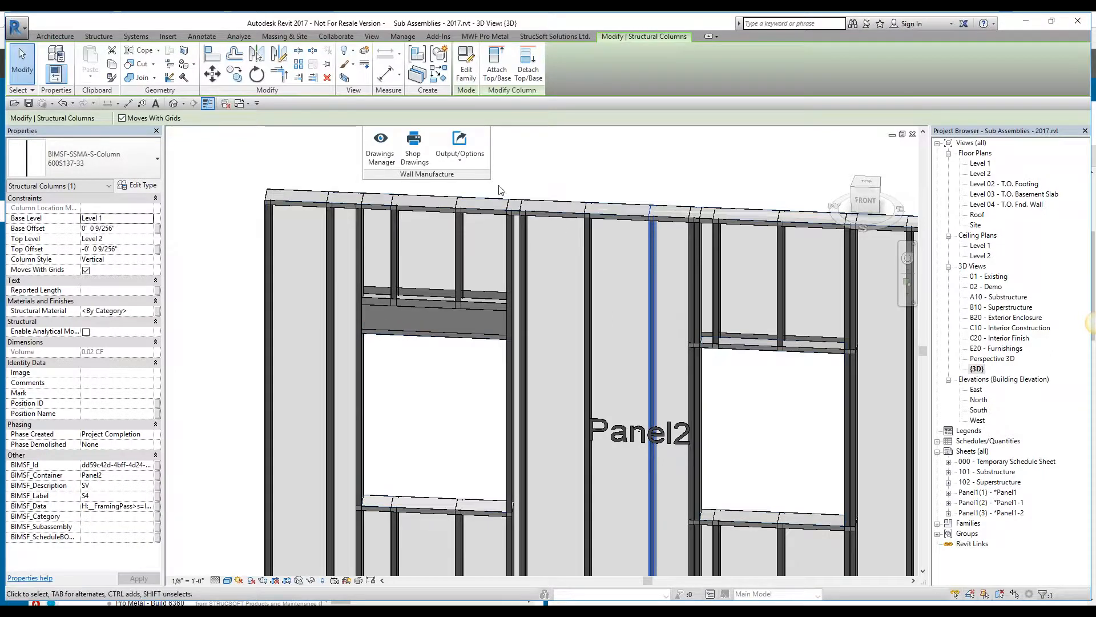
mouse_move(509, 195)
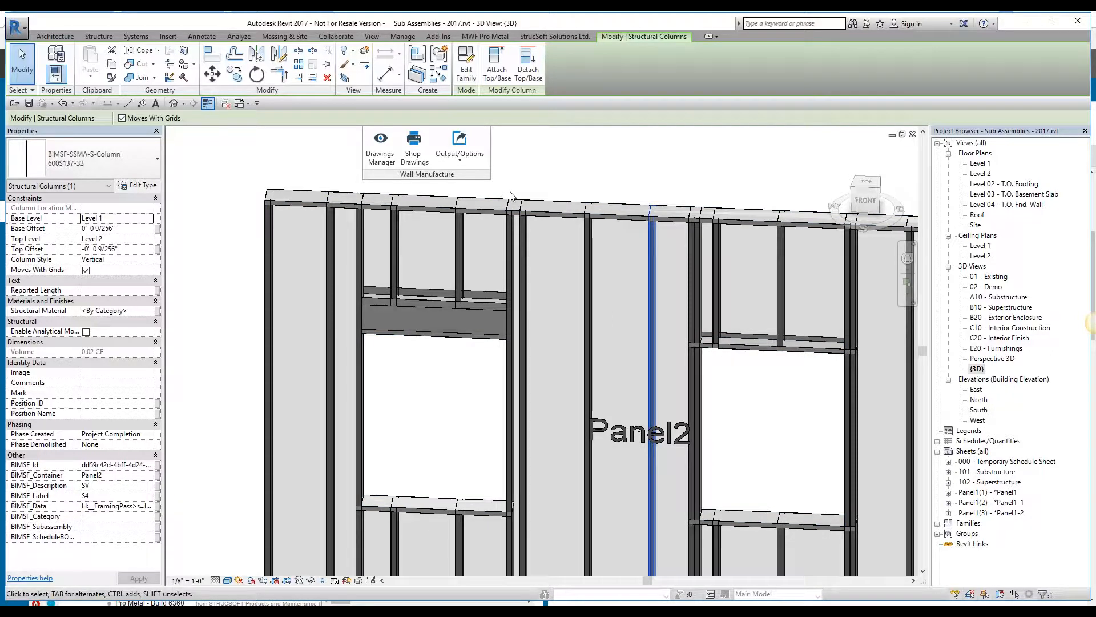
mouse_move(636, 351)
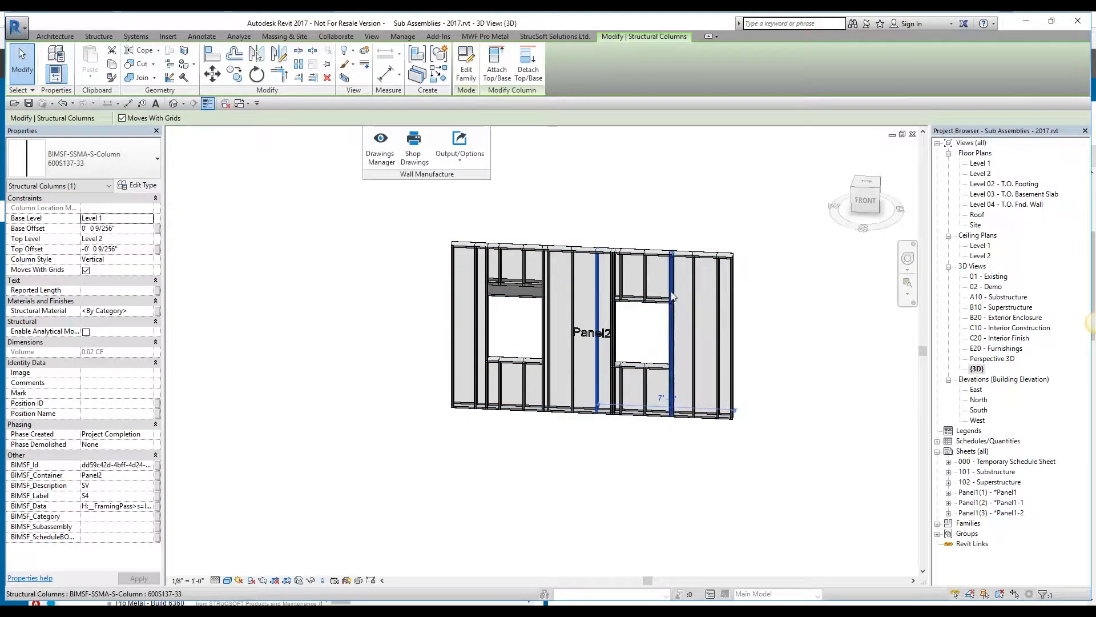
Read BIMSF_Subassembly = Panel2-2 on the full-height stud beside the right window.
left_click(670, 329)
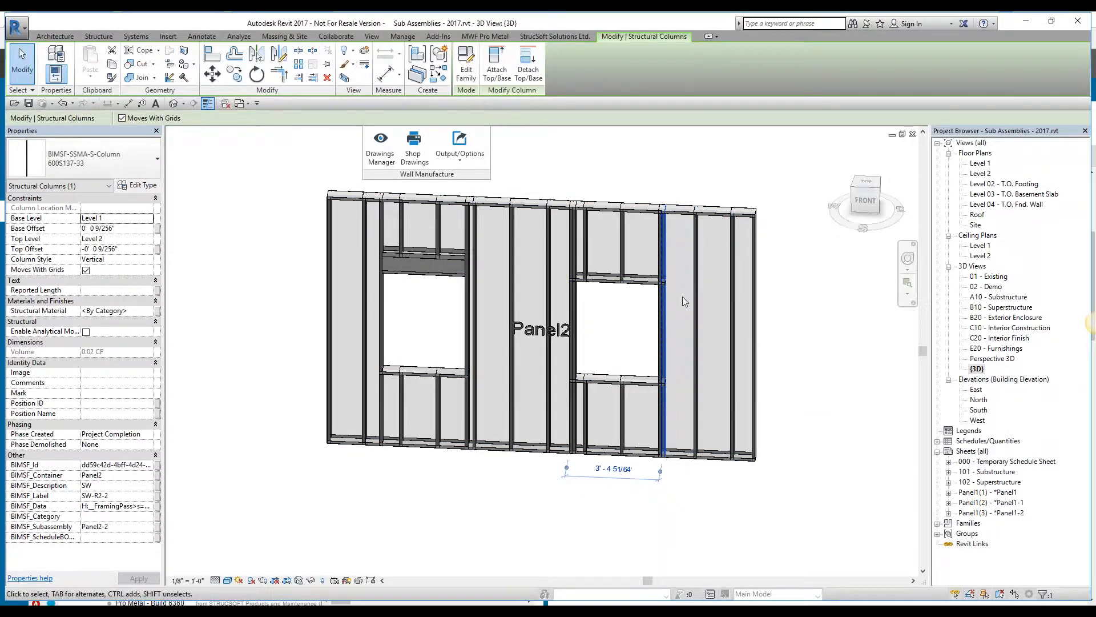
mouse_move(596, 344)
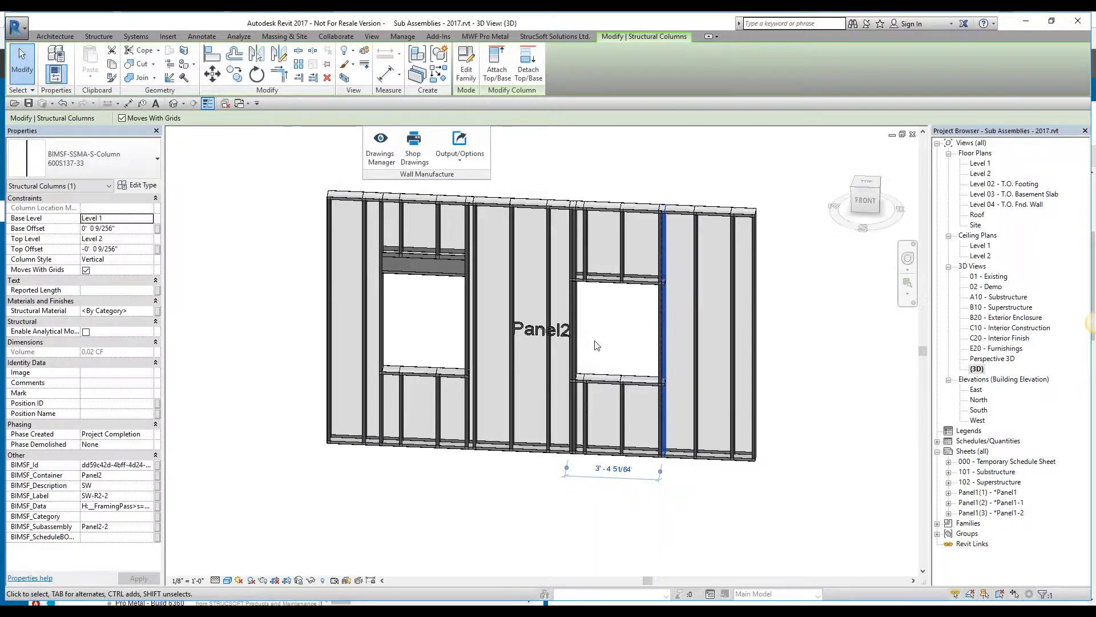
mouse_move(591, 347)
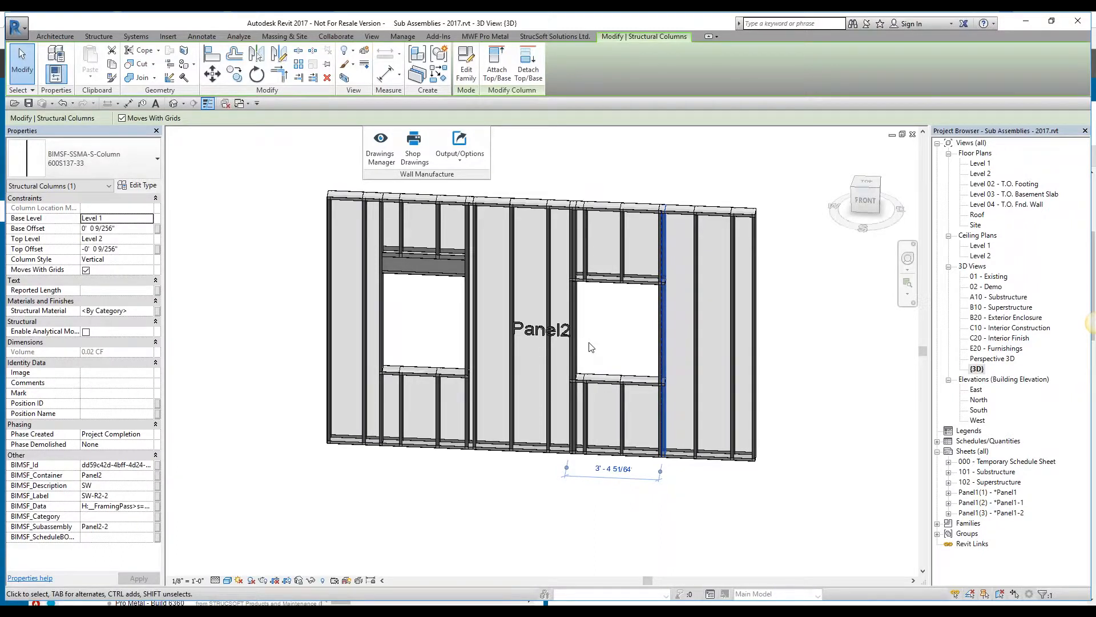
mouse_move(646, 347)
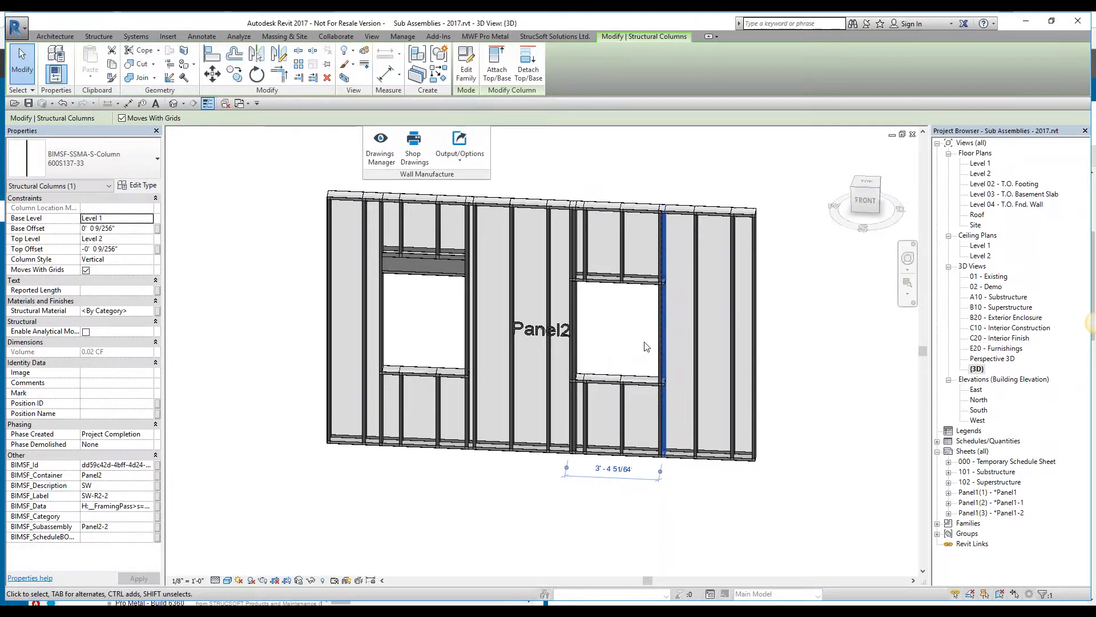